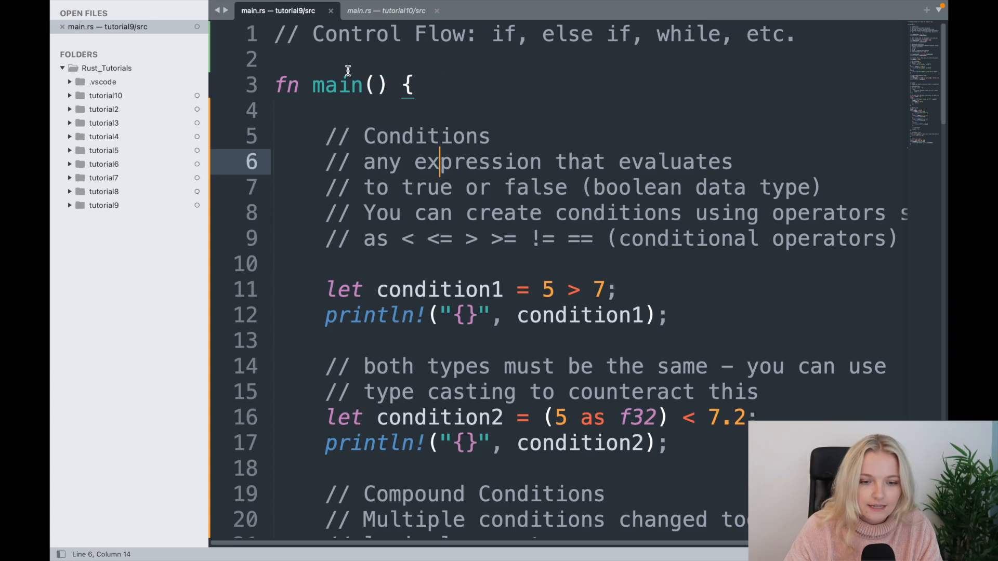
{"action": "mouse_move", "coordinate": [454, 165]}
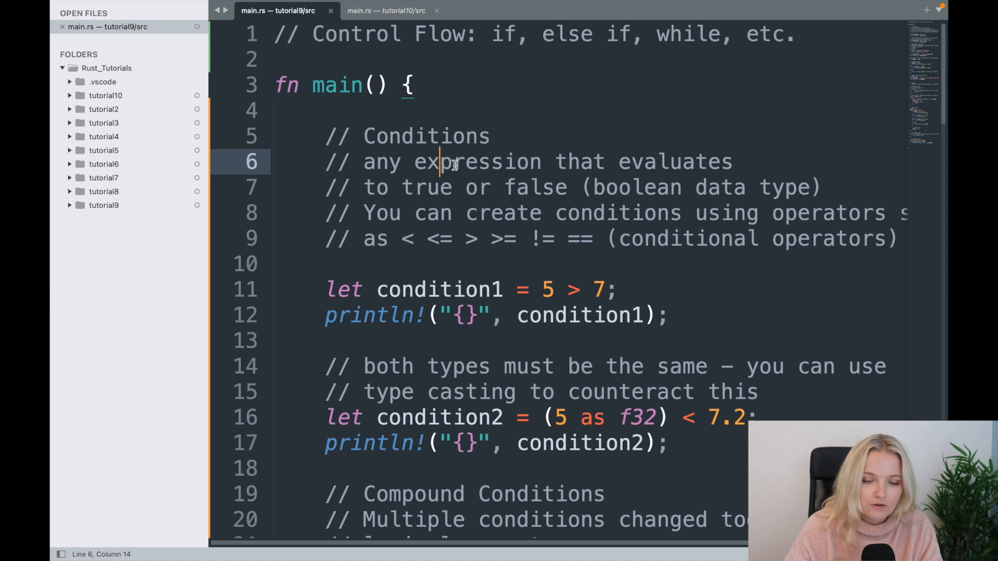
Step: Switch to the tutorial10 main.rs tab and place the cursor at the top of the file
{"action": "scroll", "scroll_direction": "down", "scroll_amount": 3}
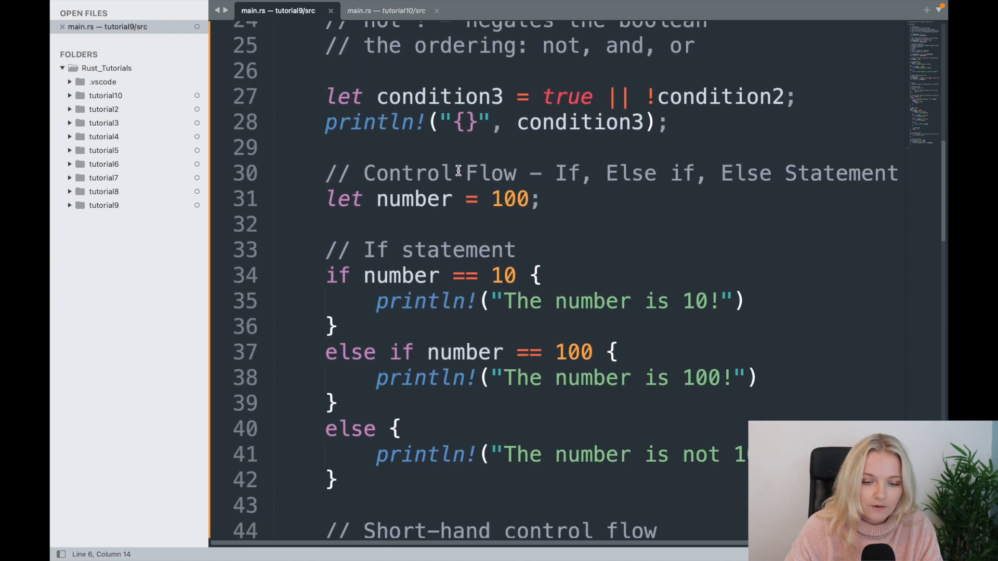
{"action": "scroll", "scroll_direction": "down", "scroll_amount": 3}
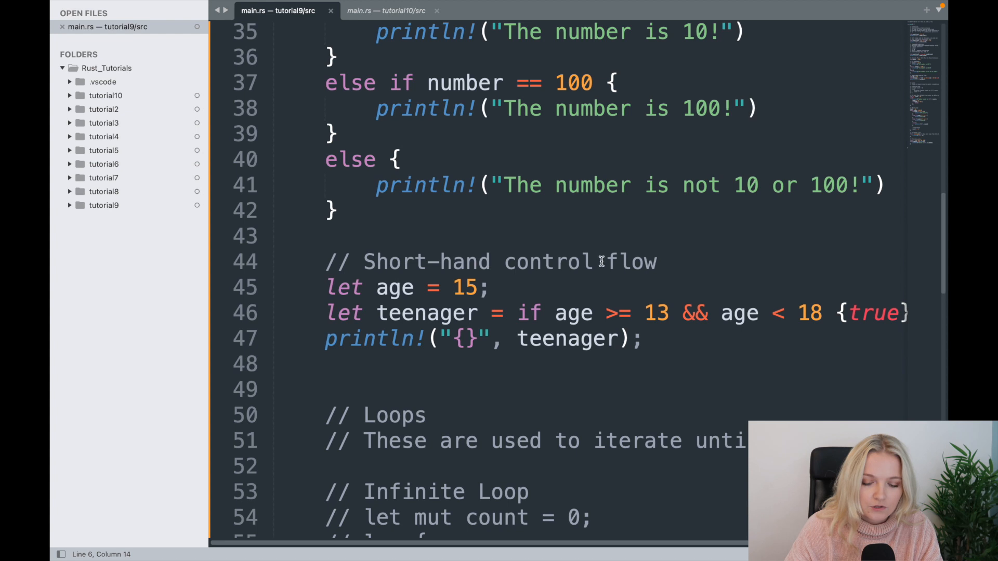
{"action": "scroll", "scroll_direction": "down", "scroll_amount": 3}
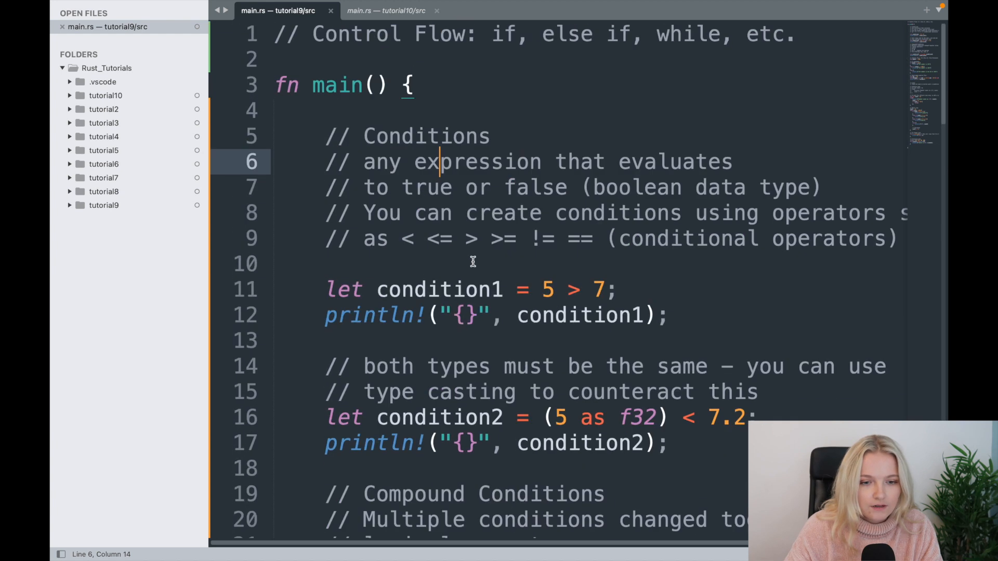
{"action": "left_click", "coordinate": [391, 12]}
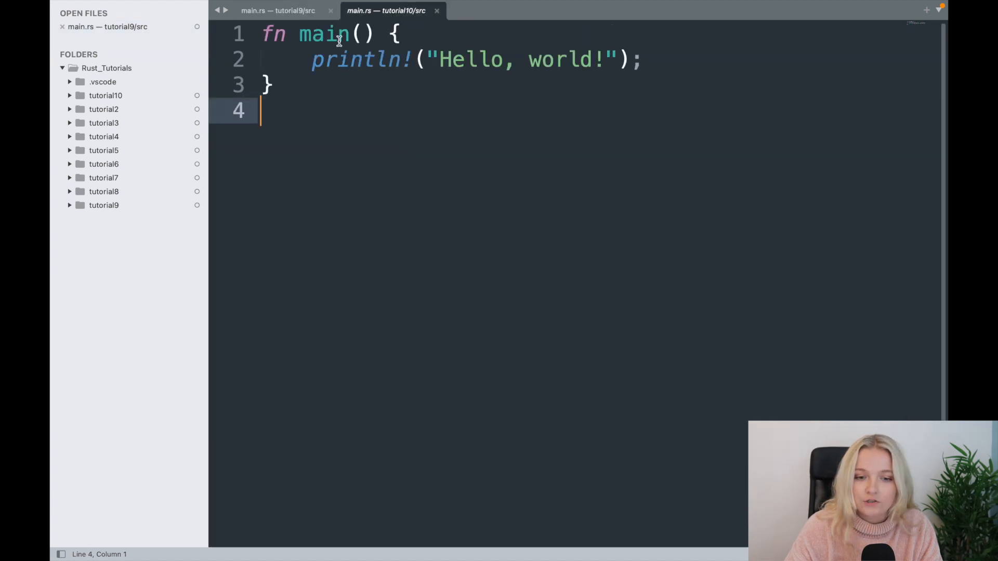
{"action": "left_click", "coordinate": [105, 95]}
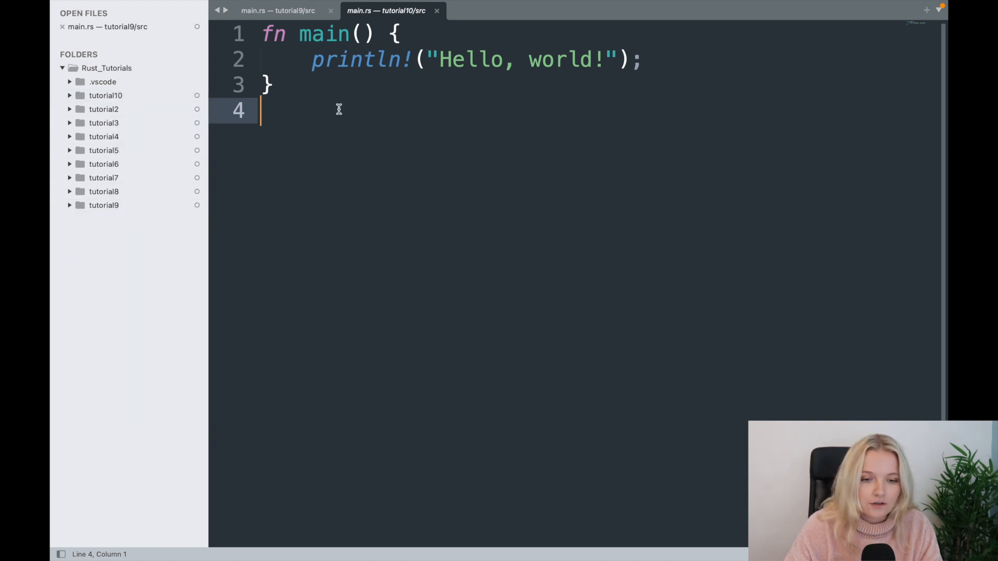
{"action": "left_click", "coordinate": [277, 11]}
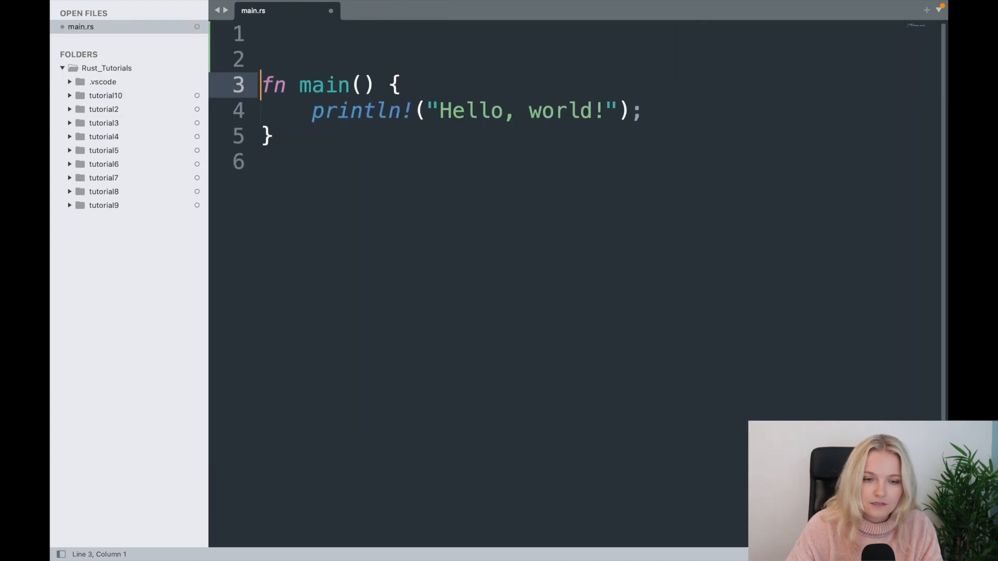
Step: Add the comments '// User/Console Input' and '// Looking at collecting user input'
{"action": "type", "text": "//"}
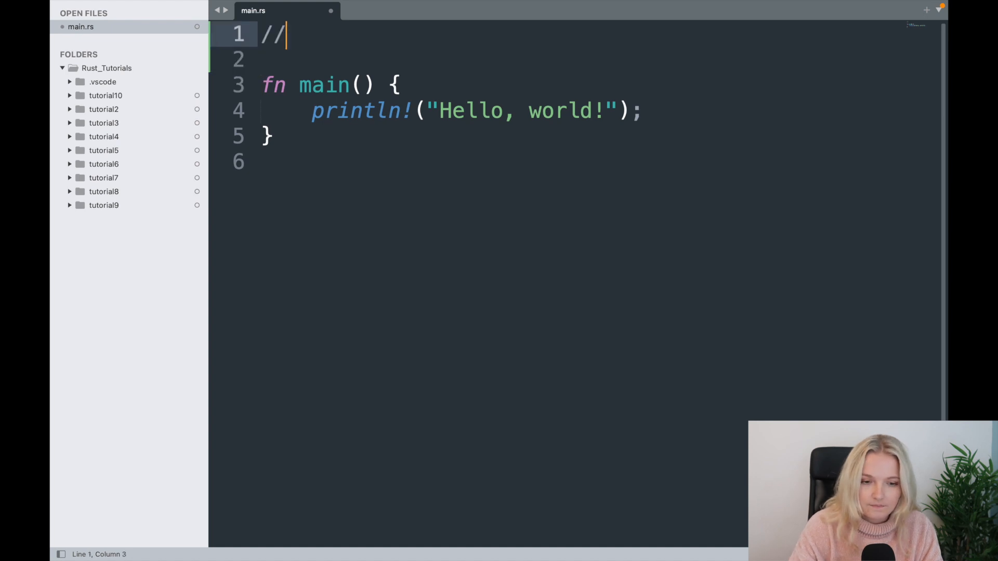
{"action": "type", "text": "User/Con"}
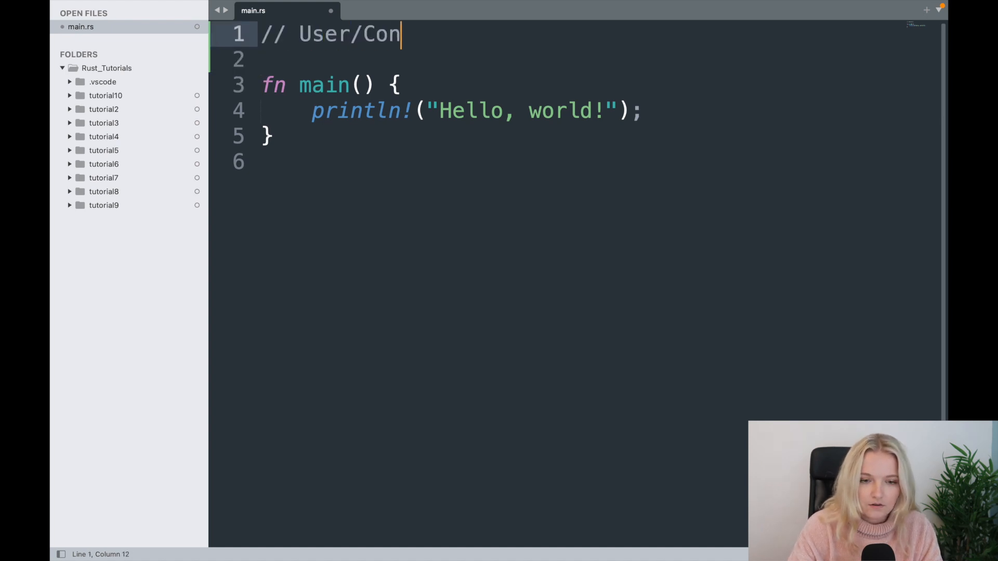
{"action": "type", "text": "sole Input"}
{"action": "type", "text": "// Look"}
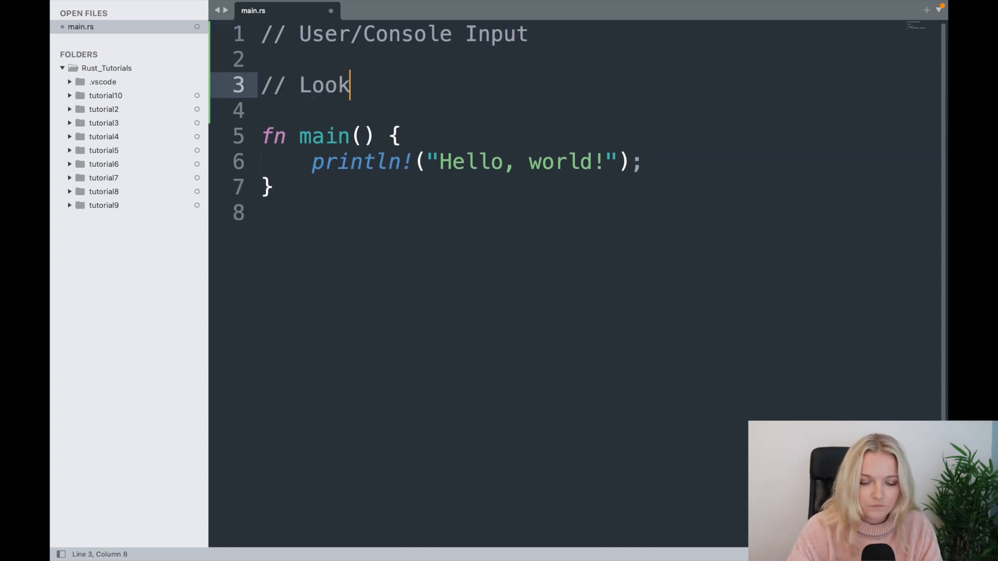
{"action": "type", "text": "ing at collecting use"}
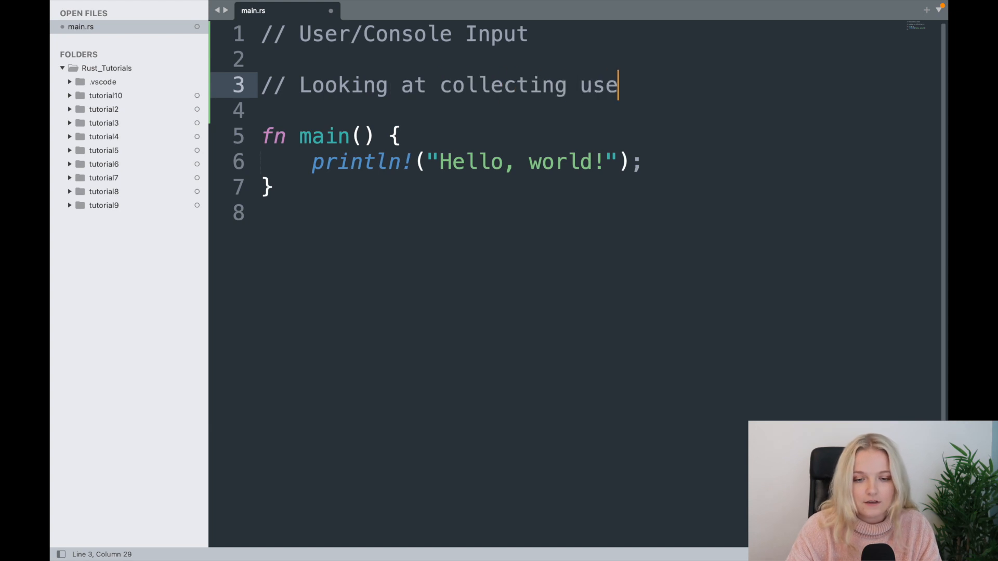
{"action": "type", "text": "r input"}
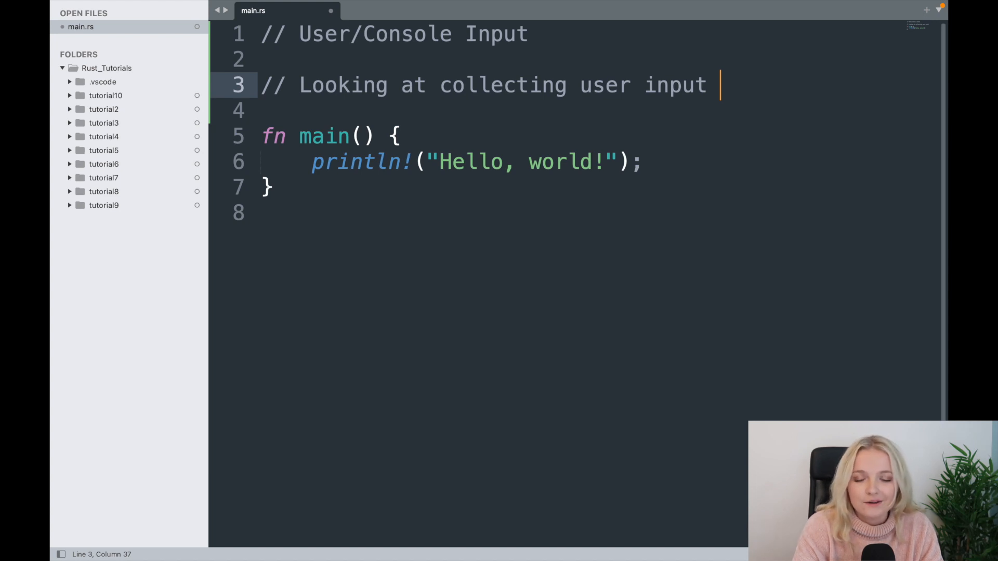
{"action": "mouse_move", "coordinate": [552, 104]}
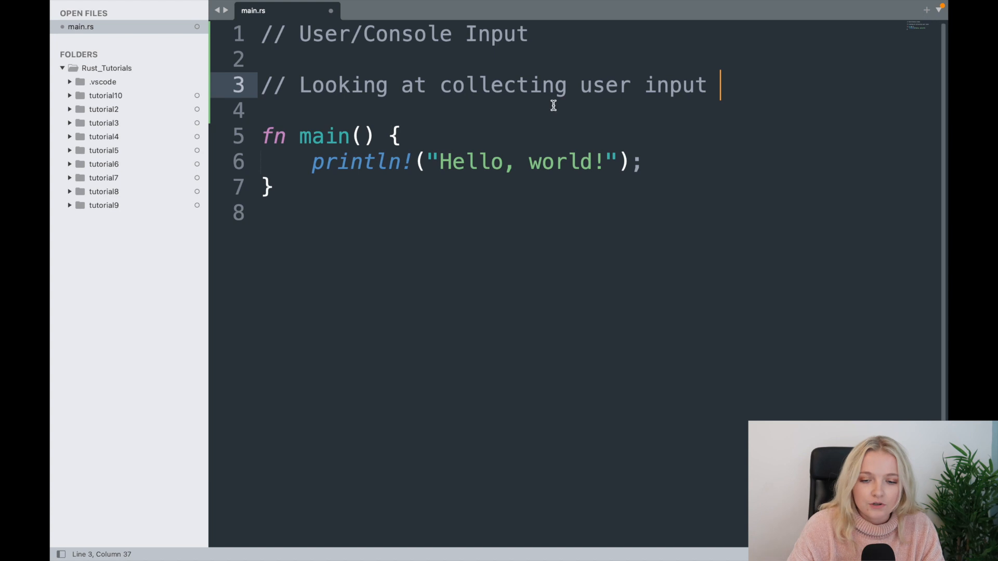
{"action": "mouse_move", "coordinate": [652, 98]}
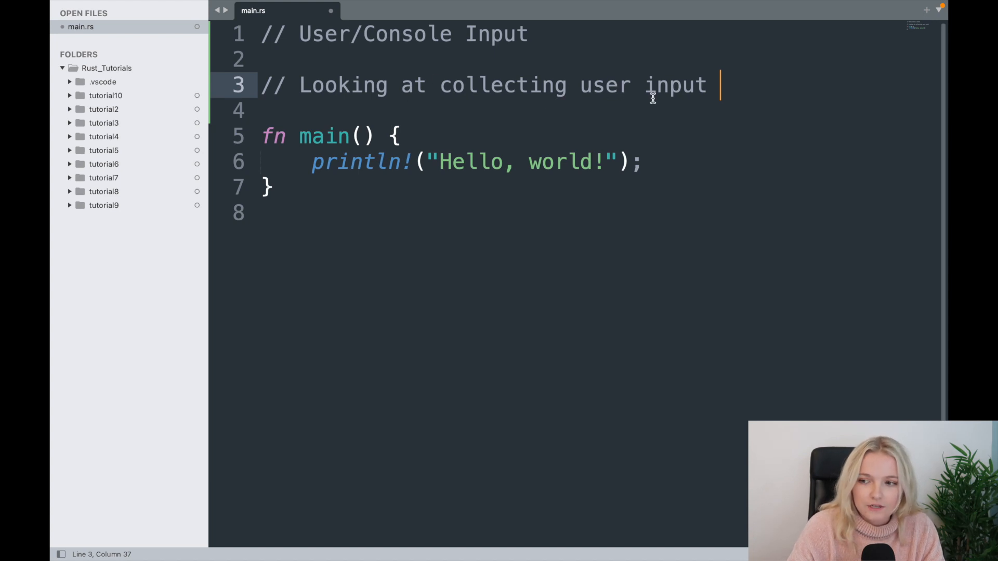
{"action": "mouse_move", "coordinate": [646, 92]}
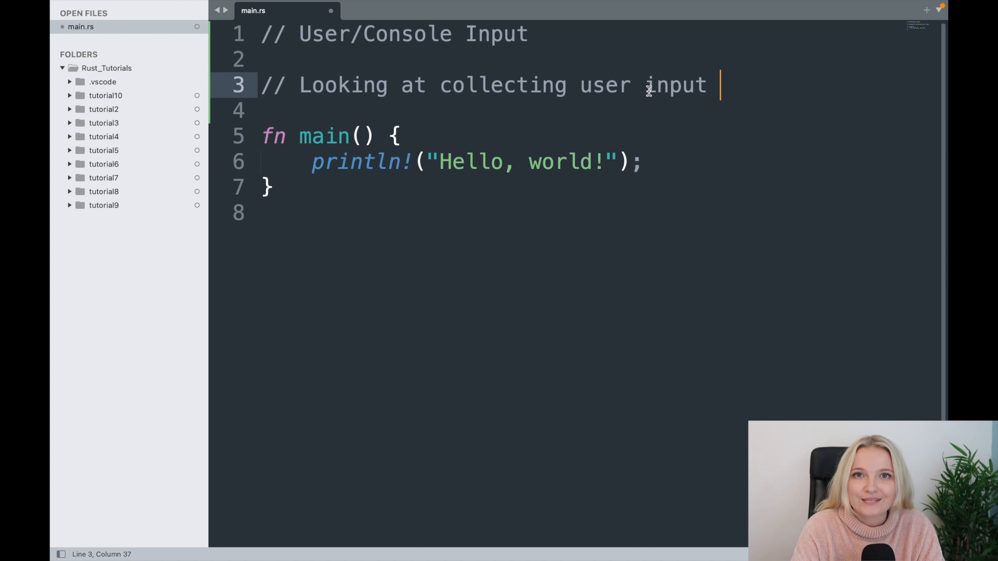
{"action": "mouse_move", "coordinate": [470, 51]}
{"action": "type", "text": "//"}
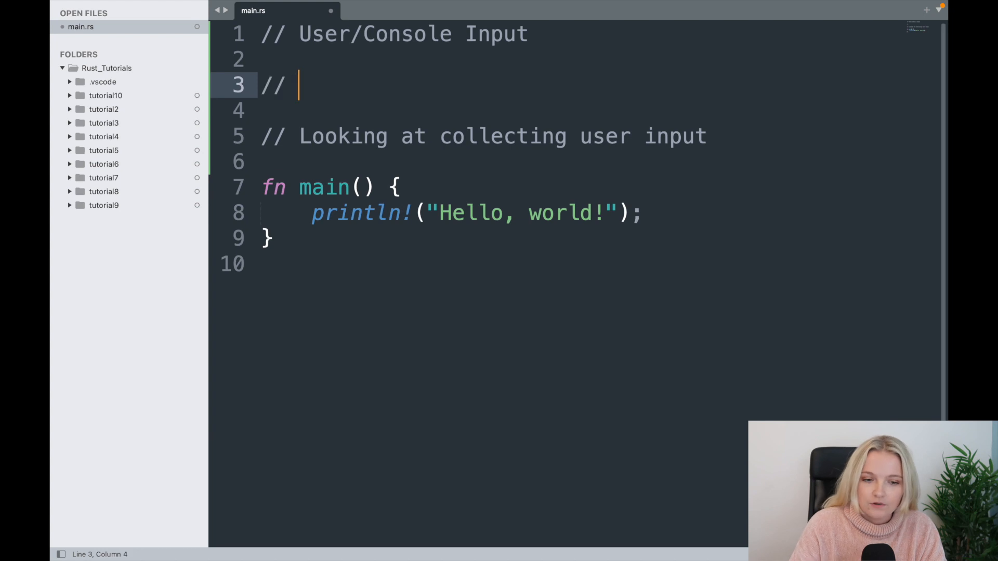
Step: Finish the import comment and complete the 'use std::io' statement
{"action": "type", "text": "Importing"}
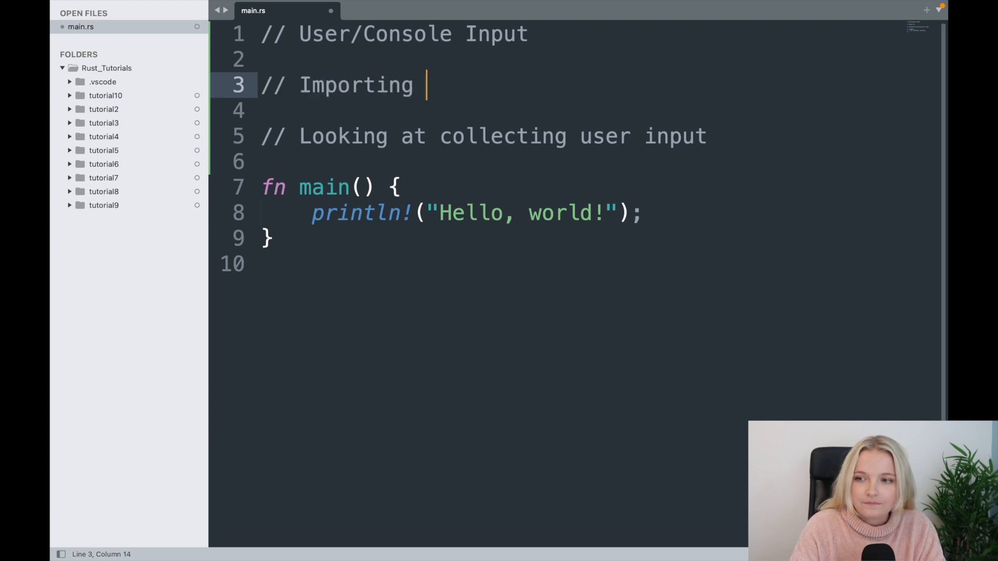
{"action": "key", "text": "Backspace"}
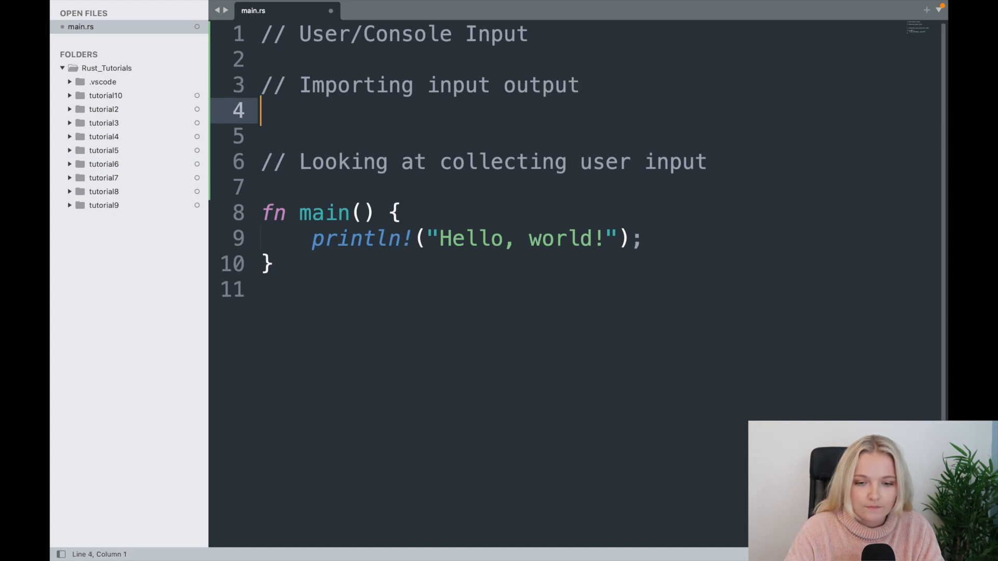
{"action": "type", "text": "is"}
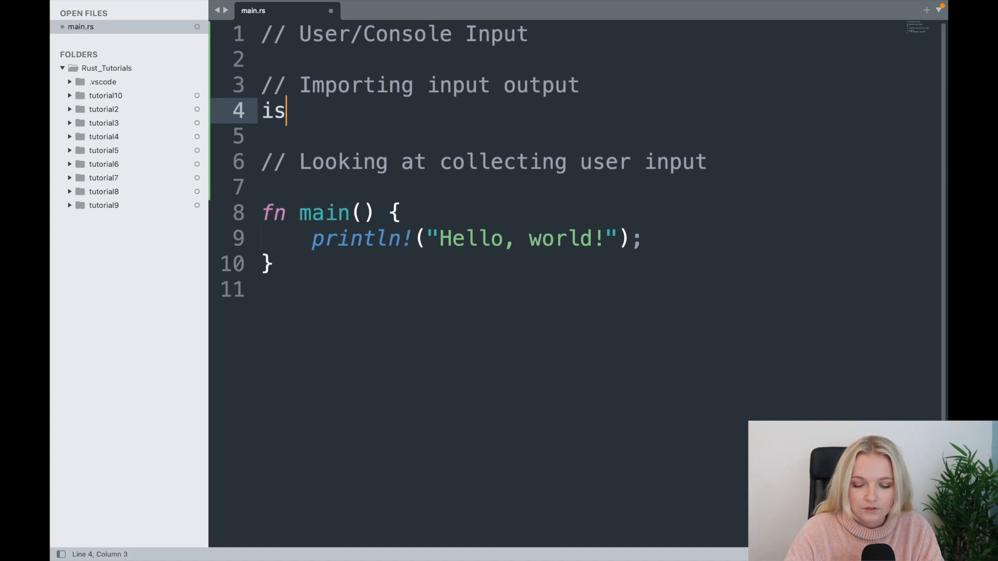
{"action": "type", "text": "use std"}
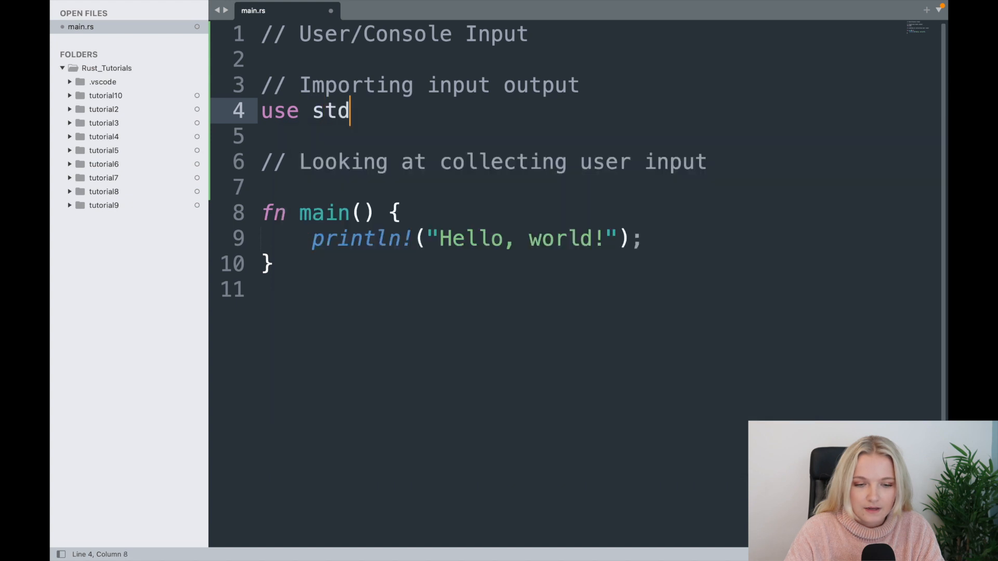
{"action": "type", "text": "::"}
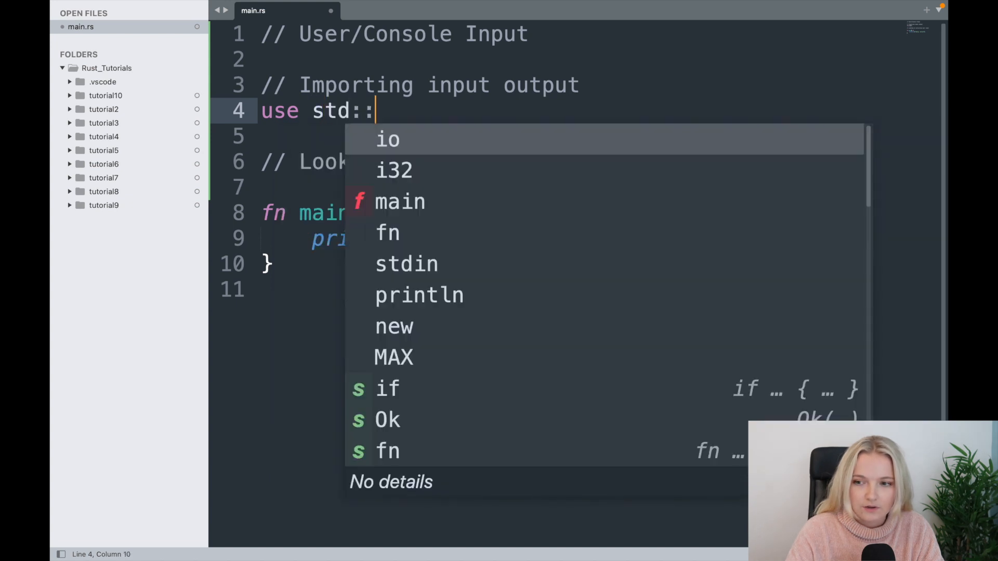
{"action": "left_click", "coordinate": [387, 139]}
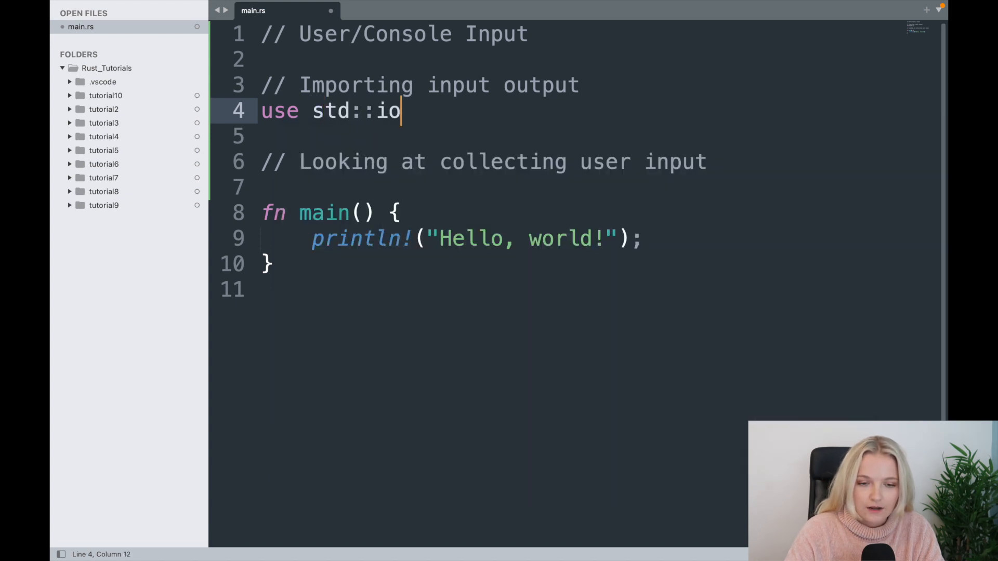
{"action": "key", "text": "Enter"}
{"action": "type", "text": "// use -"}
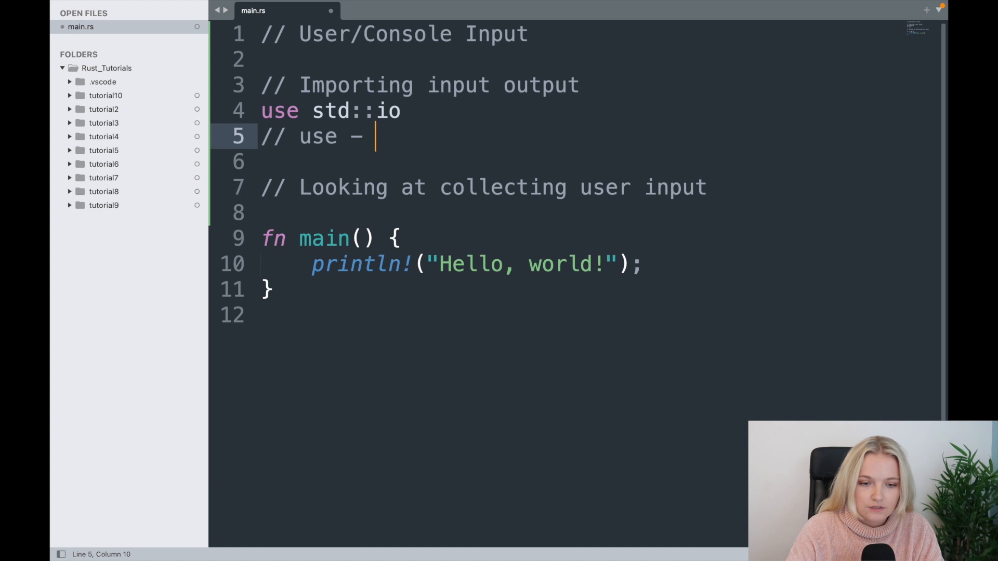
Step: Comment that use is an import, std the standard library, and io the module for user input
{"action": "type", "text": "import."}
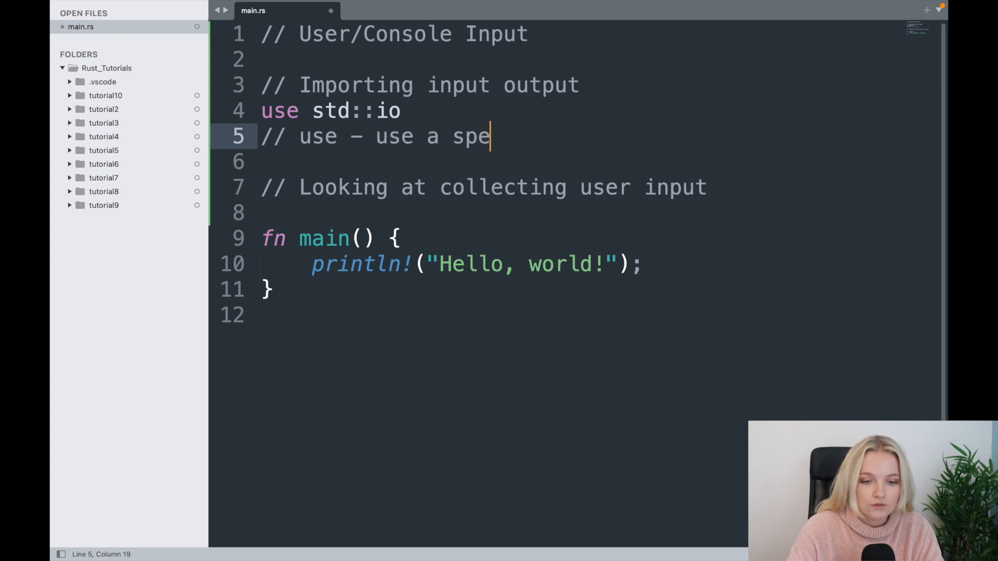
{"action": "type", "text": "cific library"}
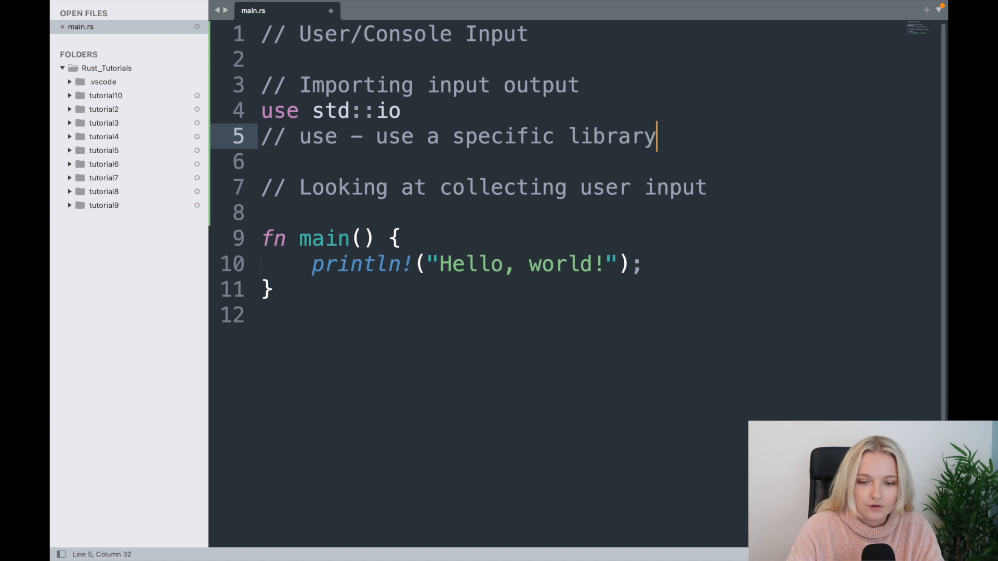
{"action": "type", "text": "/package/crate"}
{"action": "type", "text": "// std - stan"}
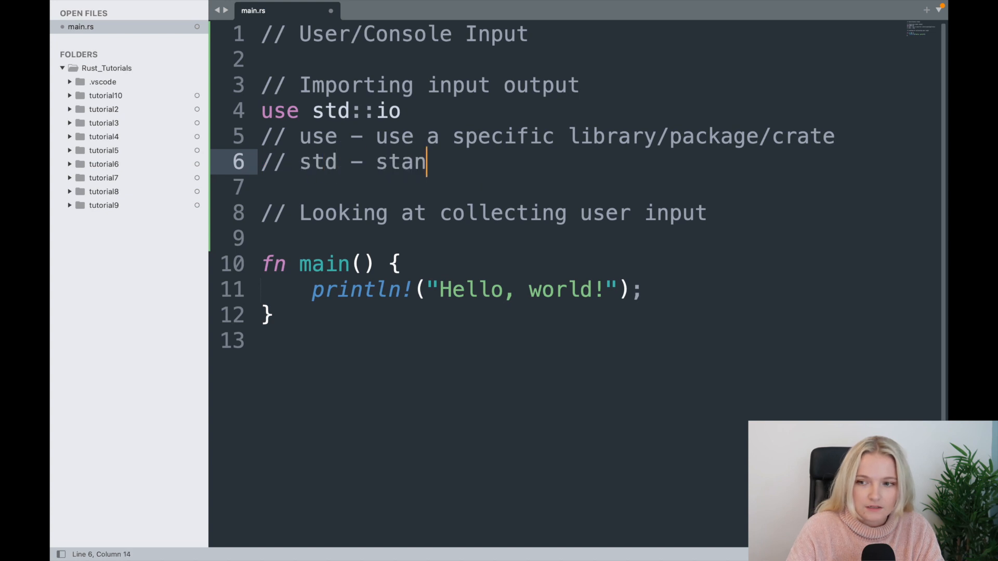
{"action": "type", "text": "dard librar"}
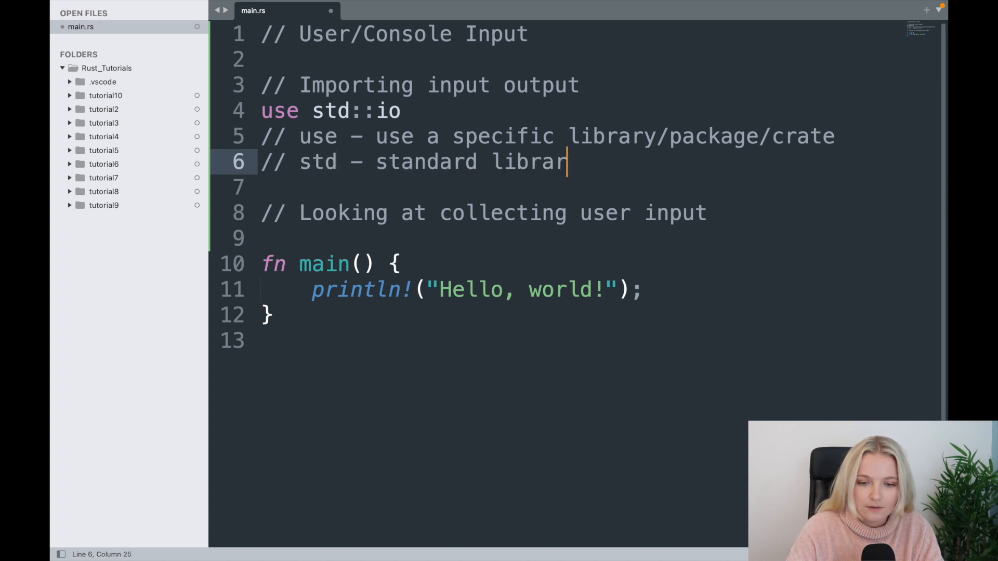
{"action": "type", "text": "y"}
{"action": "left_click", "coordinate": [601, 187]}
{"action": "type", "text": "// io 0"}
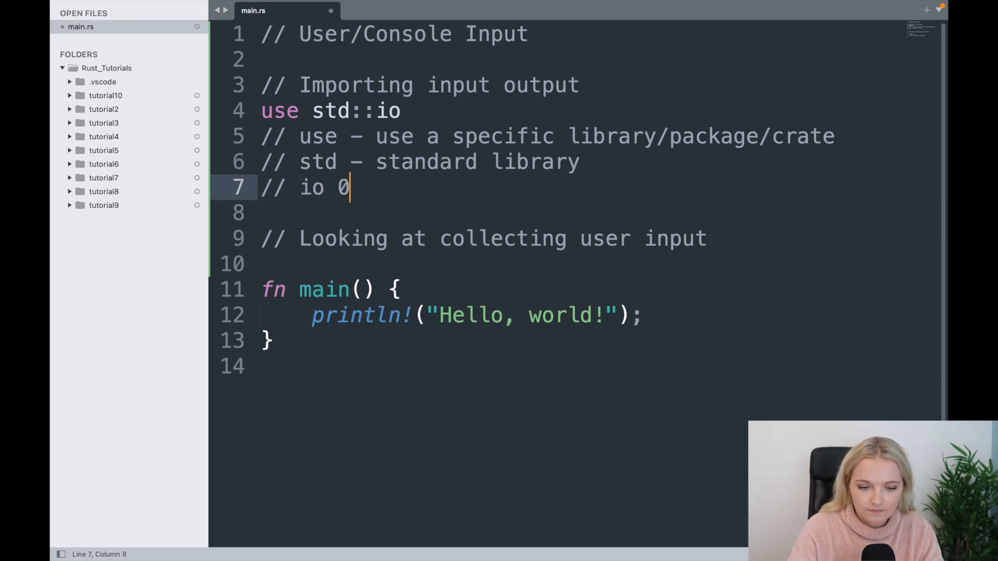
{"action": "type", "text": "–"}
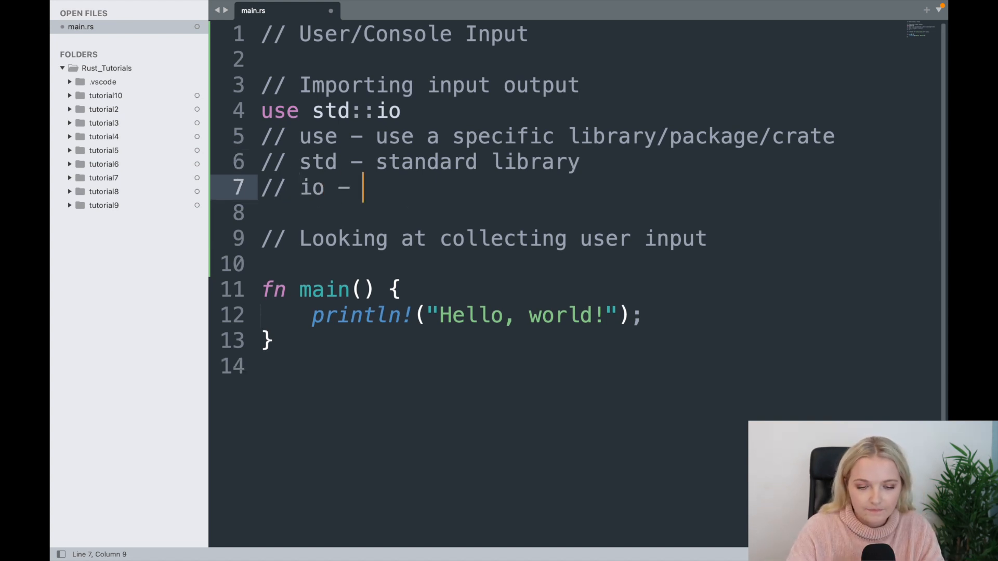
{"action": "type", "text": "module"}
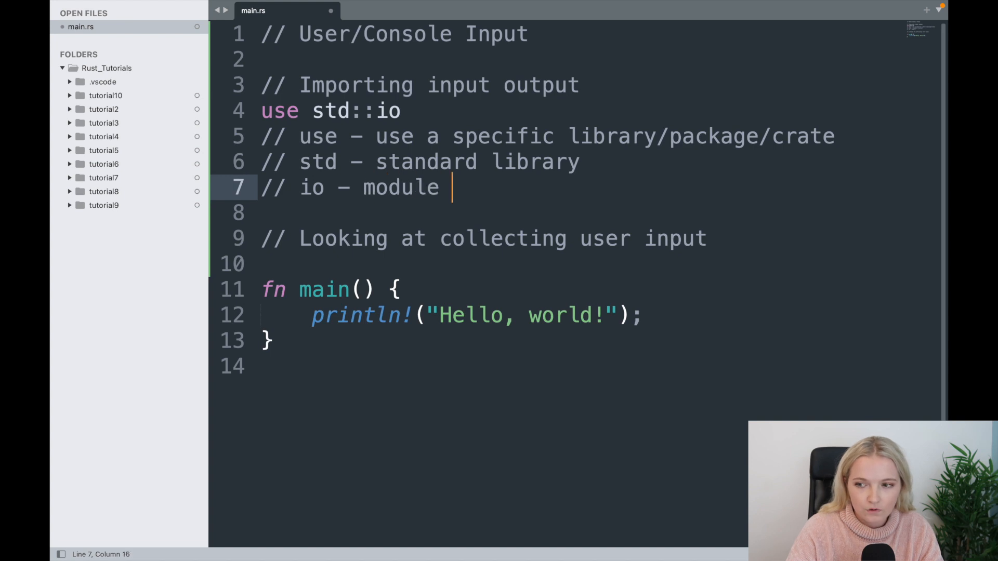
{"action": "type", "text": "we need to get us"}
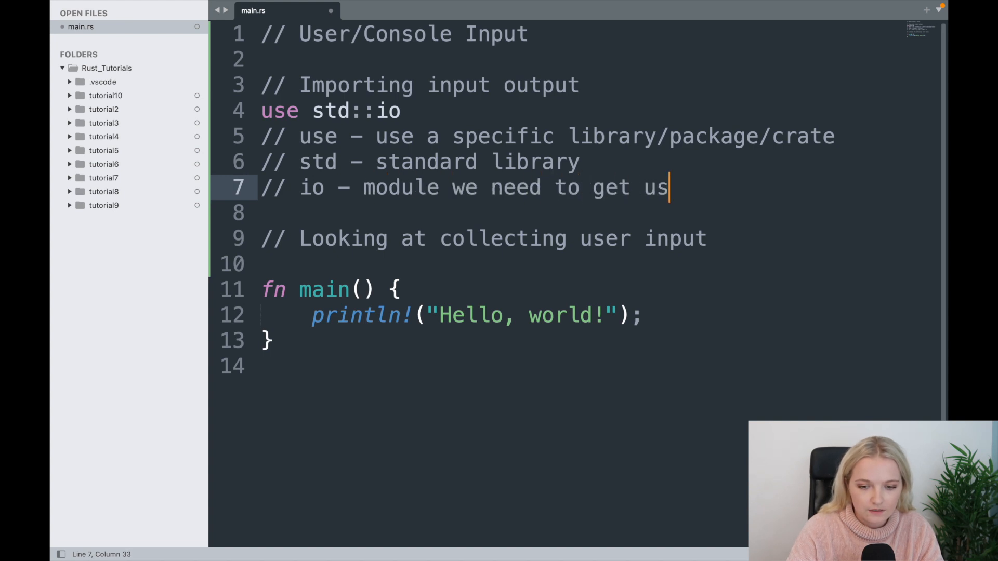
{"action": "type", "text": "er input"}
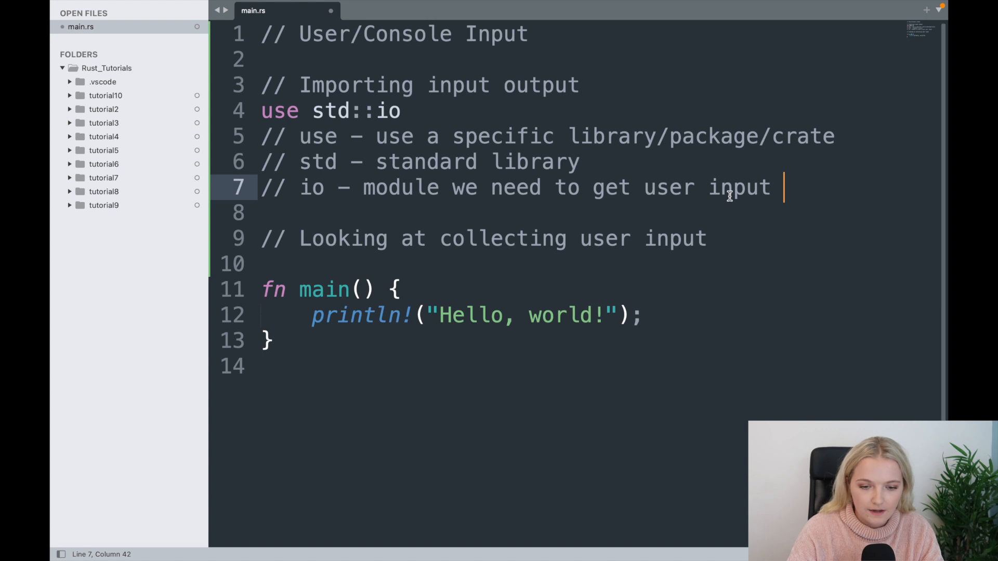
{"action": "mouse_move", "coordinate": [451, 85]}
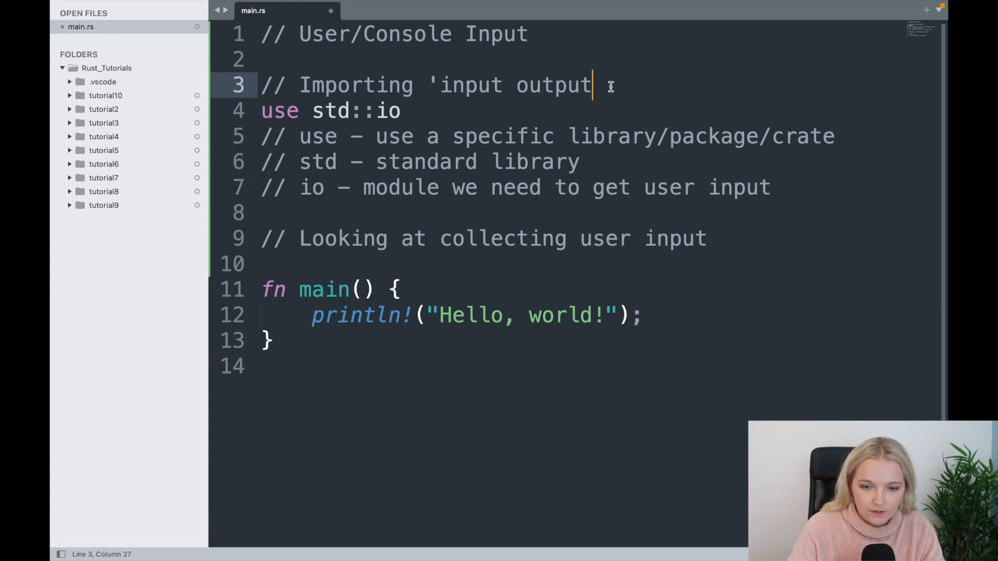
Step: Quote 'input output' in the import comment and highlight the std and io comment lines
{"action": "type", "text": "'"}
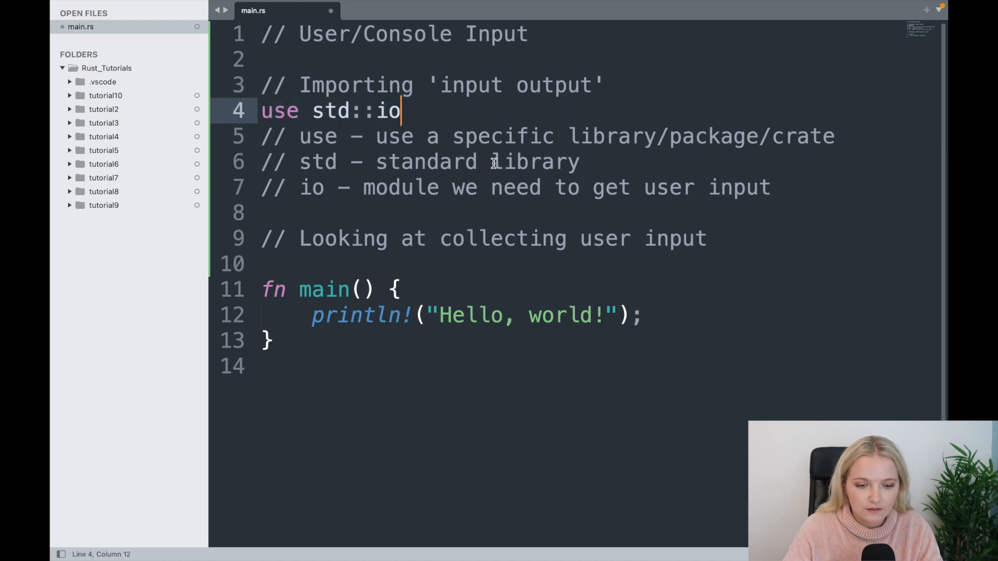
{"action": "mouse_move", "coordinate": [442, 131]}
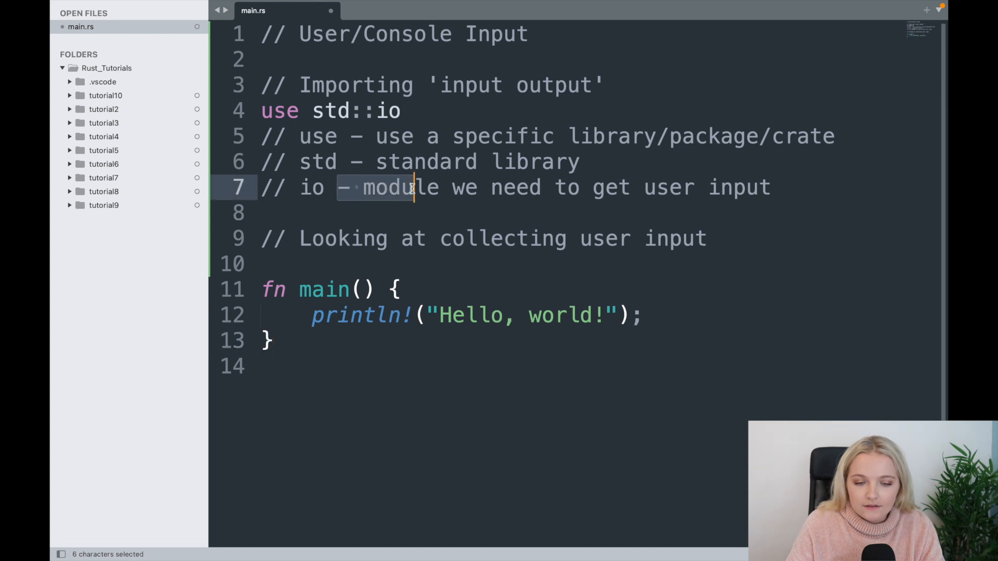
{"action": "left_click_drag", "start_coordinate": [412, 187], "coordinate": [529, 187]}
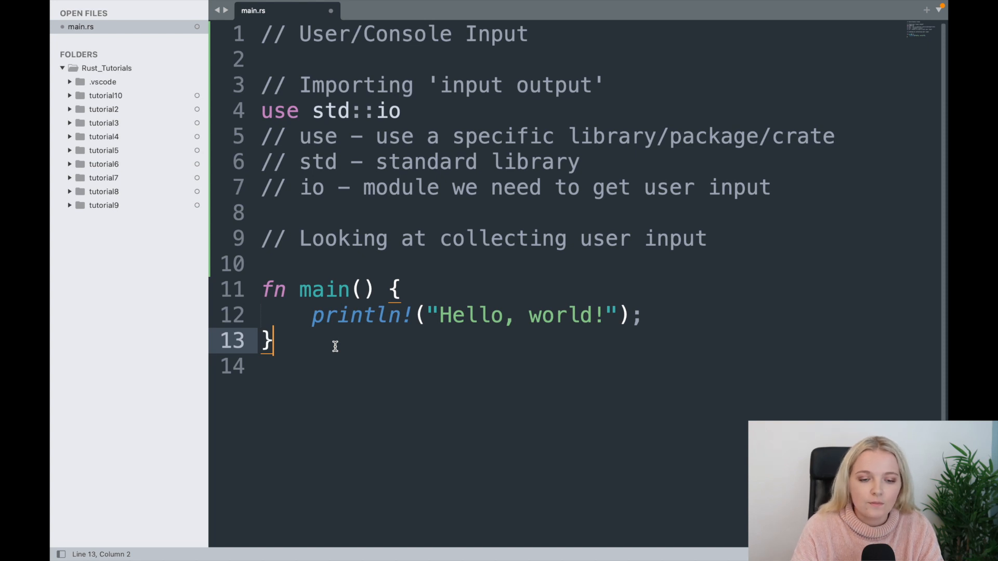
{"action": "mouse_move", "coordinate": [327, 246]}
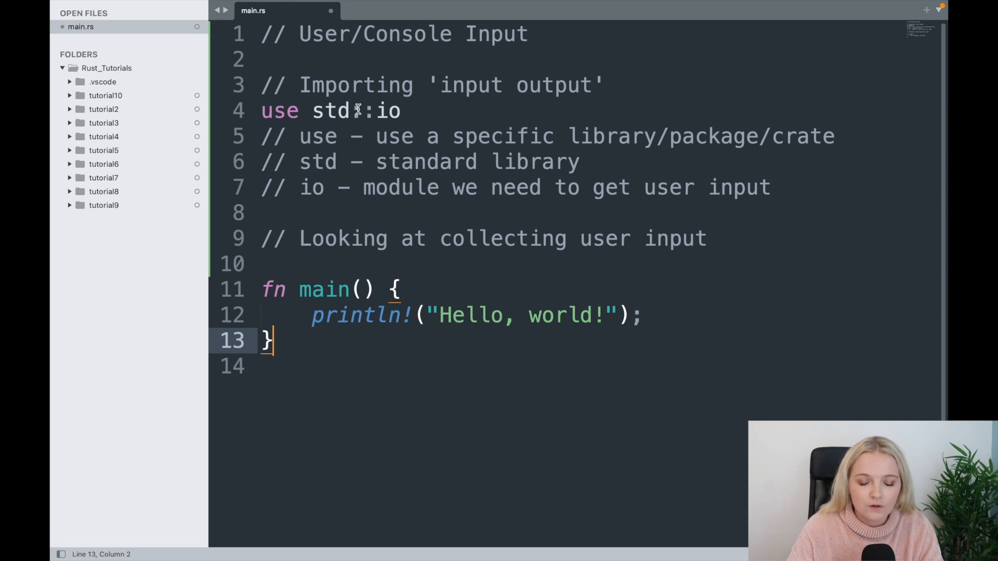
{"action": "left_click_drag", "start_coordinate": [299, 161], "coordinate": [770, 188]}
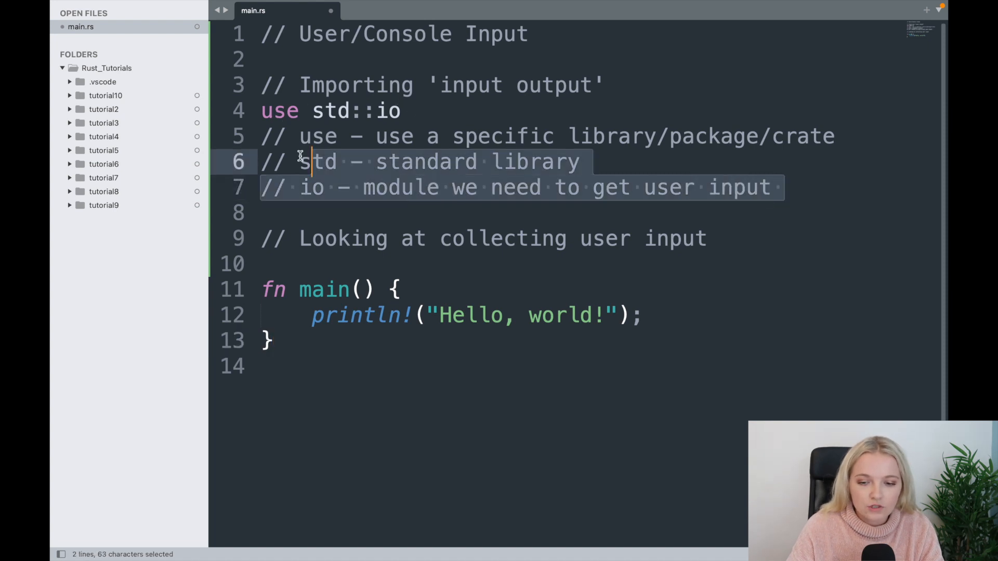
Step: Comment that :: is the path separator, going from package to module to a specific function/method
{"action": "left_click", "coordinate": [374, 110]}
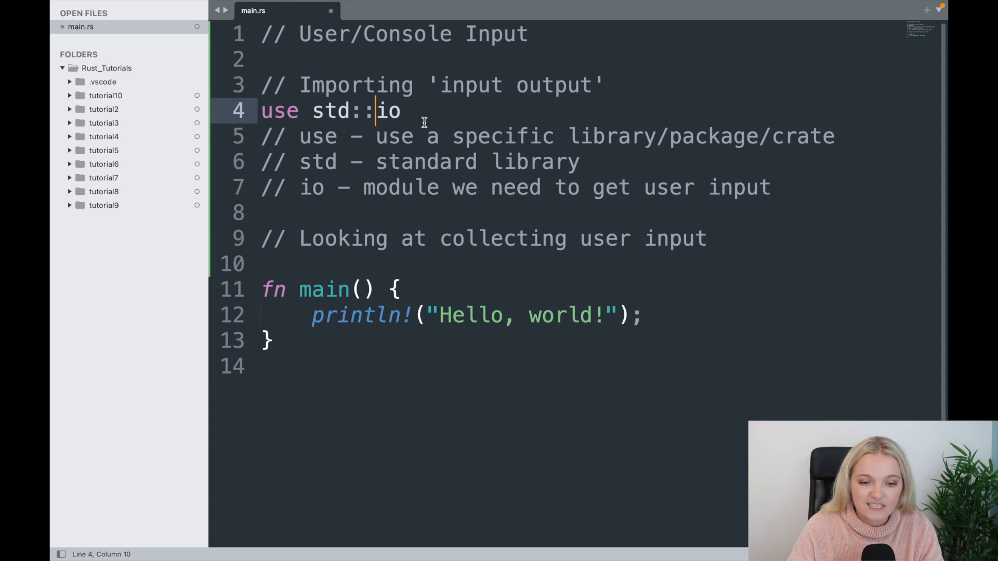
{"action": "mouse_move", "coordinate": [460, 152]}
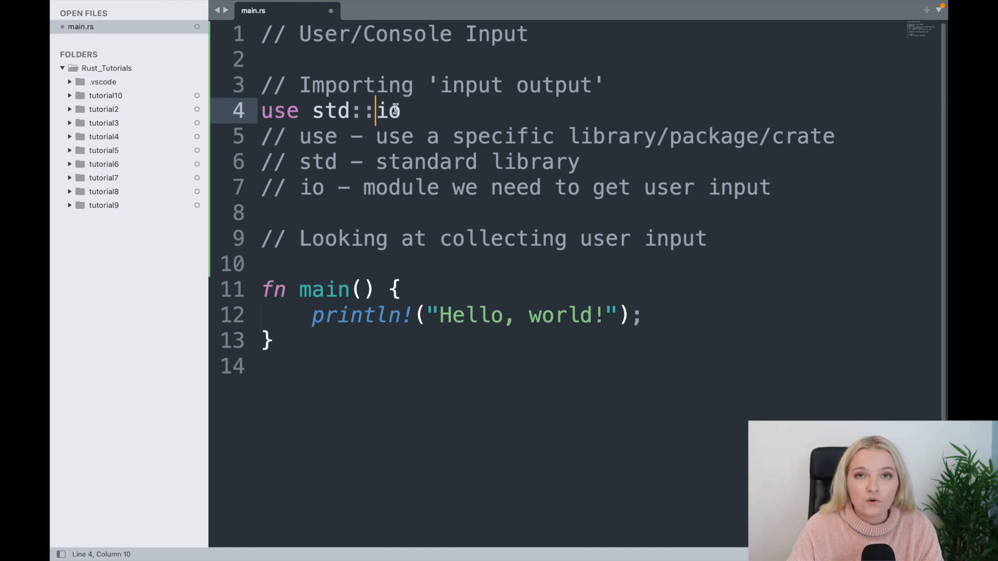
{"action": "left_click", "coordinate": [795, 189]}
{"action": "type", "text": "// ::"}
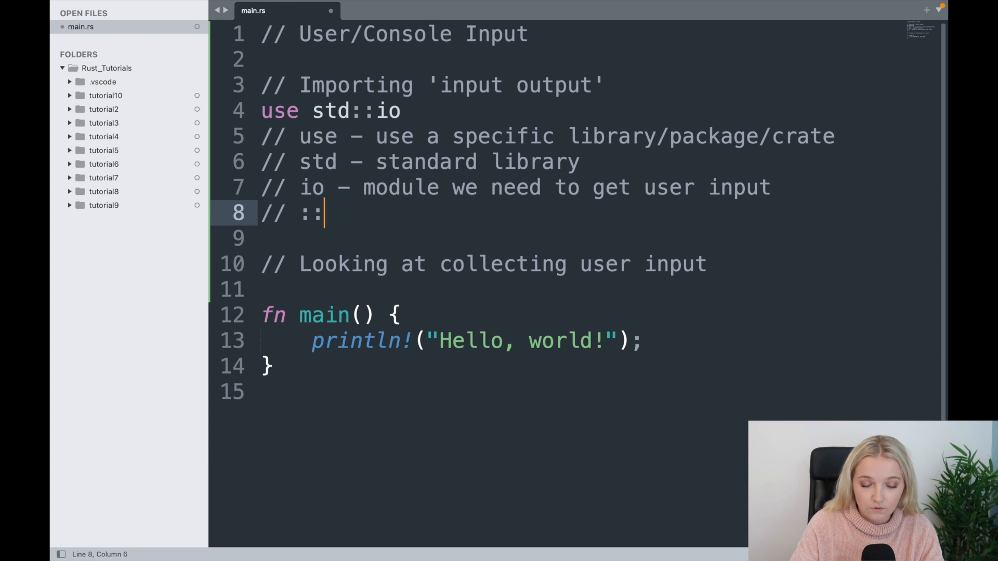
{"action": "type", "text": "\" \""}
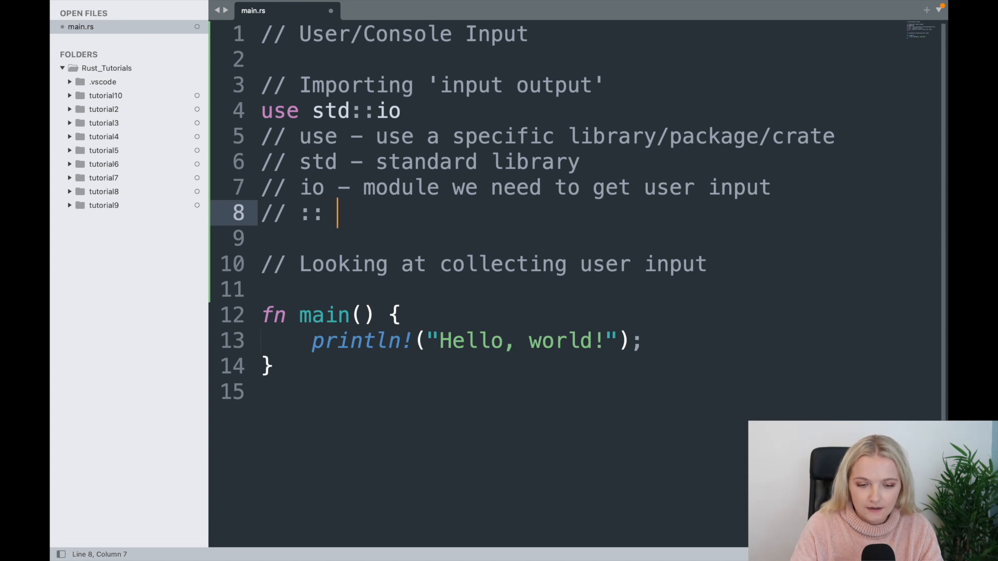
{"action": "type", "text": "- path separator"}
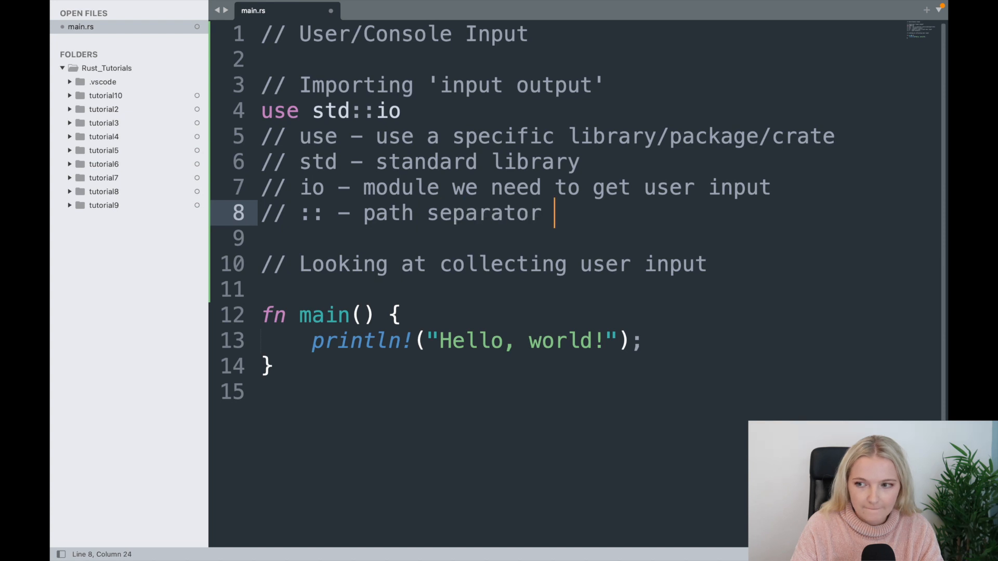
{"action": "type", "text": "operator"}
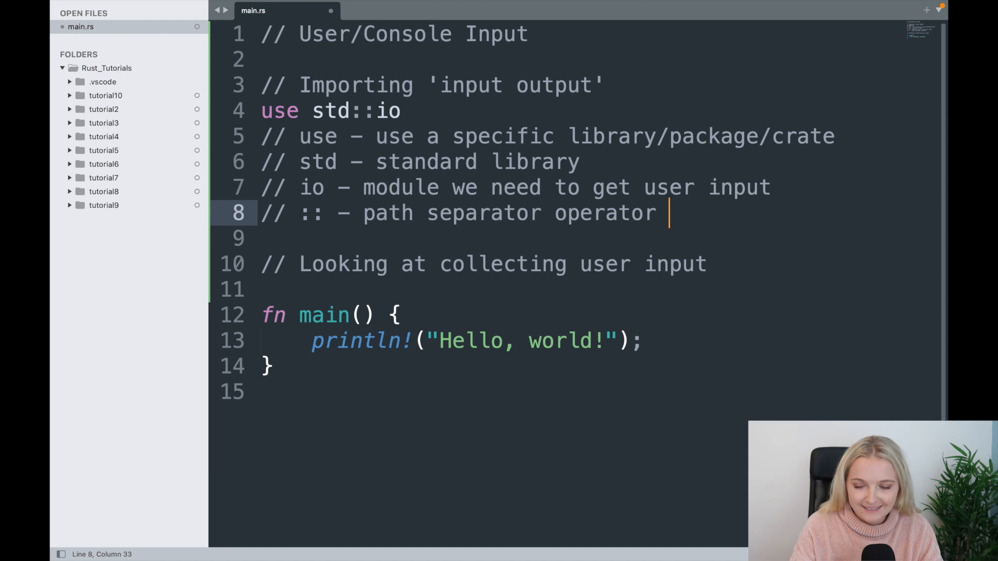
{"action": "type", "text": "- allows us to"}
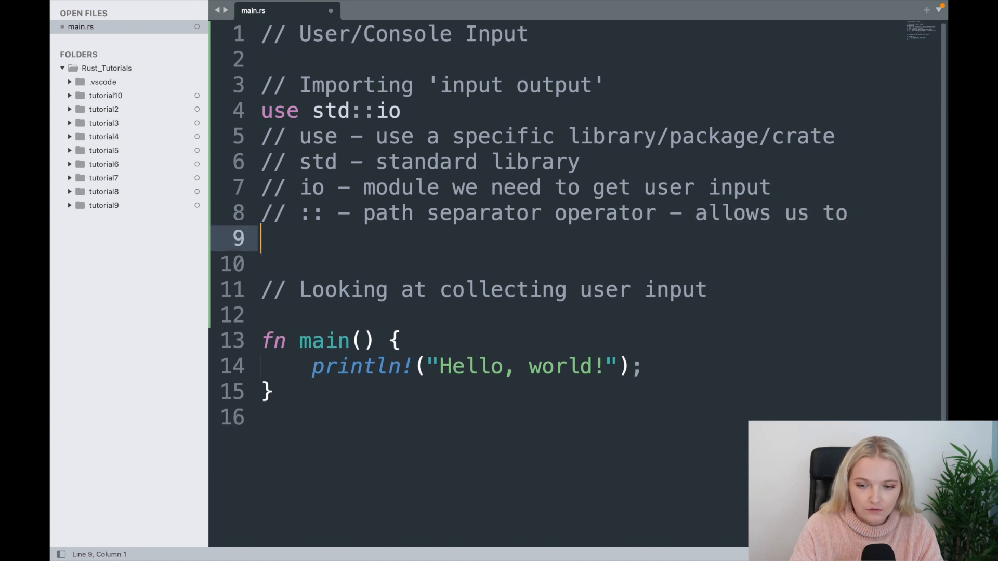
{"action": "type", "text": "// go into a"}
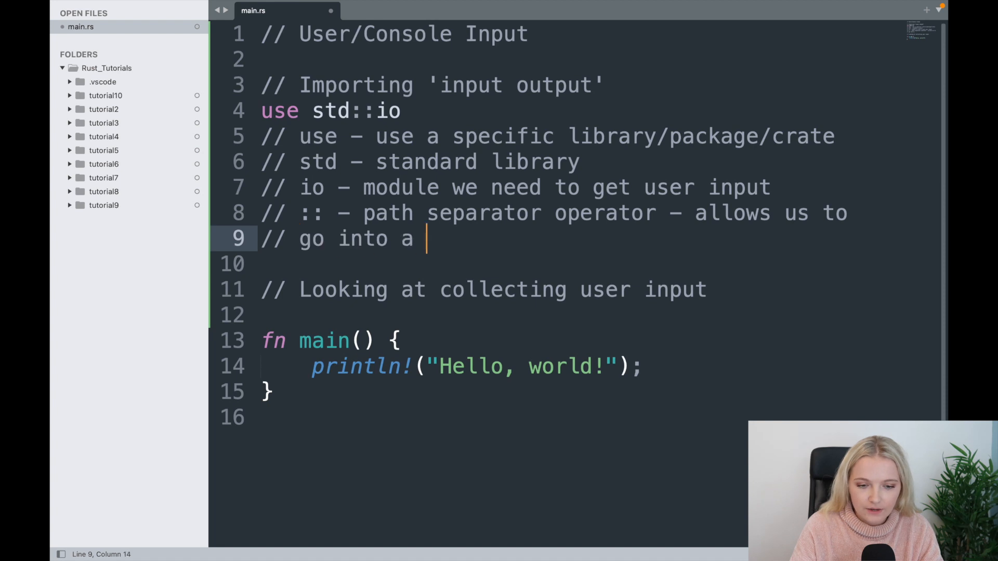
{"action": "type", "text": "package and then into a module we want"}
{"action": "type", "text": "// We can g"}
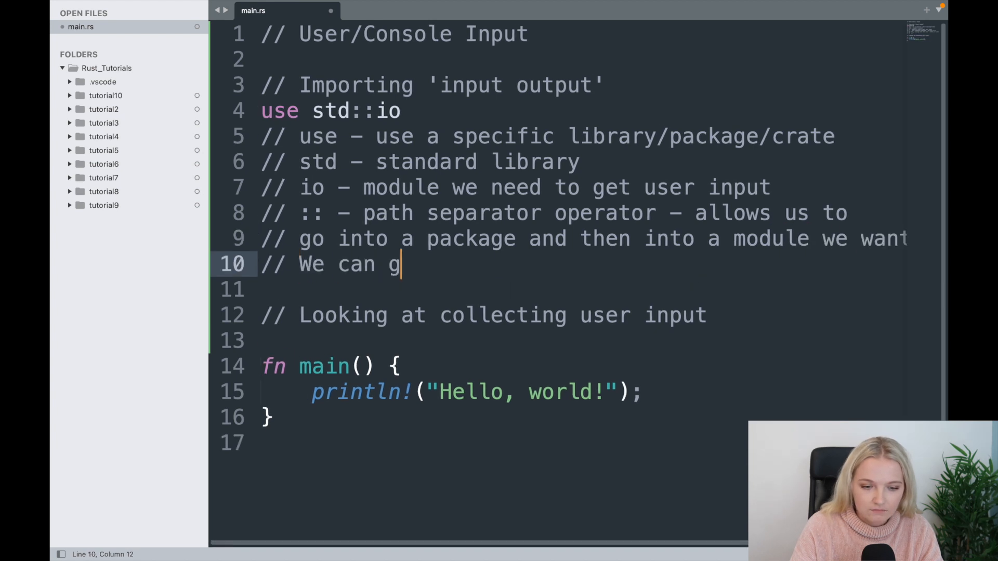
{"action": "type", "text": "hen go from that module to a spec"}
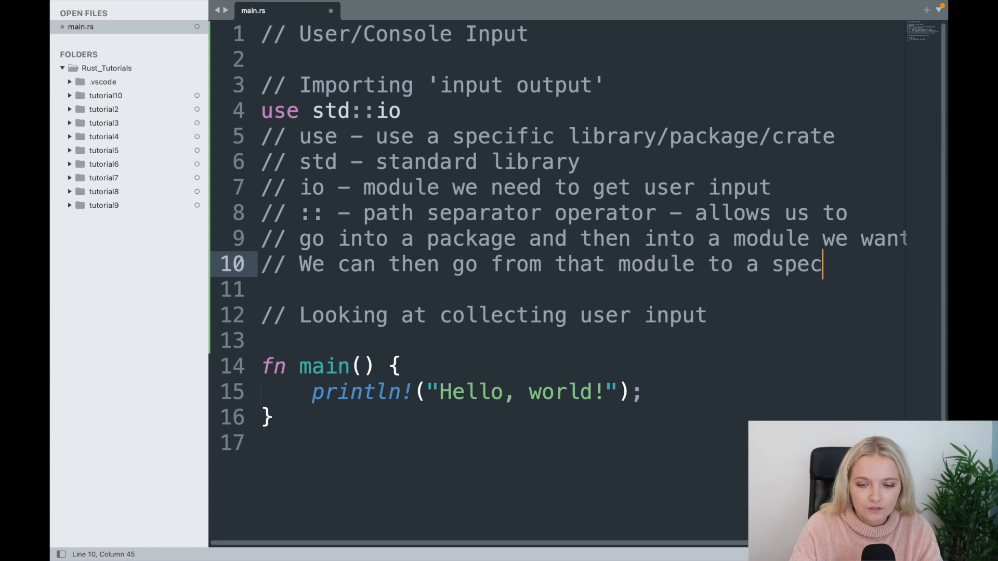
{"action": "type", "text": "ific"}
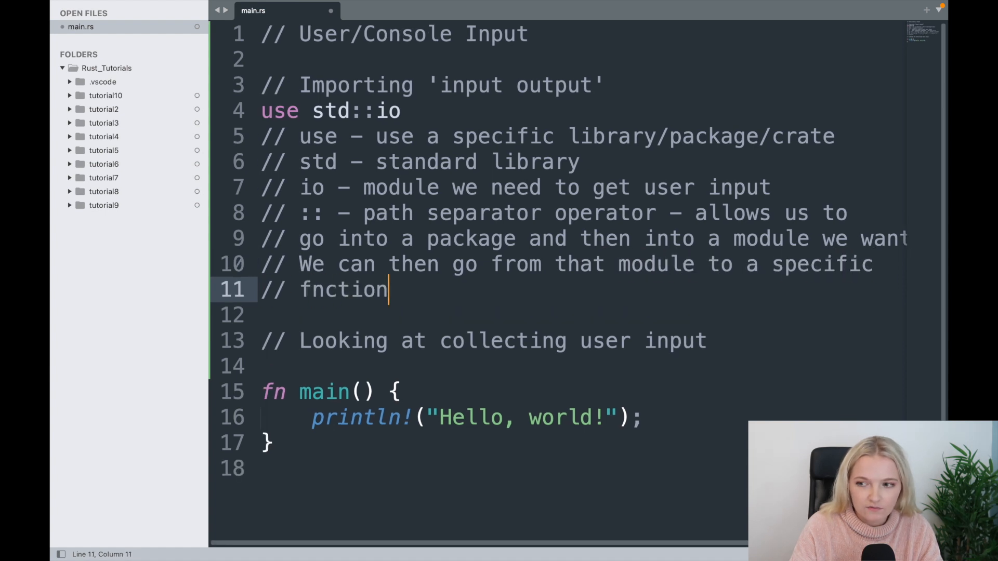
{"action": "type", "text": "/meth"}
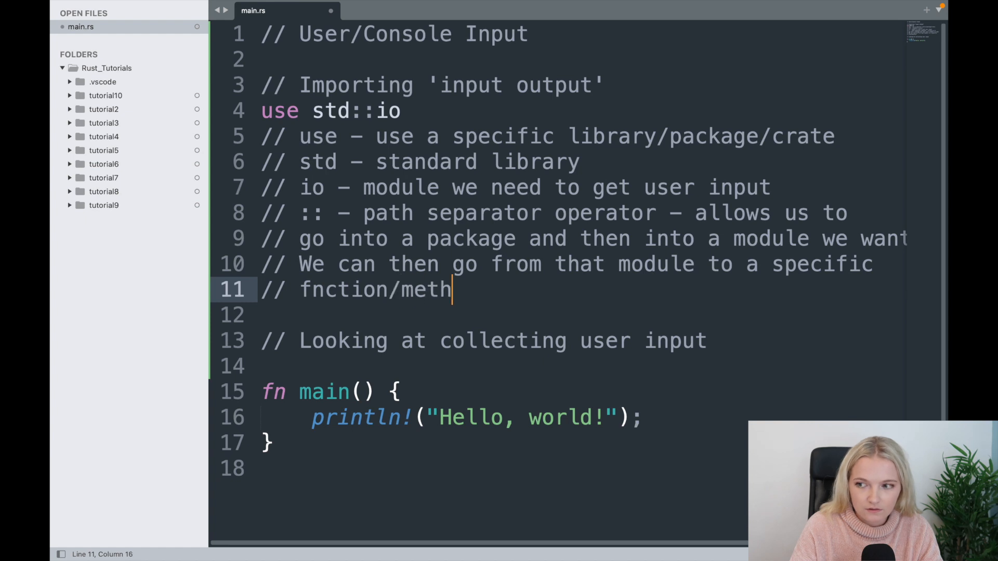
{"action": "type", "text": "od."}
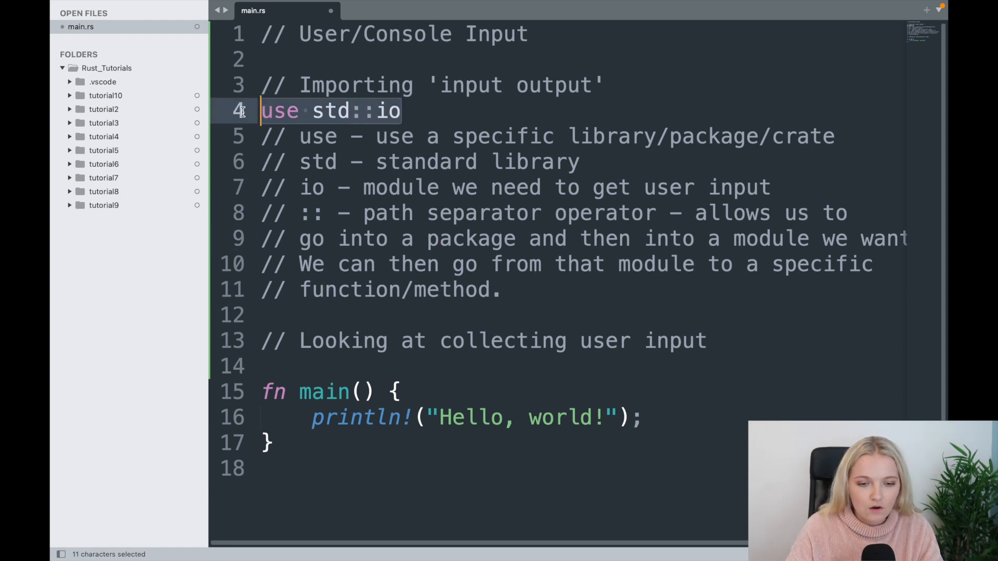
{"action": "left_click", "coordinate": [398, 110]}
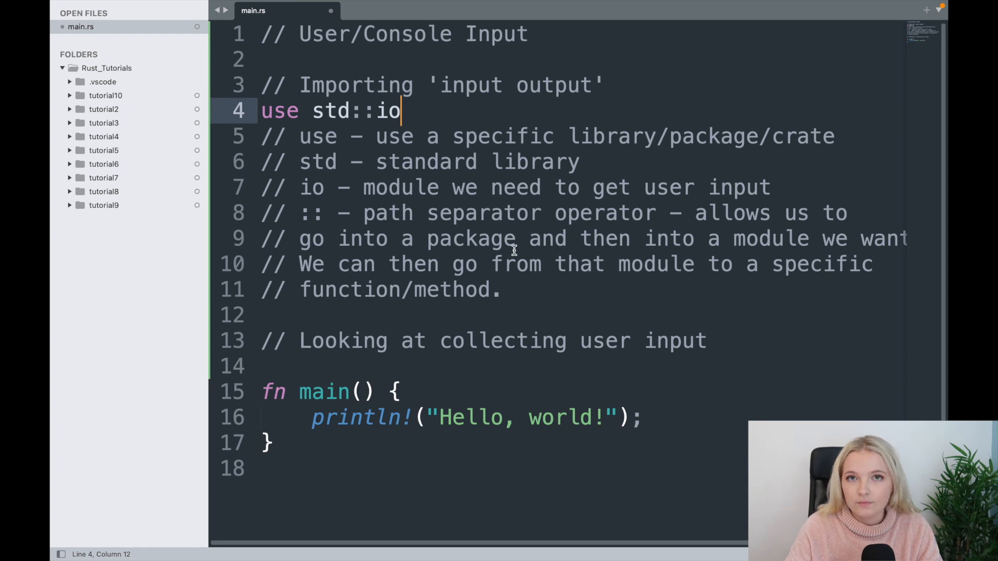
{"action": "left_click", "coordinate": [516, 290]}
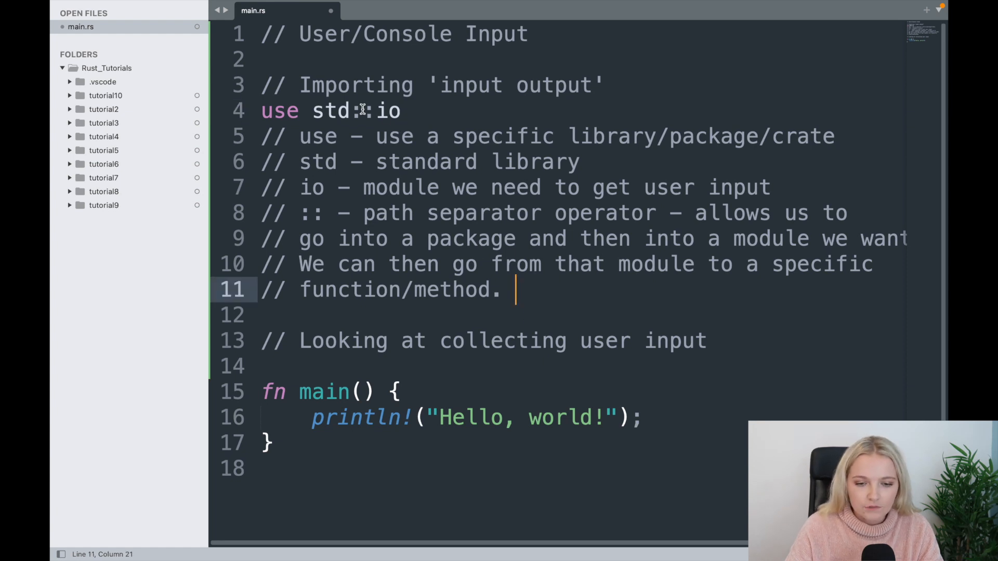
{"action": "mouse_move", "coordinate": [322, 444]}
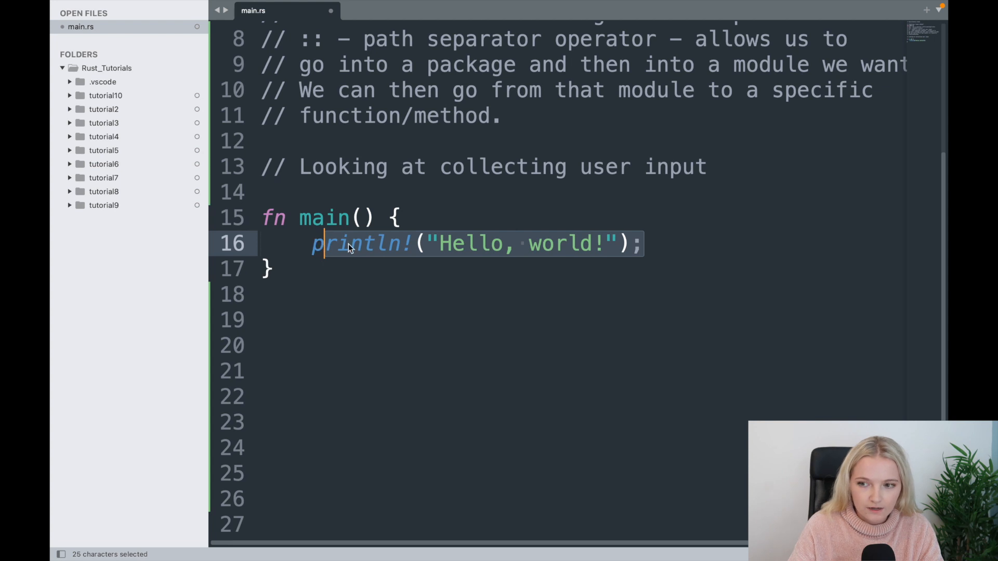
Step: Replace the println! line with 'let mut input = String::new();'
{"action": "type", "text": "let"}
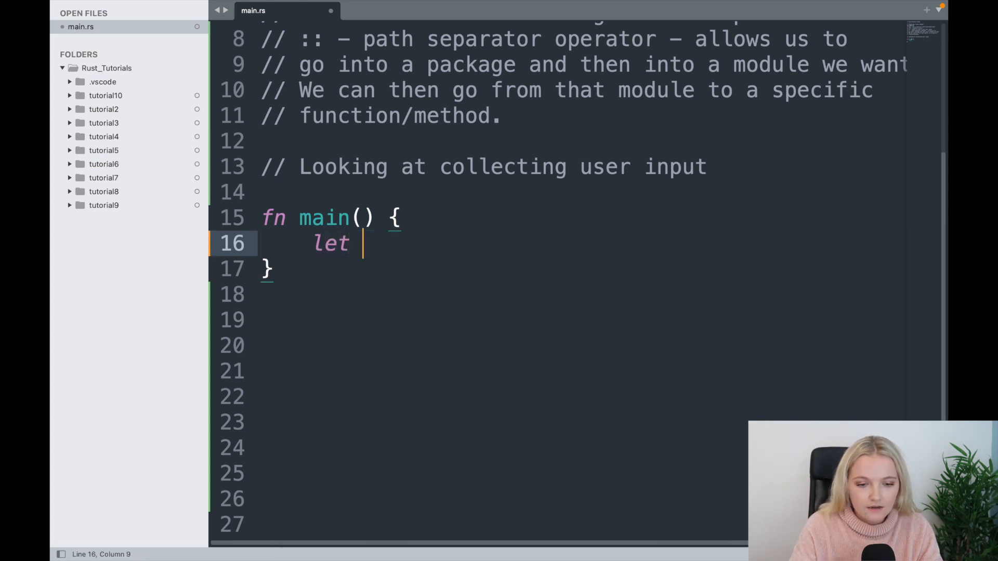
{"action": "type", "text": "mut"}
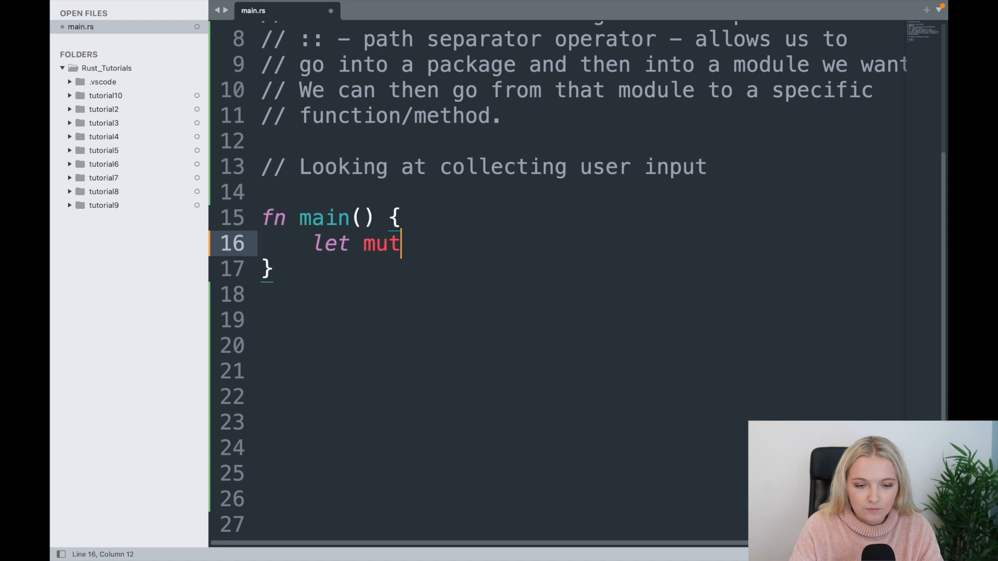
{"action": "type", "text": "input ="}
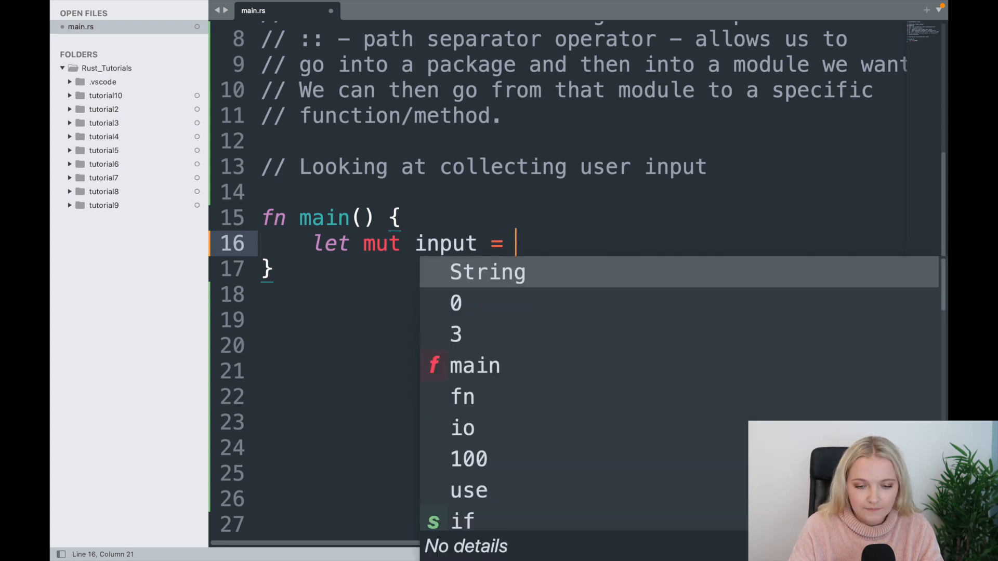
{"action": "type", "text": "Str"}
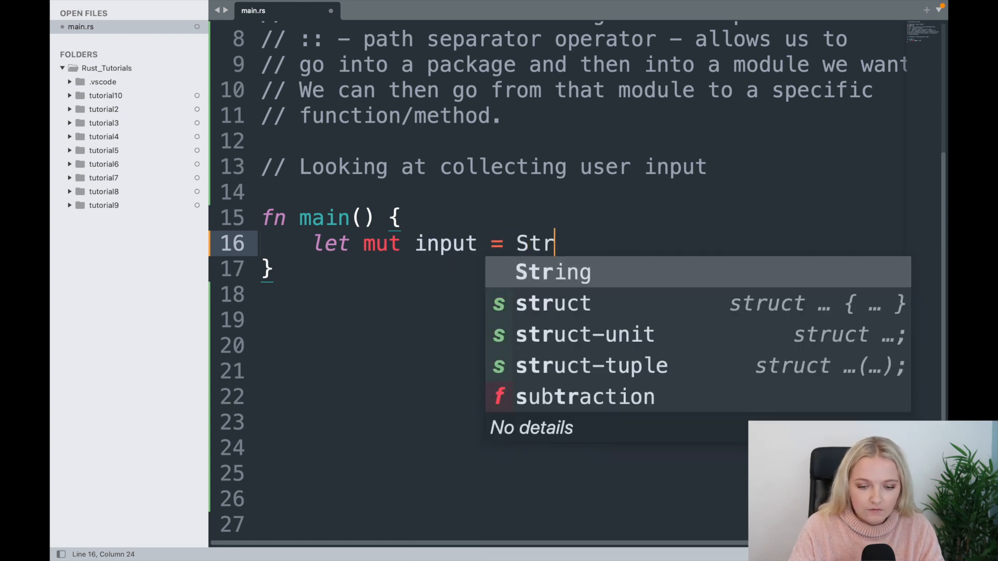
{"action": "type", "text": "String:"}
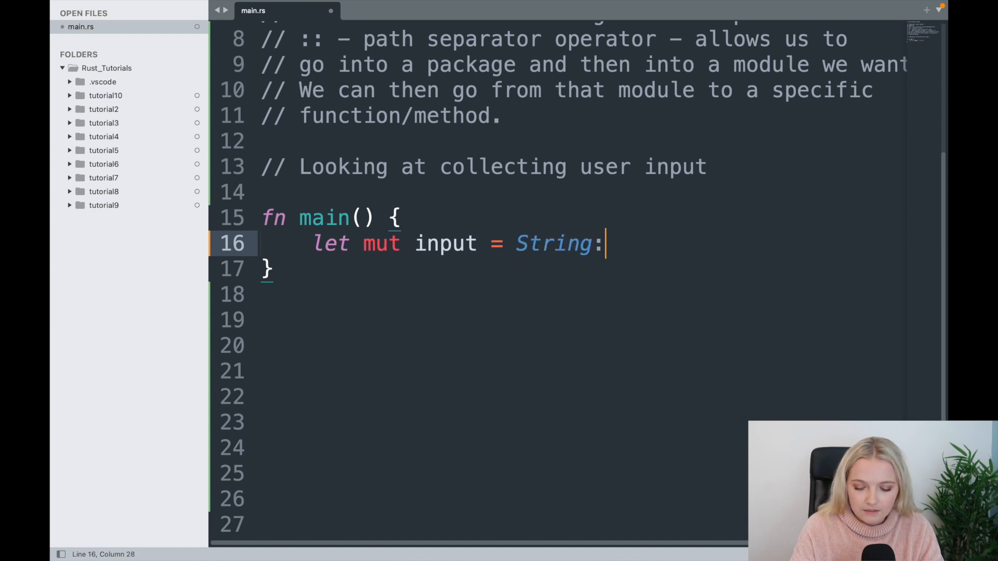
{"action": "type", "text": ":new()"}
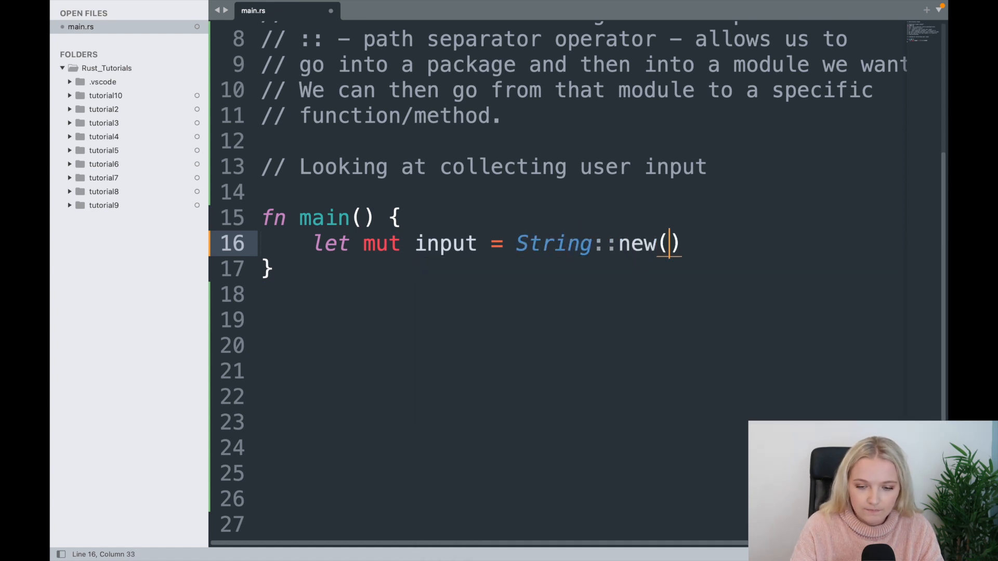
{"action": "type", "text": ";"}
{"action": "type", "text": "//"}
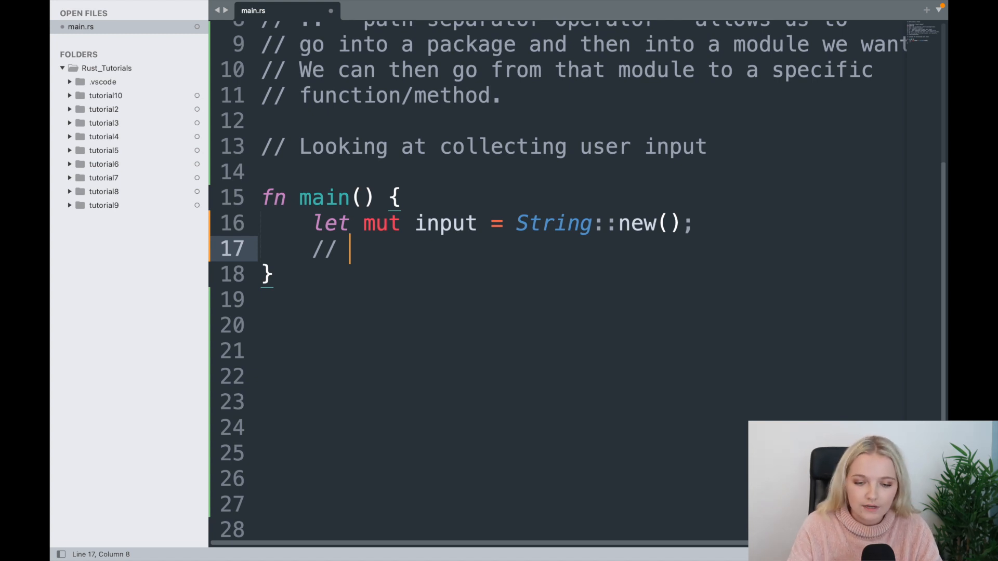
Step: Add comments: '// String is a type in Rust standard library' and '// ::new() - new is a function of the String type'
{"action": "type", "text": "String is a t"}
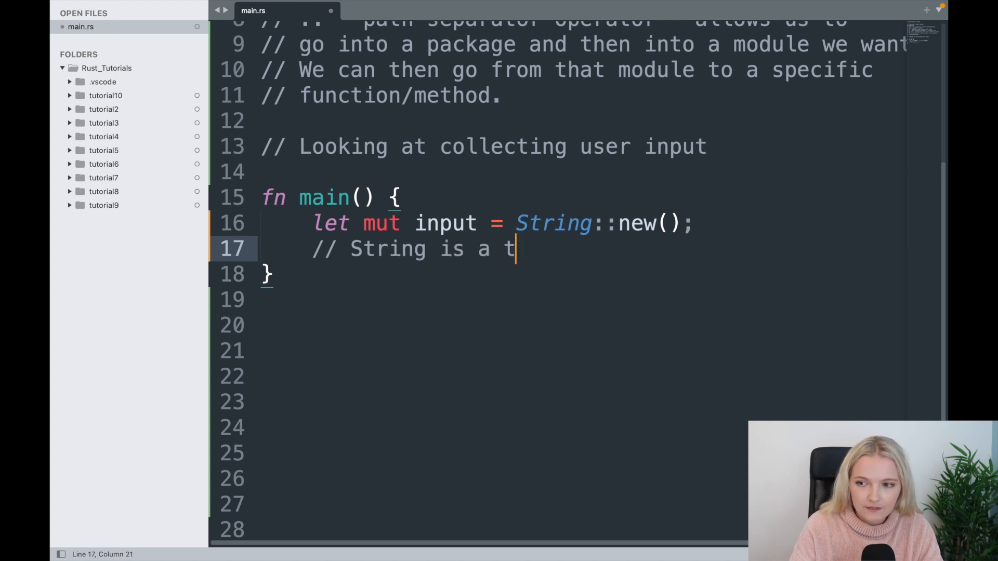
{"action": "type", "text": "ype in Rust st"}
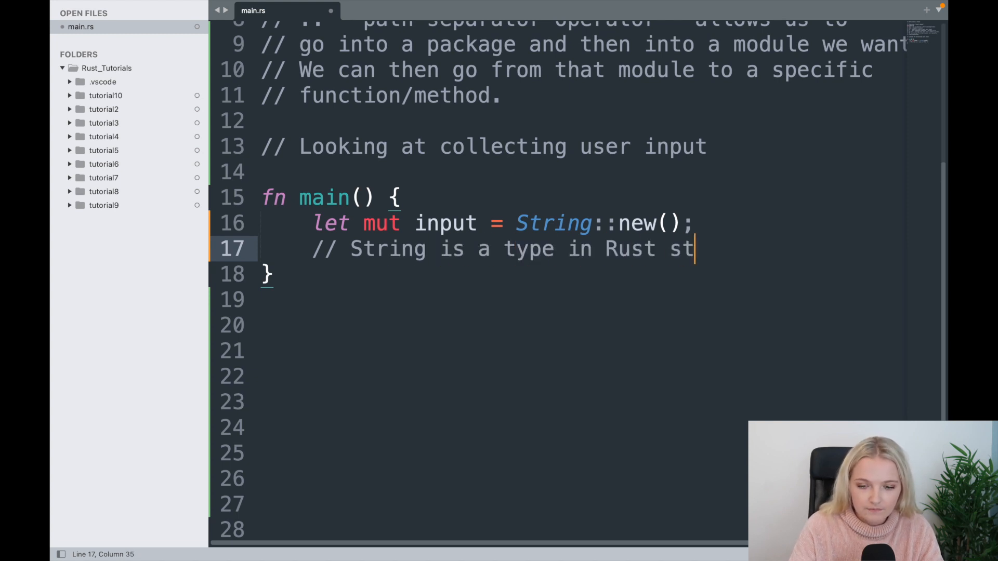
{"action": "type", "text": "andard library"}
{"action": "type", "text": "// ::new"}
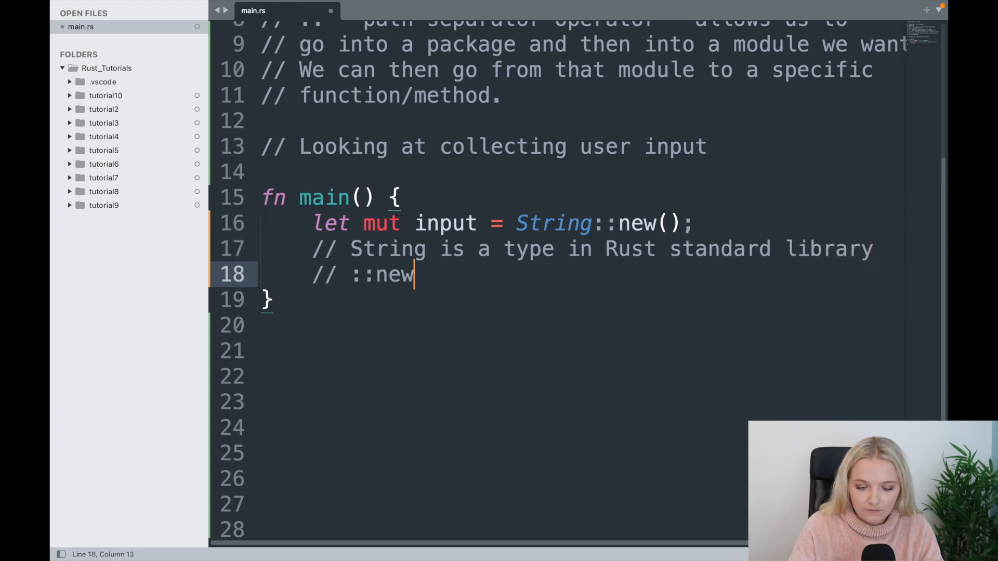
{"action": "type", "text": "() - n"}
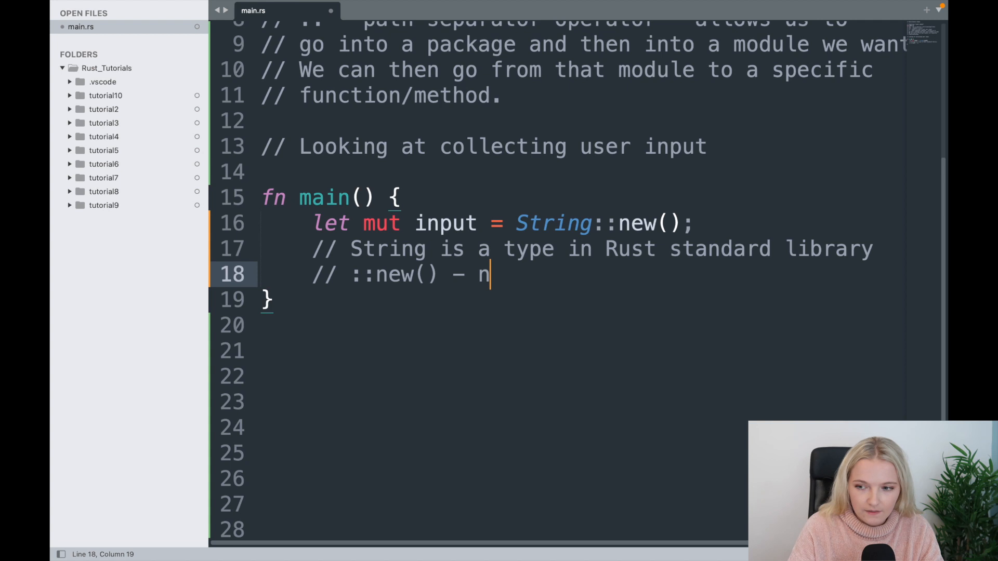
{"action": "type", "text": "ew"}
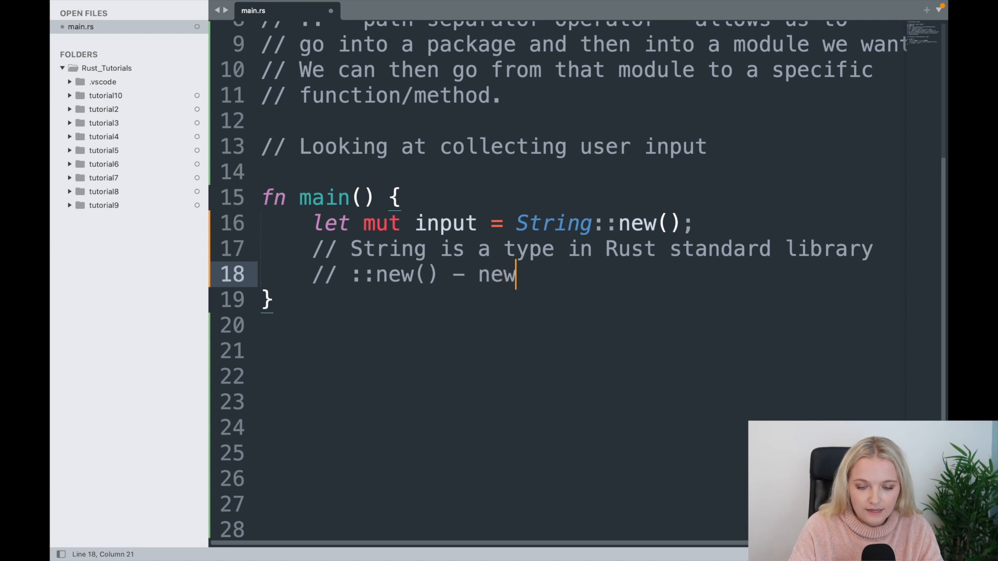
{"action": "type", "text": "is a fu"}
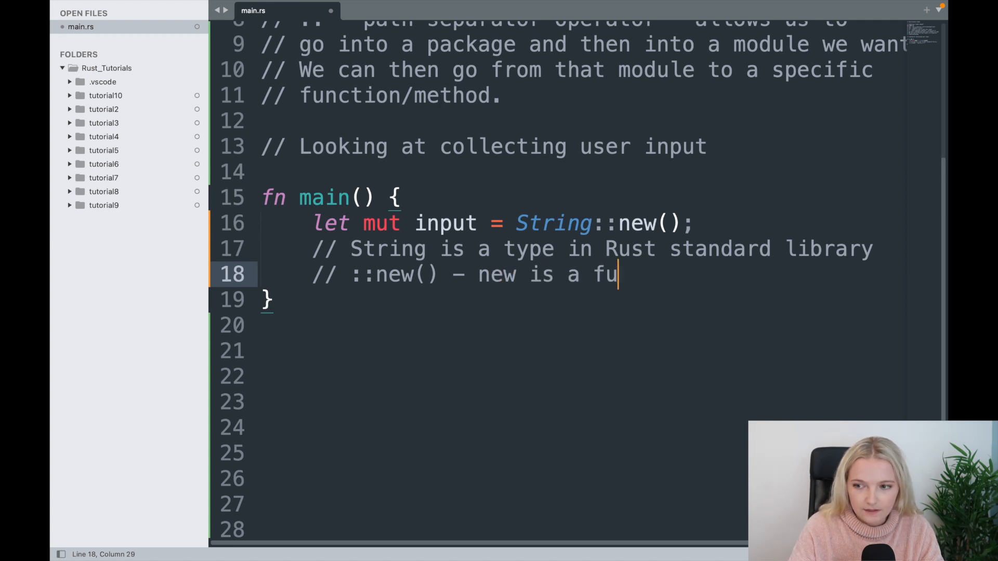
{"action": "type", "text": "nction of the String type"}
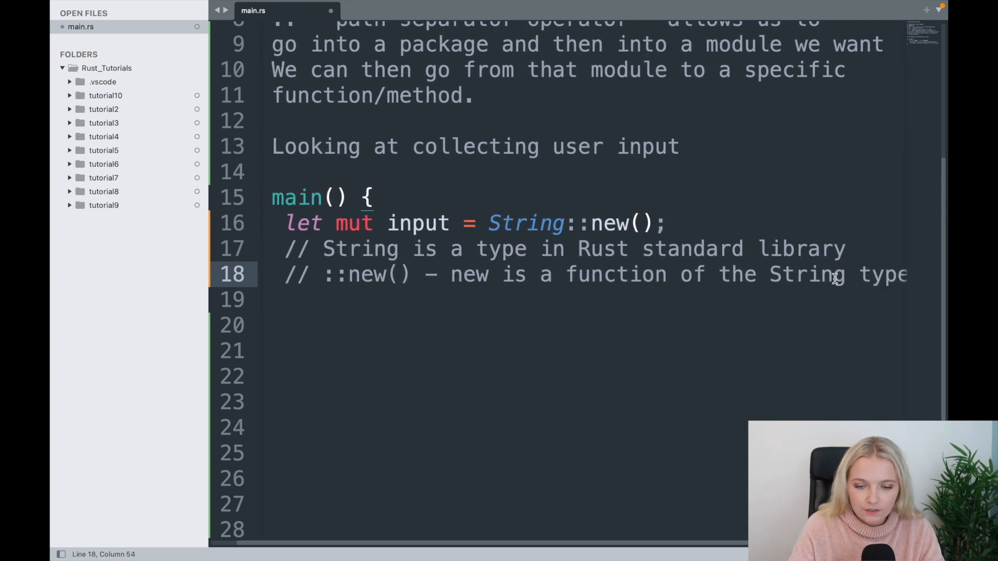
{"action": "double_click", "coordinate": [525, 223]}
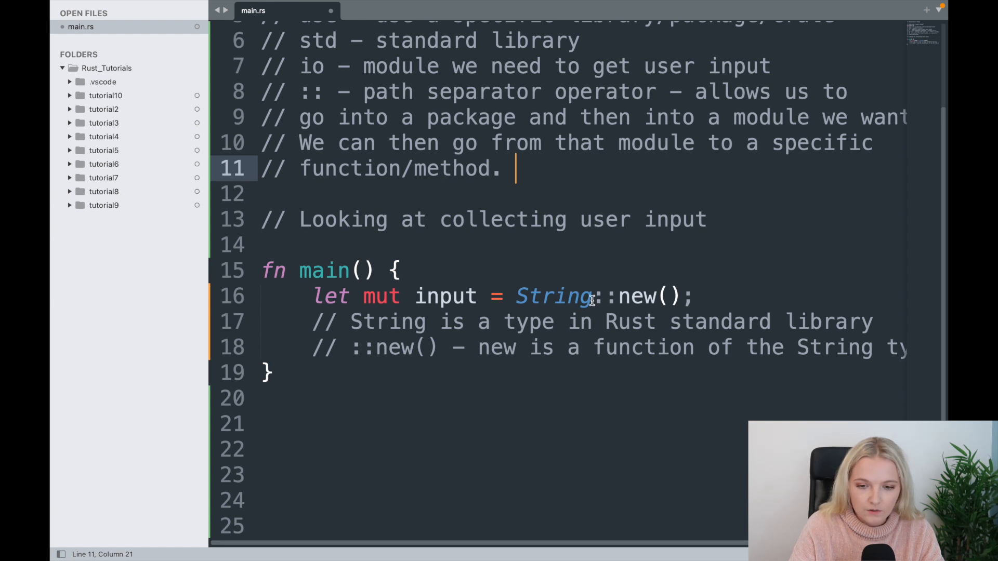
{"action": "mouse_move", "coordinate": [661, 321]}
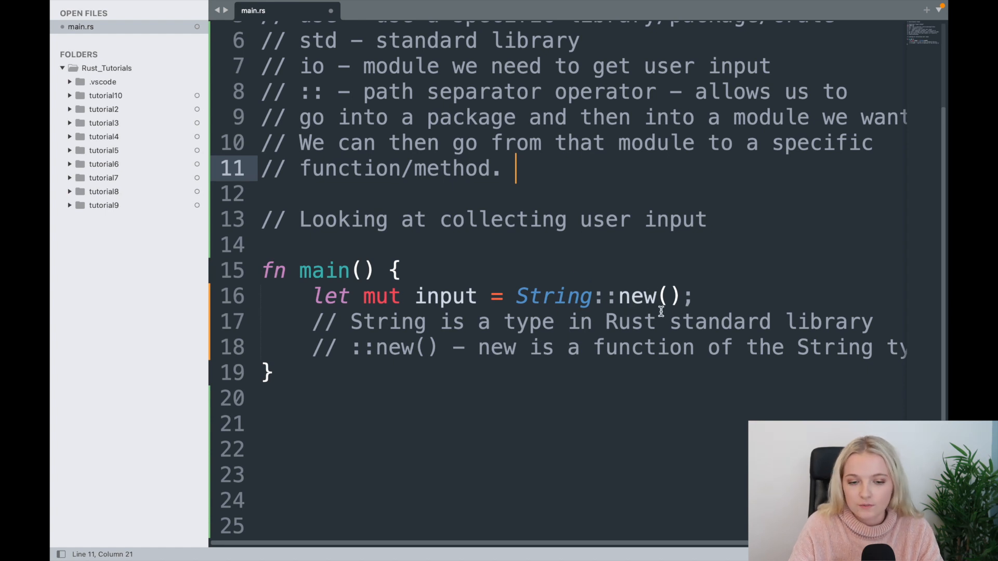
{"action": "double_click", "coordinate": [638, 296]}
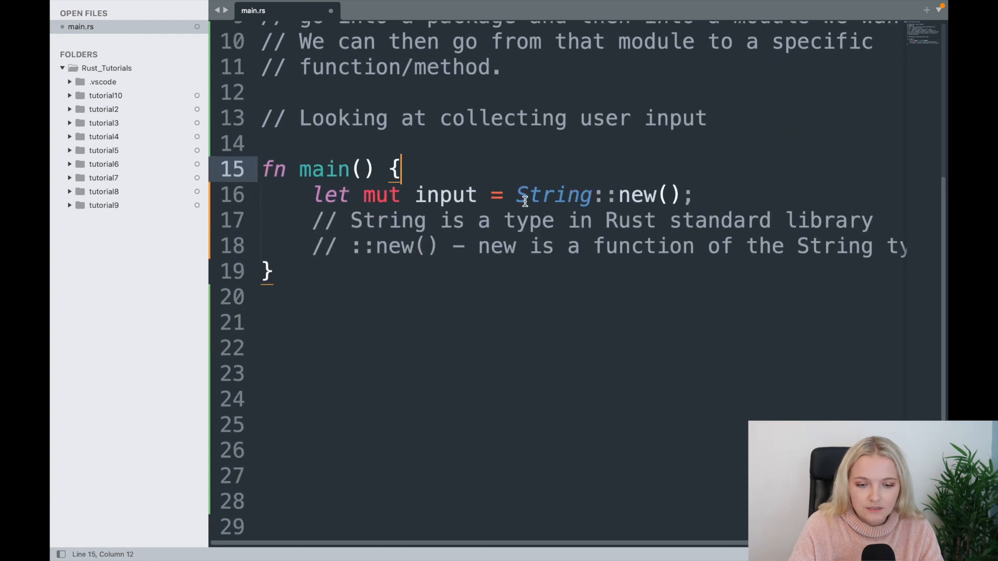
{"action": "left_click", "coordinate": [667, 195]}
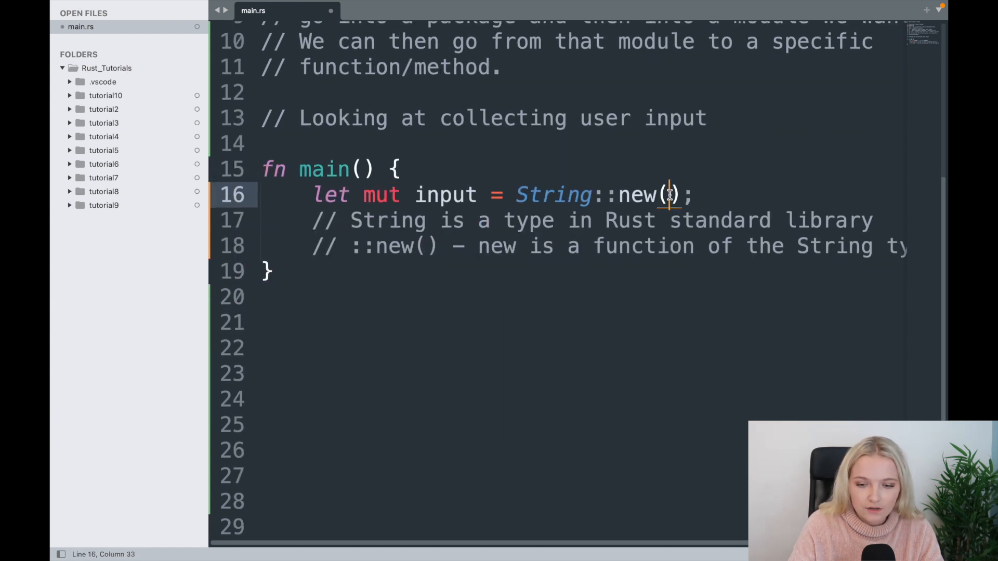
{"action": "mouse_move", "coordinate": [449, 260]}
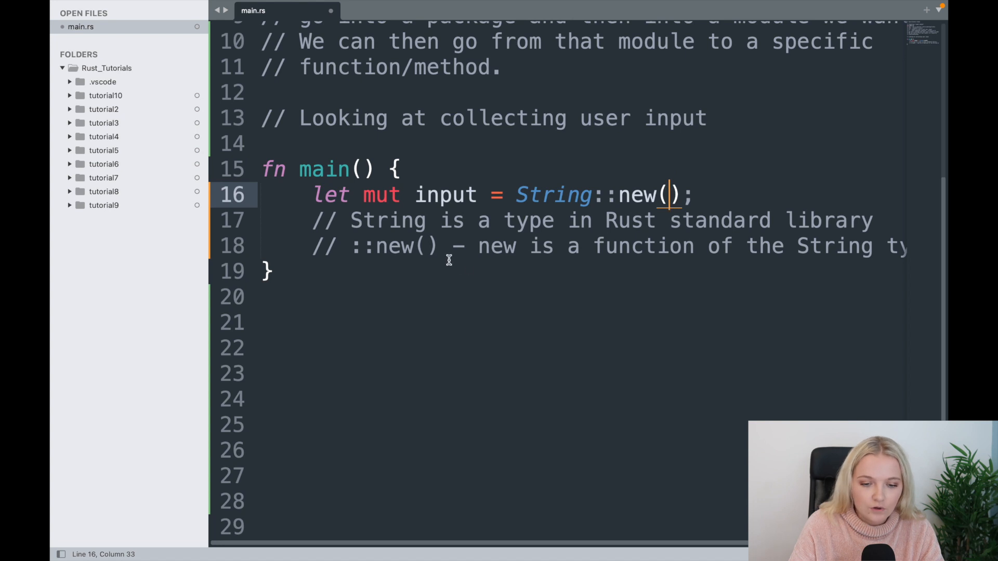
Step: Add the comments '// this returns an empty string' and '// Collecting user input'
{"action": "type", "text": "// this c"}
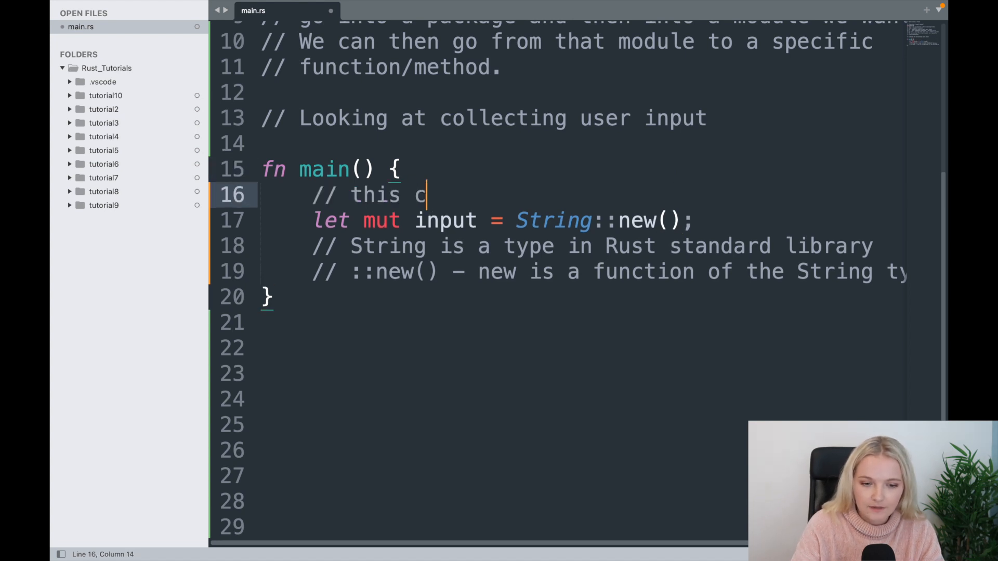
{"action": "type", "text": "ret"}
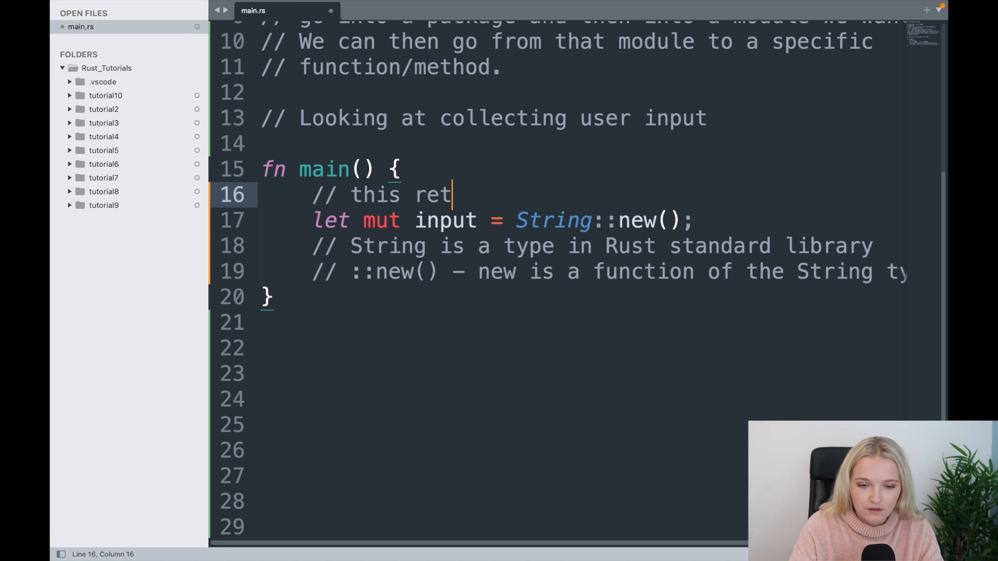
{"action": "type", "text": "urns an emp"}
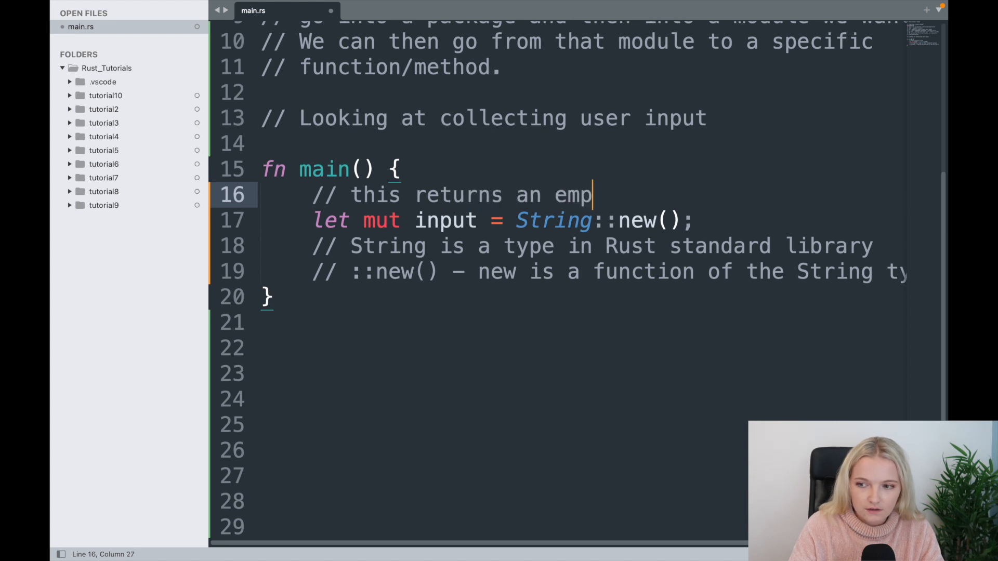
{"action": "type", "text": "ty string"}
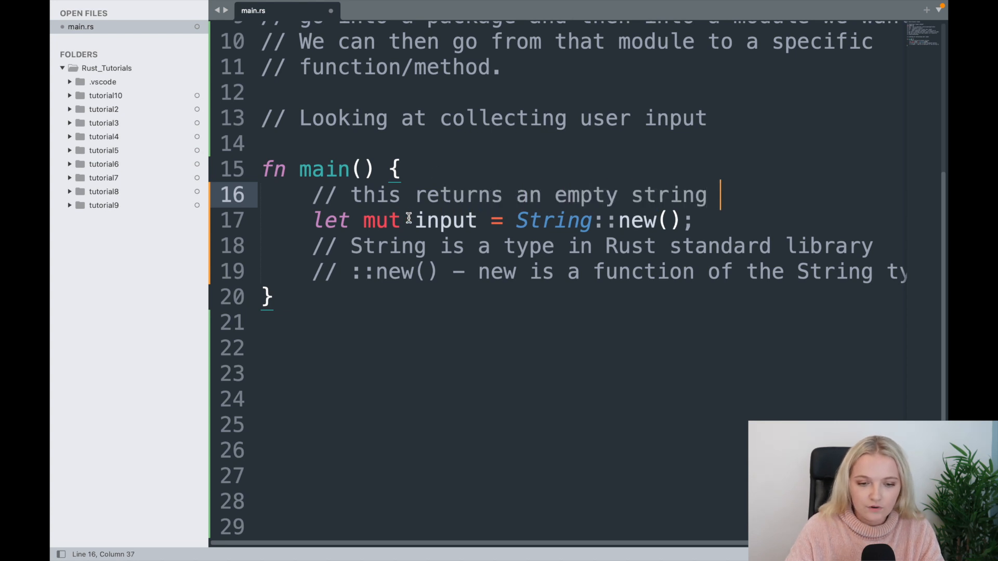
{"action": "left_click", "coordinate": [451, 246]}
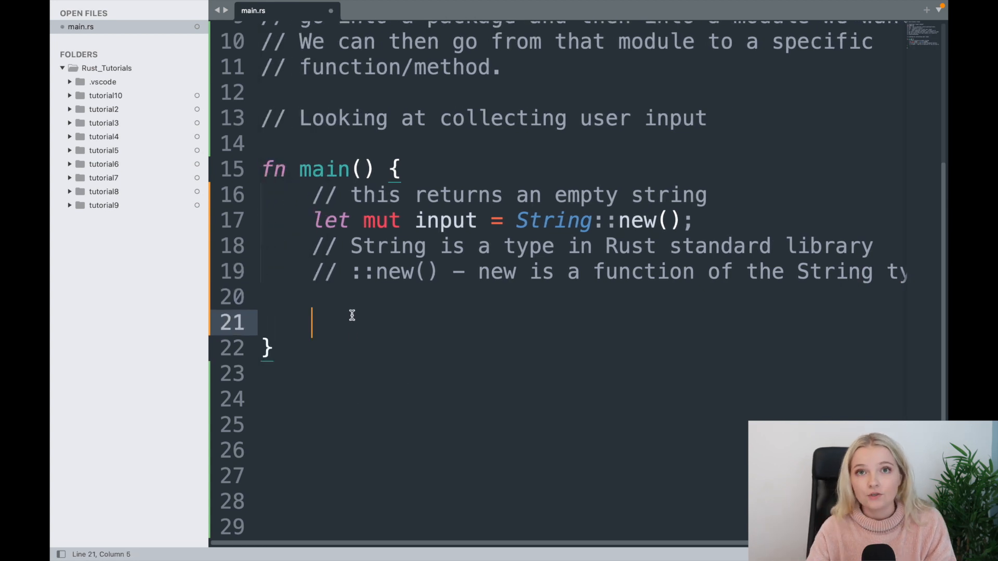
{"action": "type", "text": "//"}
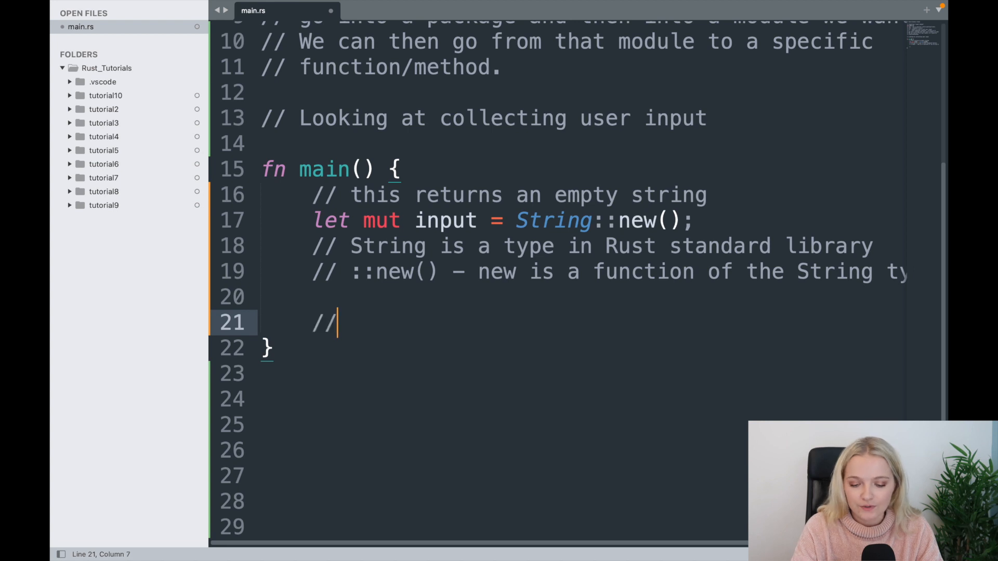
{"action": "key", "text": "Backspace"}
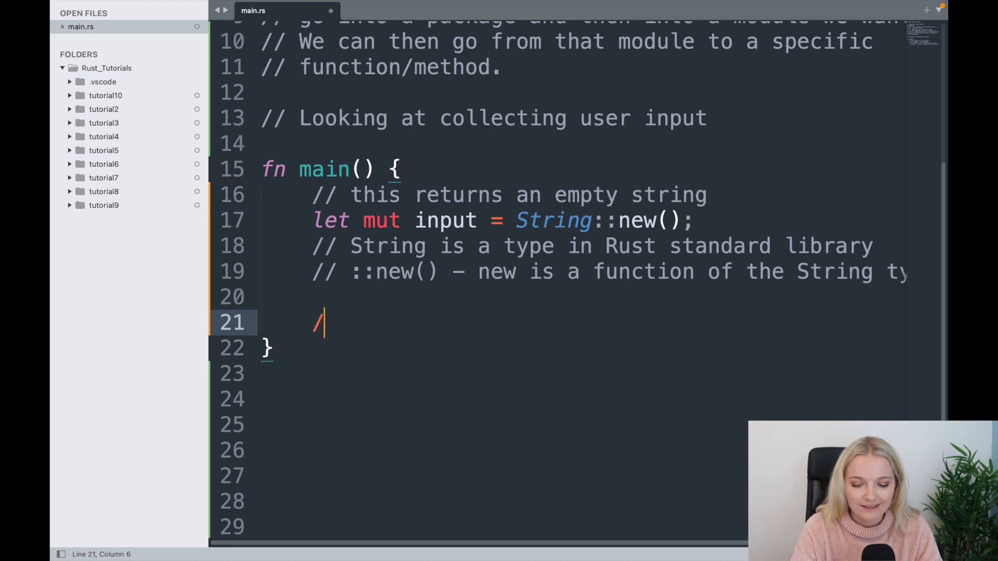
{"action": "type", "text": "/ Collecting"}
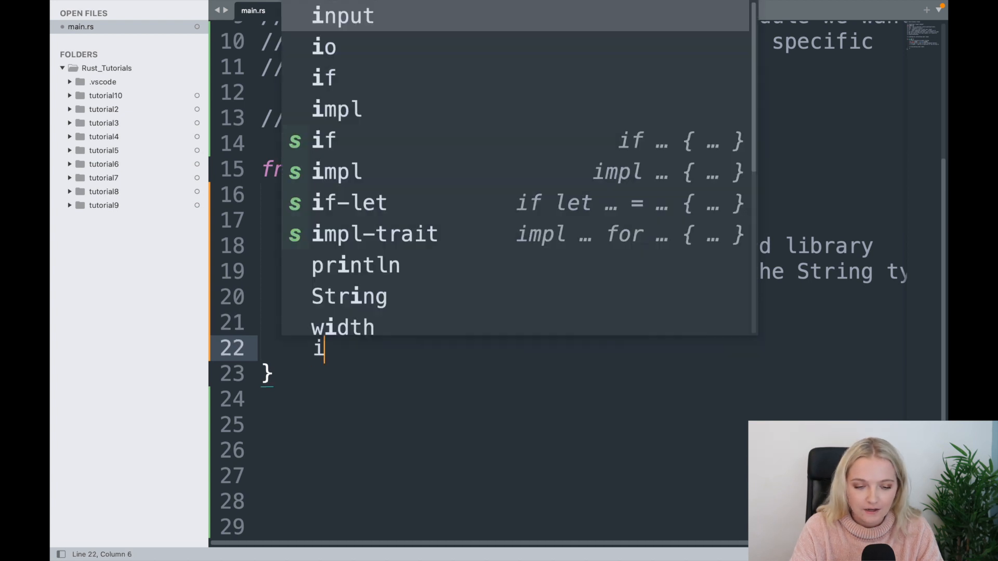
Step: Write io::stdin().read_line(&mut input).expect("Failed to read line") using autocomplete
{"action": "type", "text": "o::stdin"}
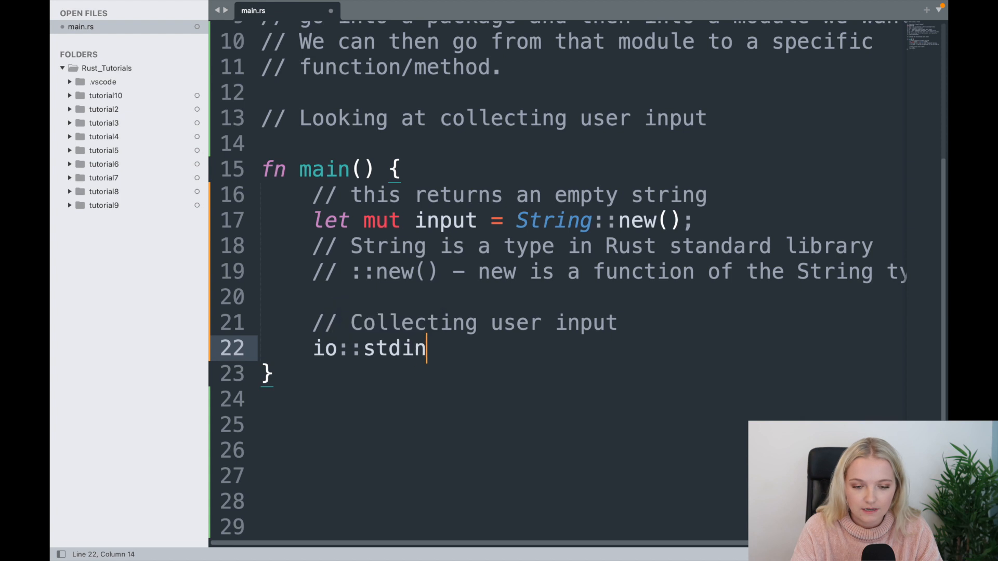
{"action": "type", "text": "().r"}
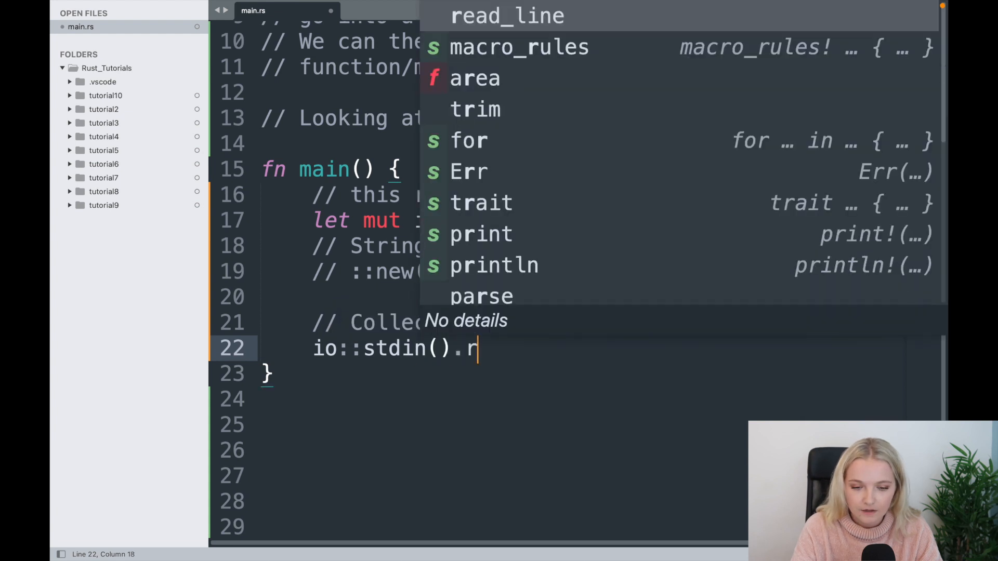
{"action": "type", "text": "ead_lin"}
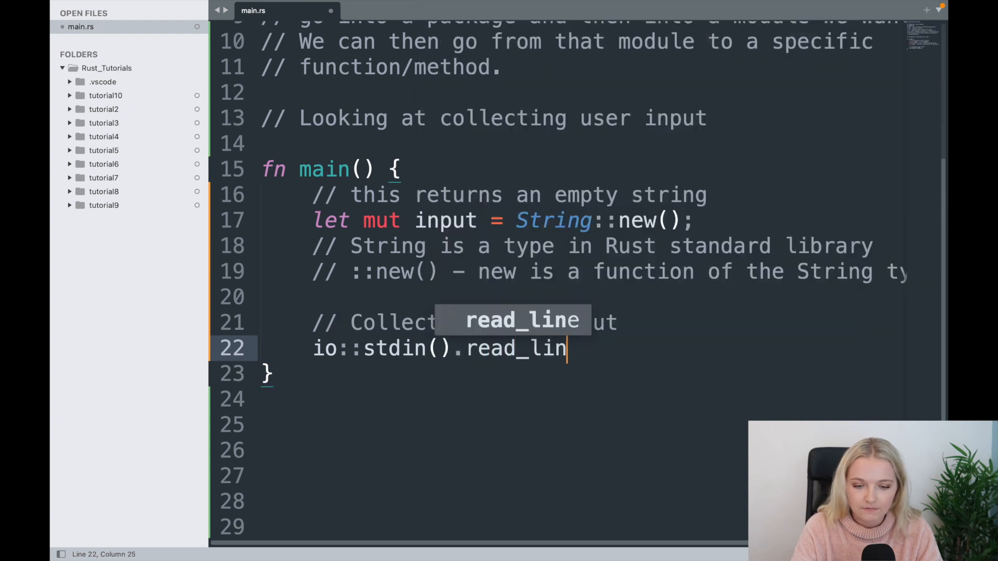
{"action": "key", "text": "Tab"}
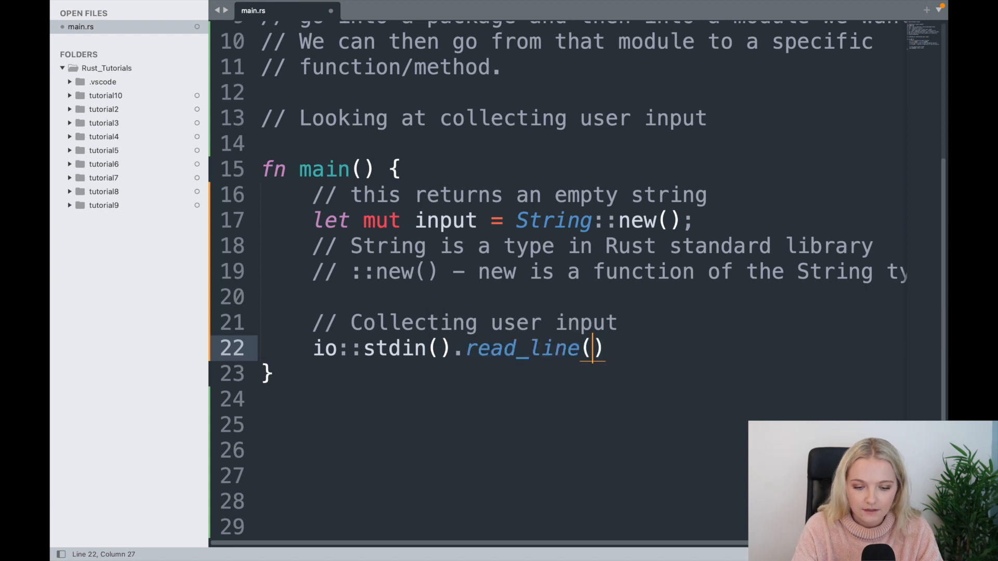
{"action": "type", "text": "&"}
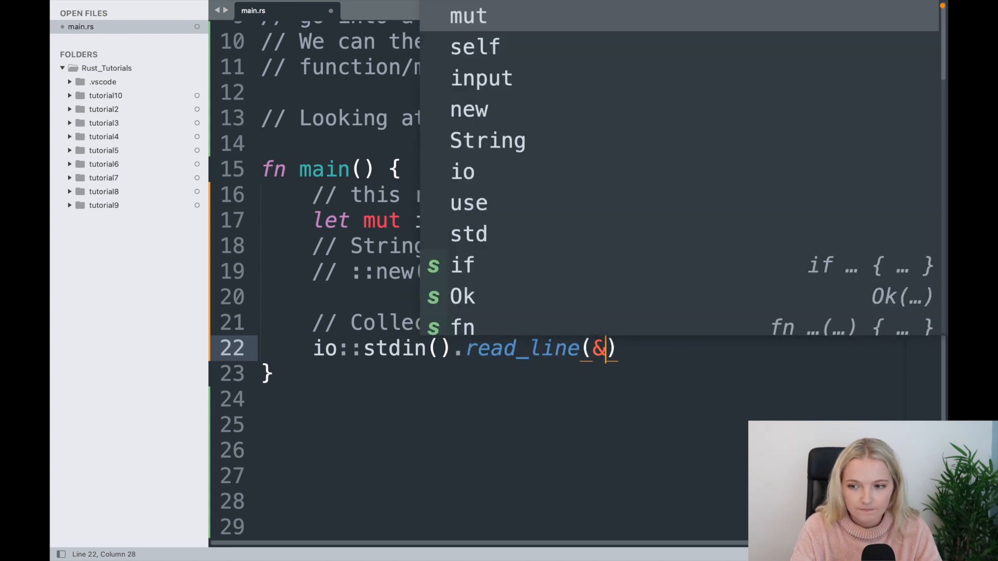
{"action": "type", "text": "mut input"}
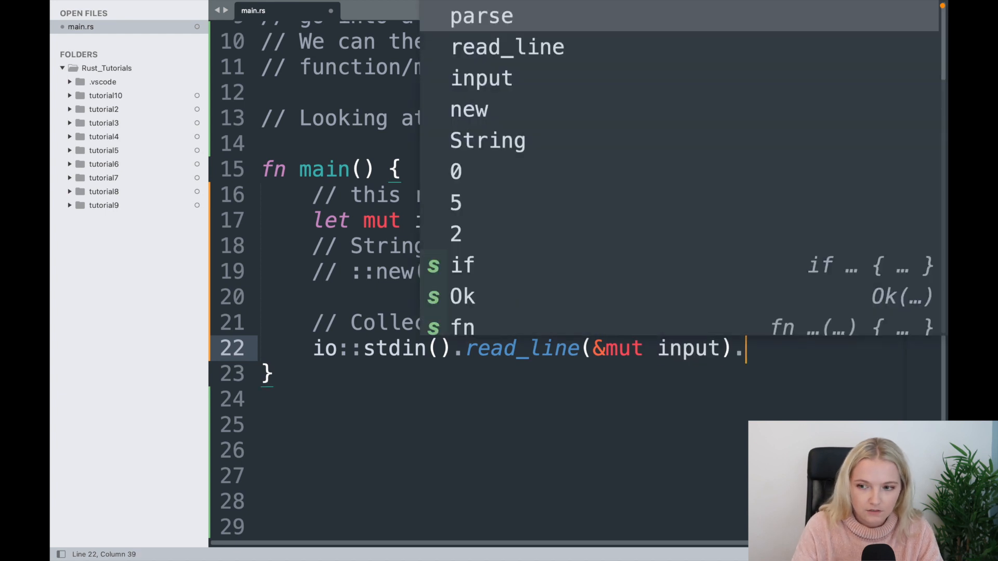
{"action": "type", "text": "expect"}
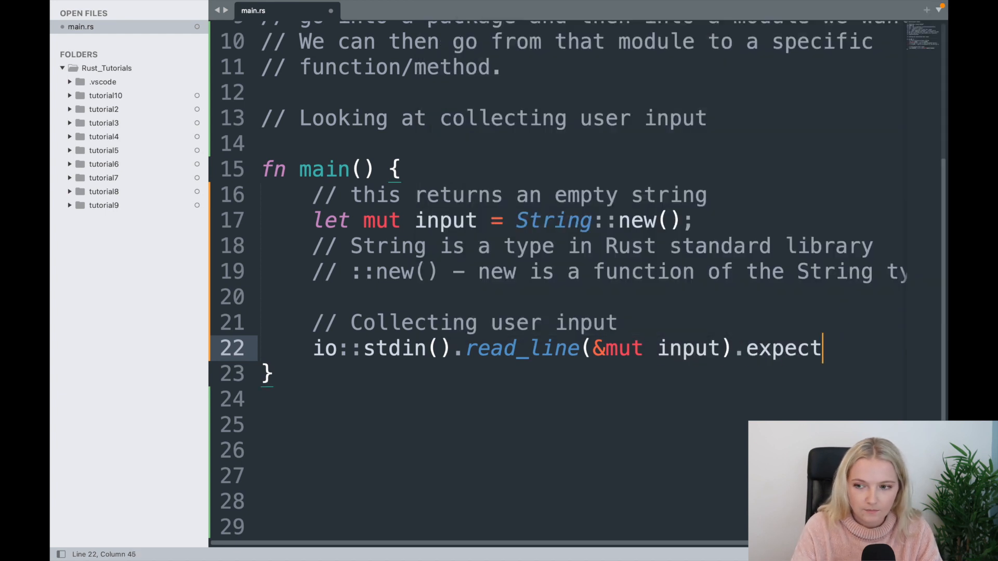
{"action": "type", "text": "(\"Fail\")"}
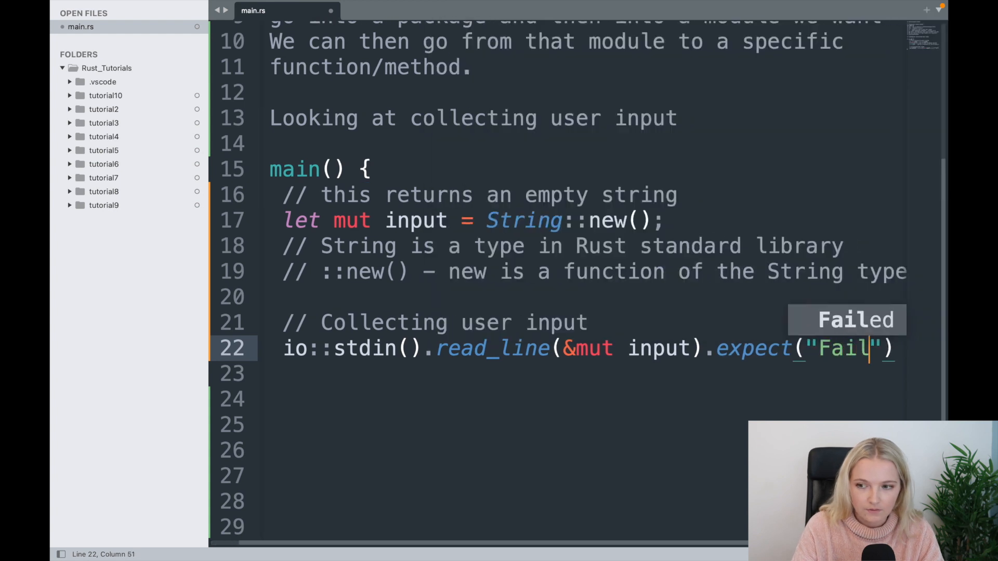
{"action": "type", "text": "to read lin"}
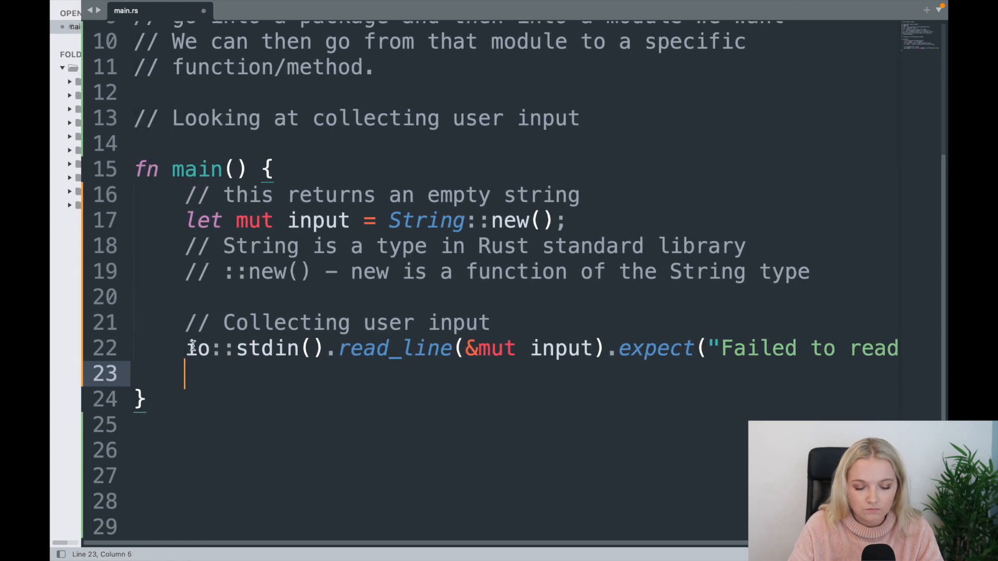
Step: Comment that stdin gives a handle to the current process's standard input, the terminal
{"action": "type", "text": "//"}
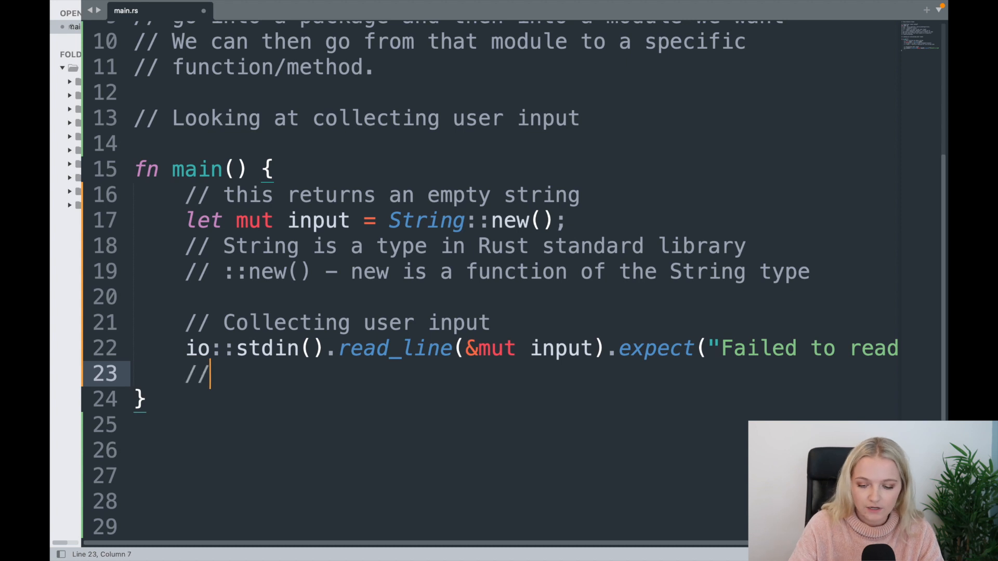
{"action": "type", "text": "st"}
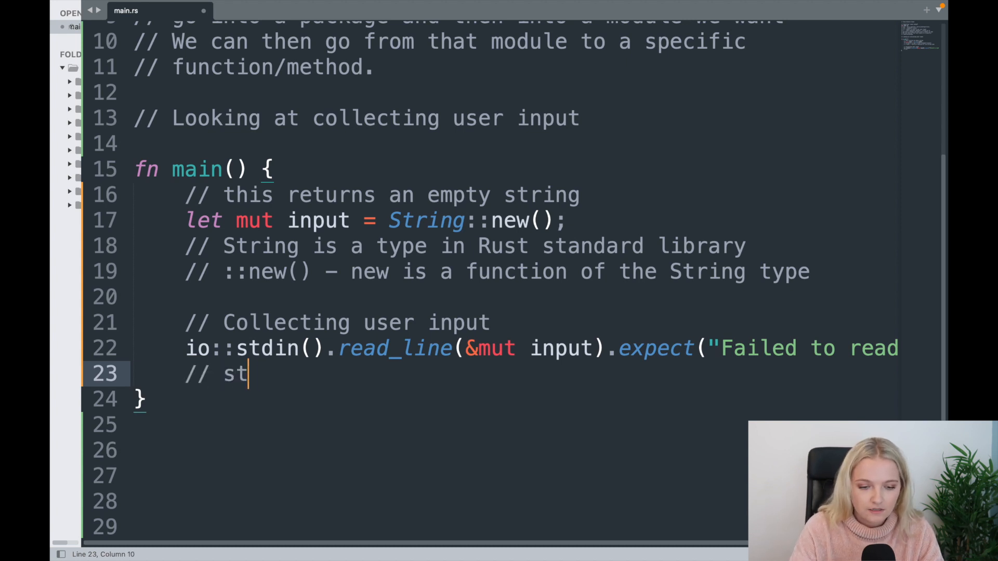
{"action": "type", "text": "din gives us a h"}
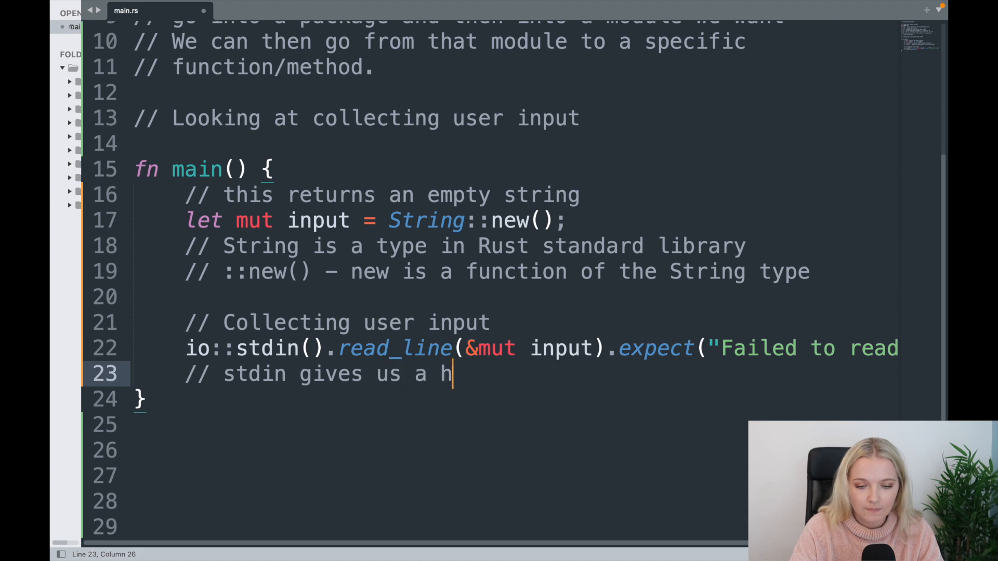
{"action": "type", "text": "andle o"}
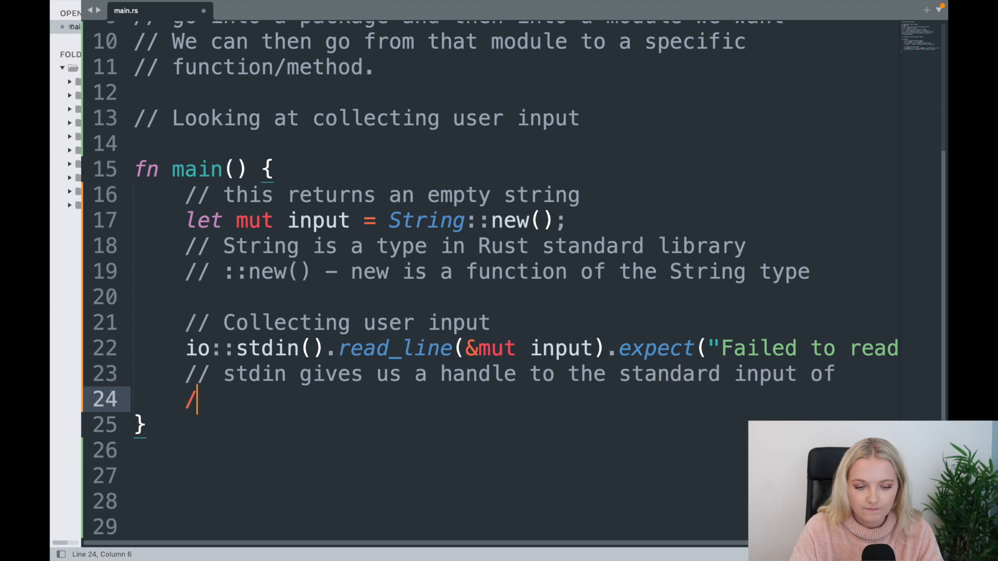
{"action": "type", "text": "/ the current"}
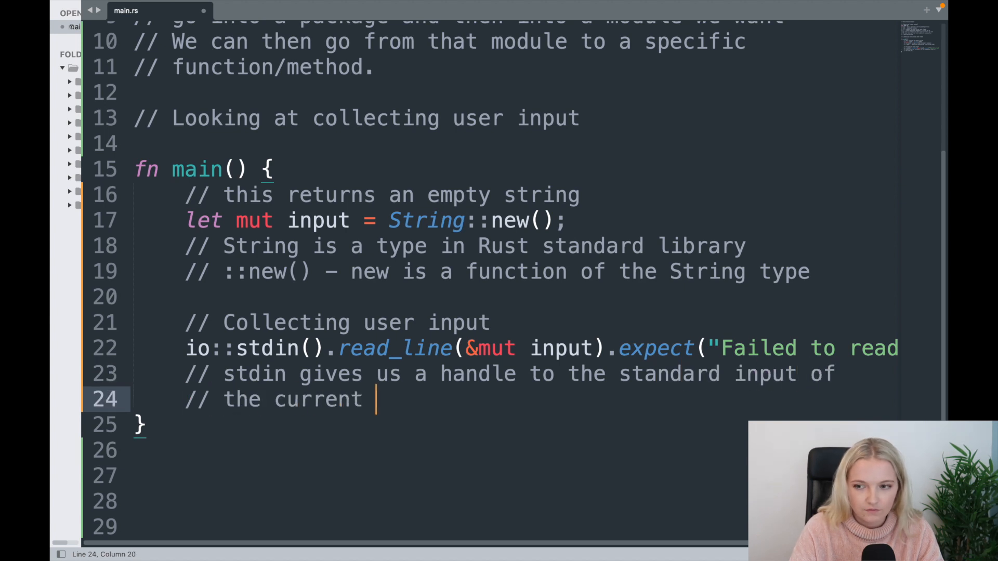
{"action": "type", "text": "process -"}
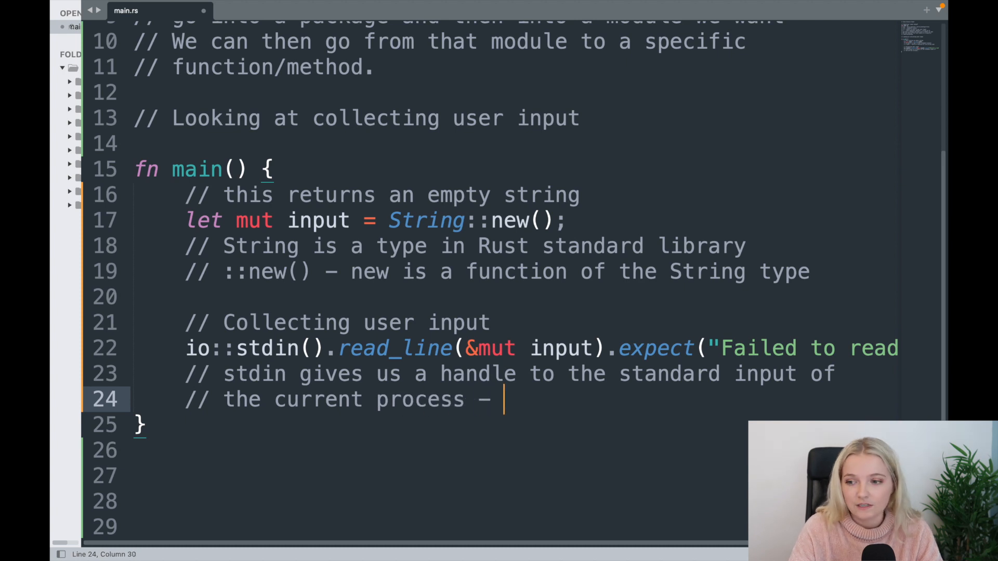
{"action": "type", "text": "the terminal"}
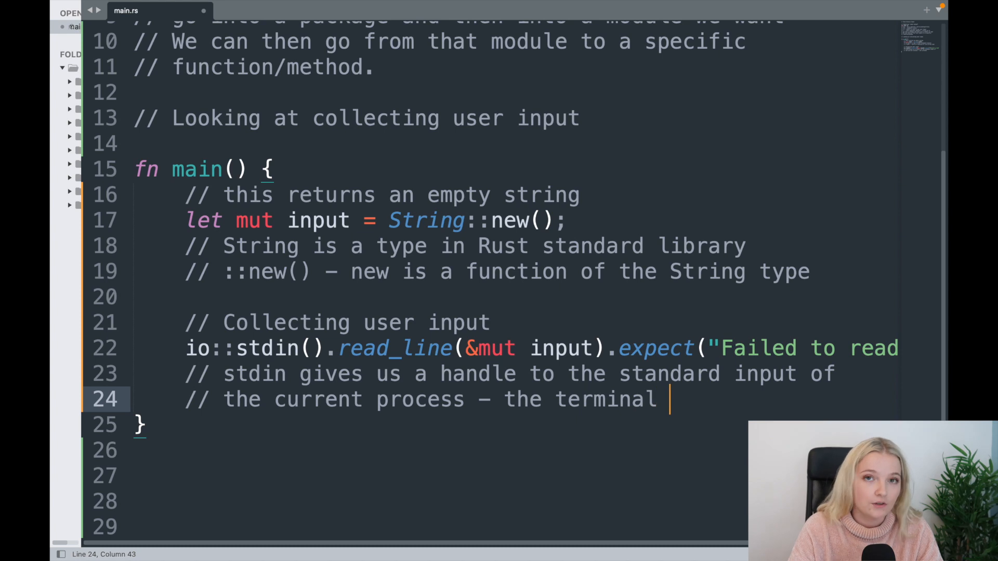
{"action": "type", "text": "where you';;"}
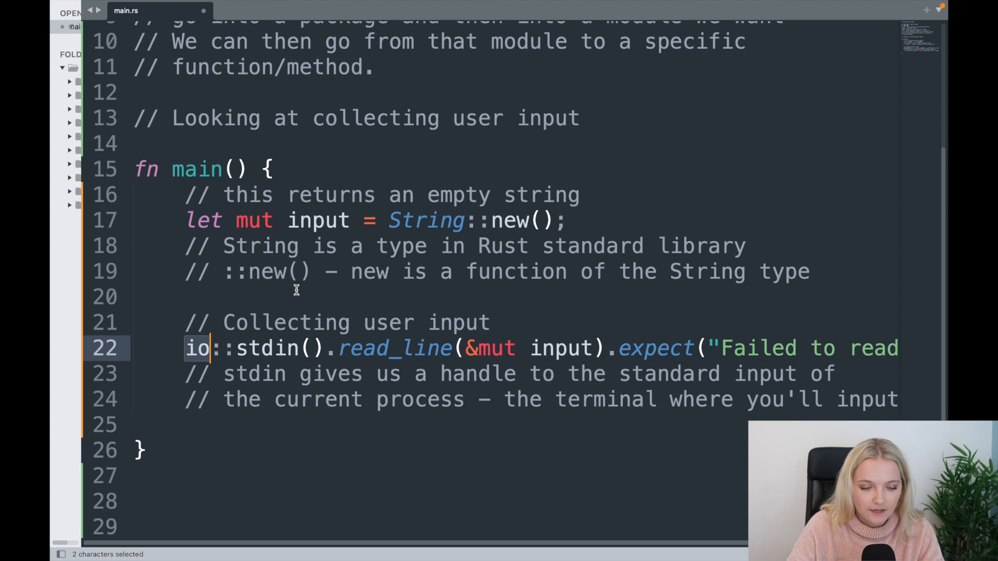
Step: Comment that read_line takes the user's input and appends it to the specified buffer
{"action": "scroll", "scroll_direction": "down", "scroll_amount": 3}
{"action": "type", "text": "// read_line - takes in the s"}
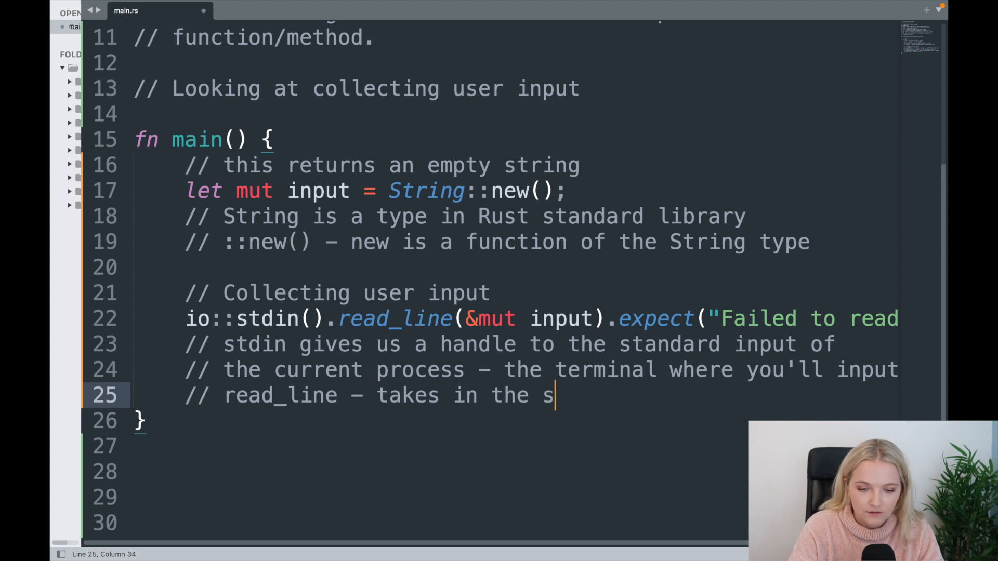
{"action": "type", "text": "ers input"}
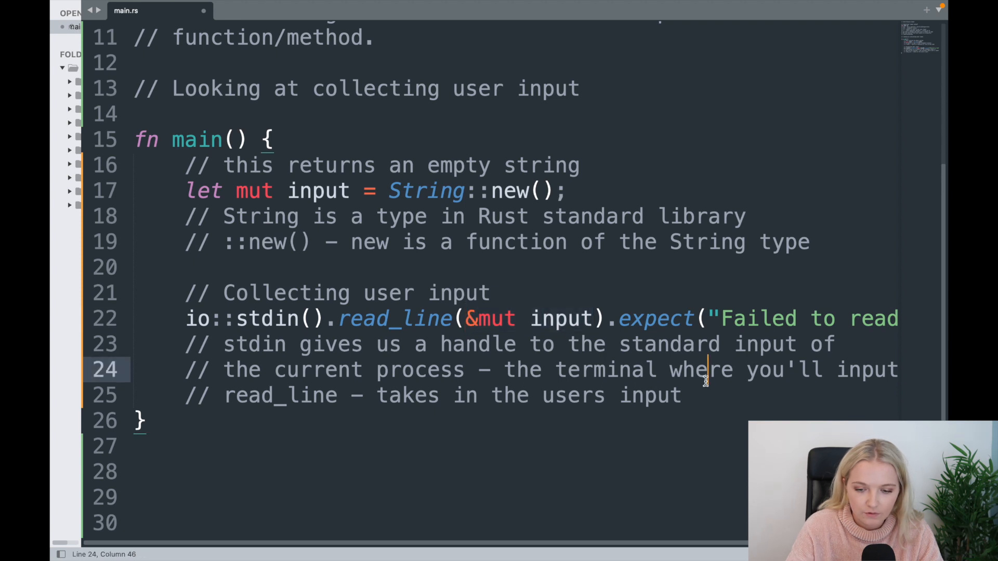
{"action": "left_click", "coordinate": [696, 395]}
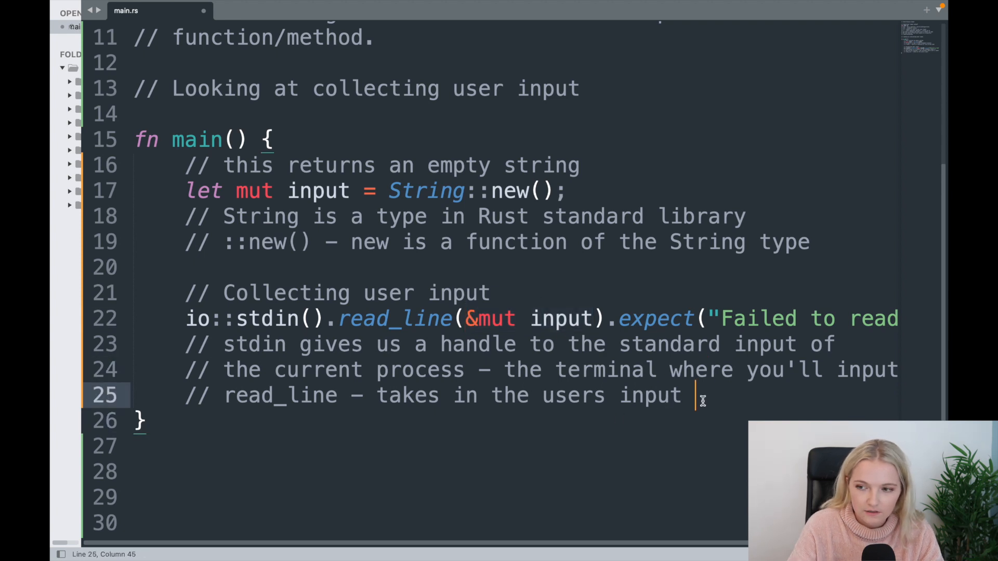
{"action": "type", "text": "and appends"}
{"action": "type", "text": "//"}
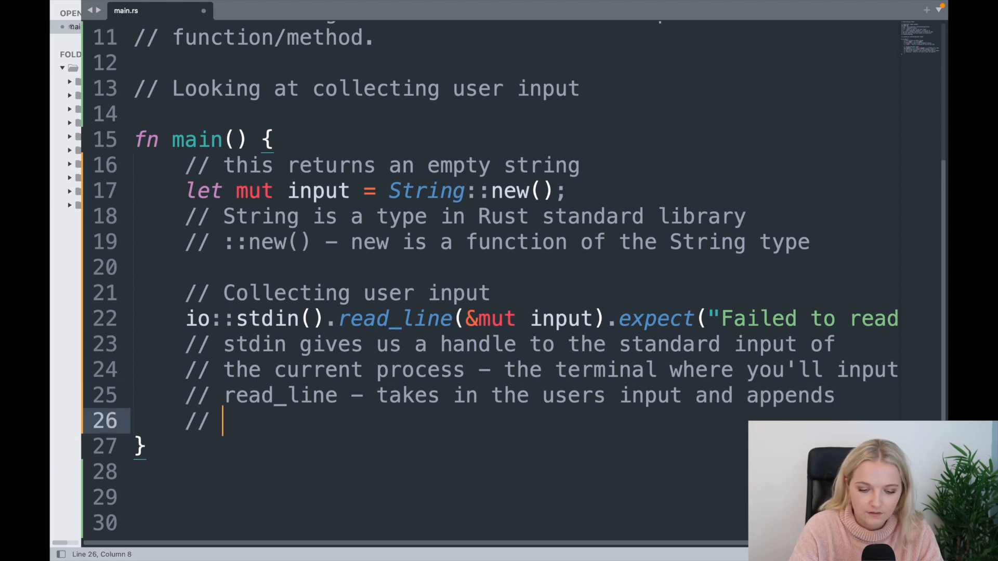
{"action": "type", "text": "it to the s"}
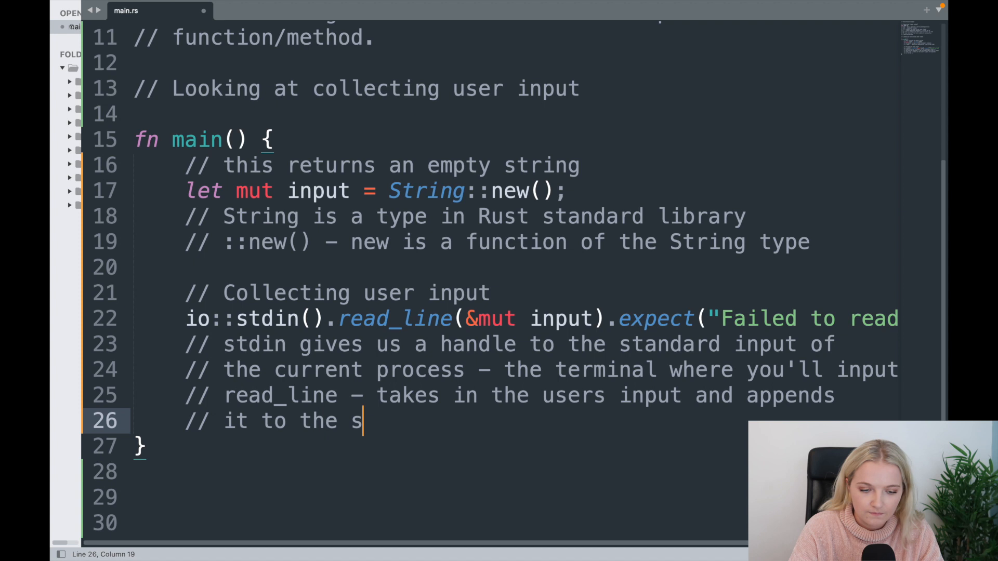
{"action": "type", "text": "pecified buffer which in our case is a str"}
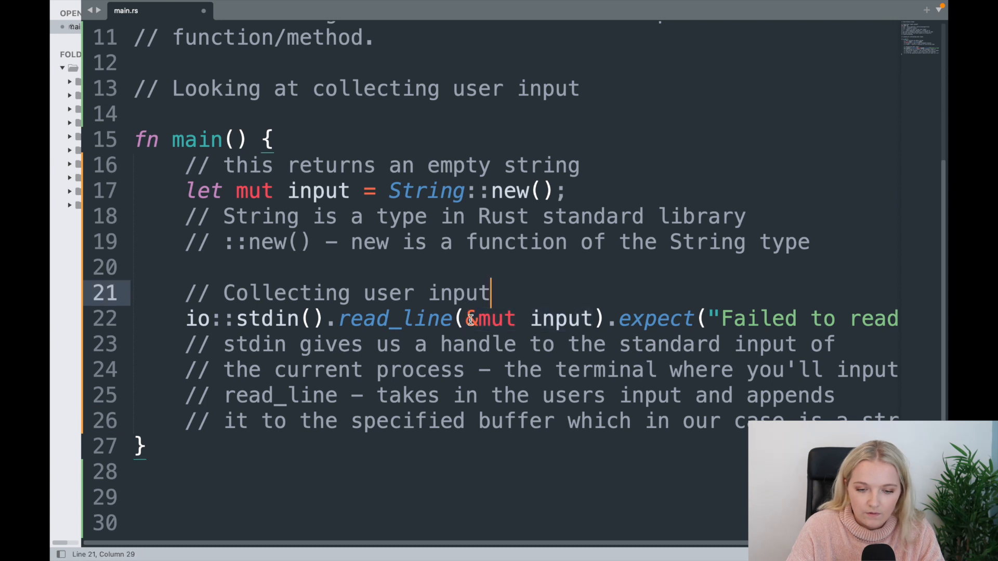
{"action": "mouse_move", "coordinate": [523, 298]}
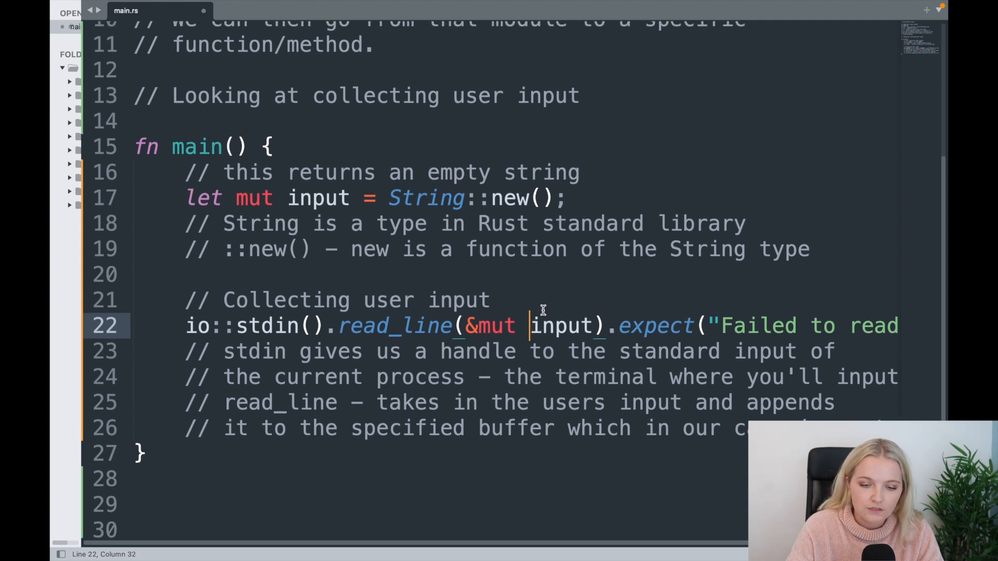
{"action": "double_click", "coordinate": [318, 197]}
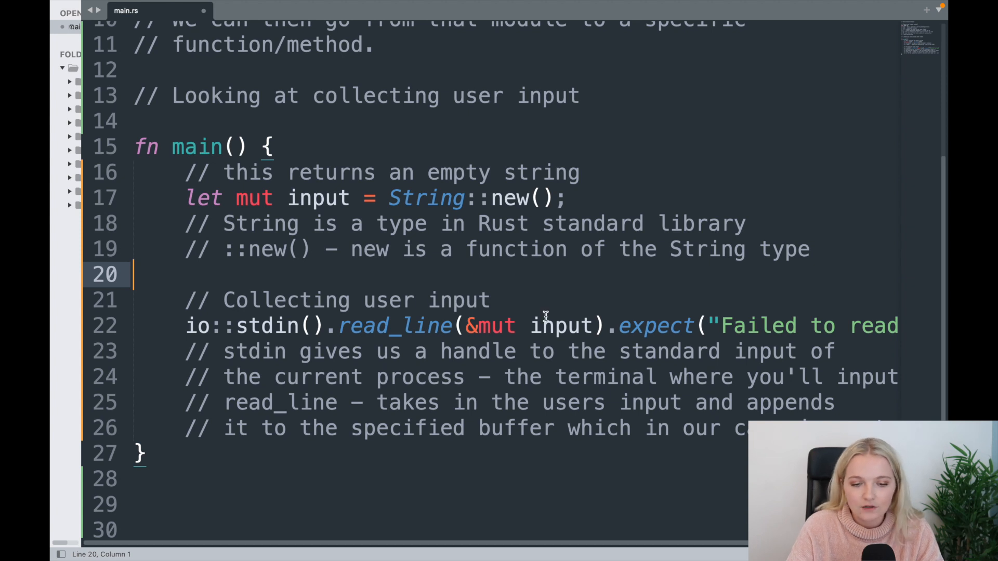
{"action": "mouse_move", "coordinate": [479, 314]}
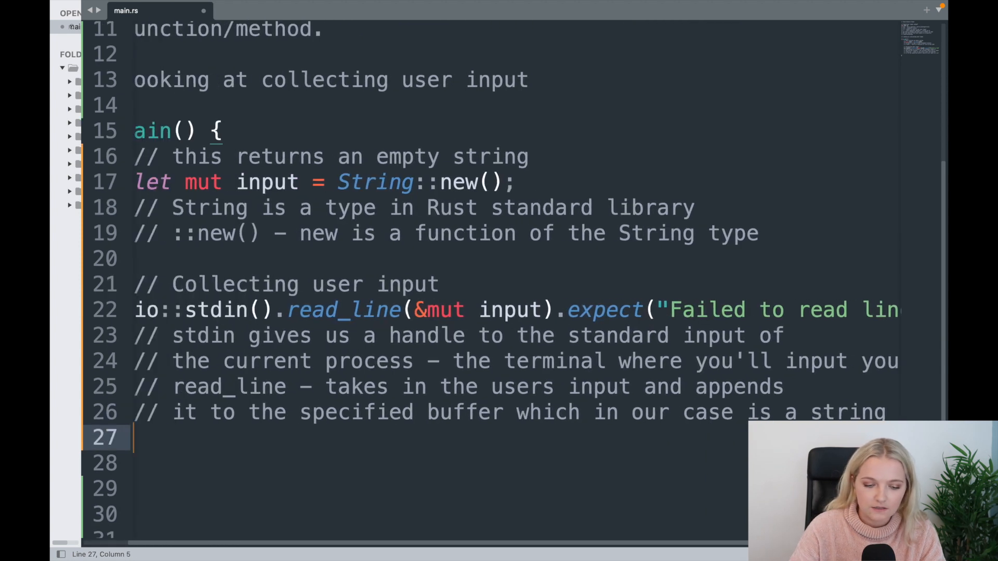
Step: Start a '// .expect()' comment beneath the read_line call
{"action": "type", "text": "// .ex"}
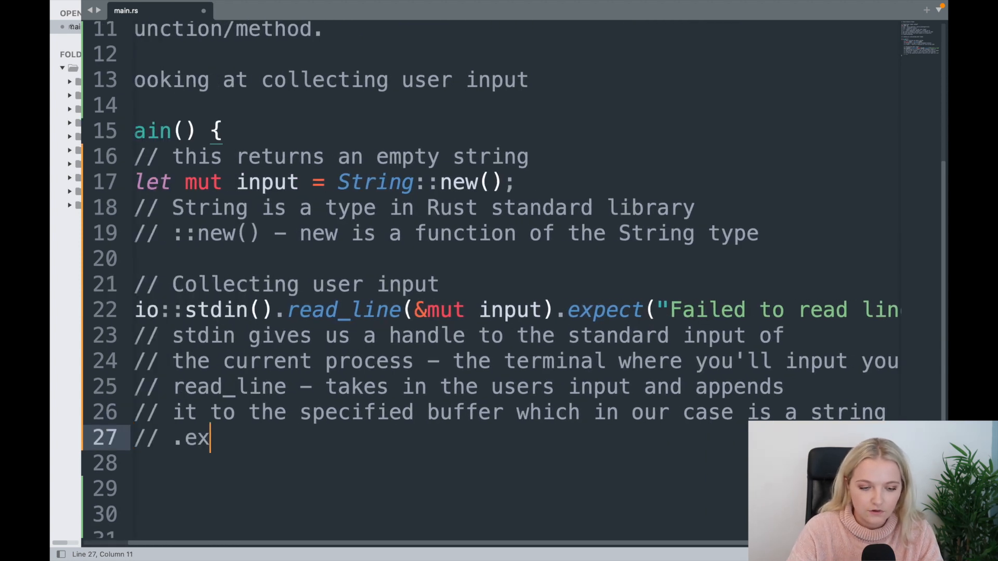
{"action": "type", "text": "pect()"}
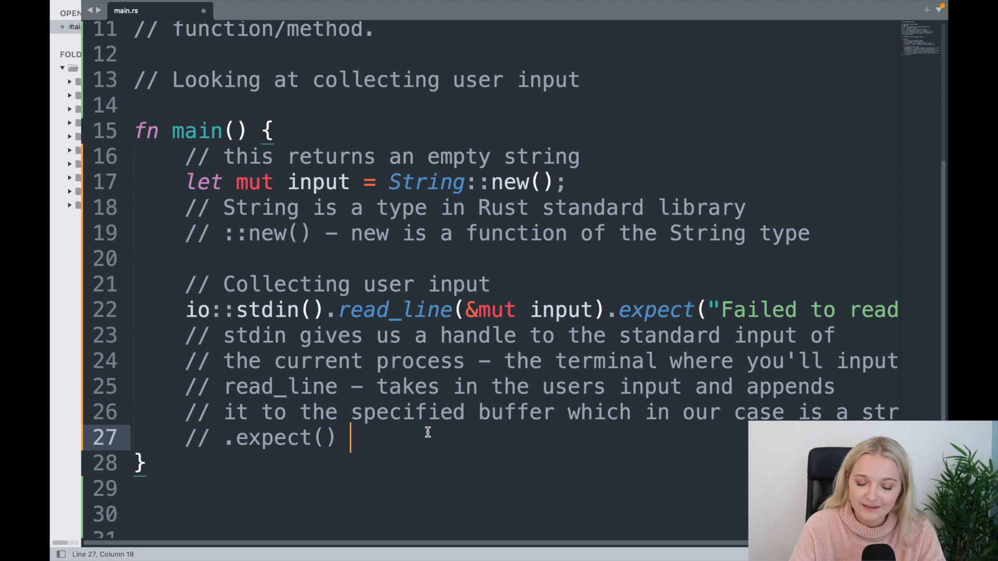
{"action": "scroll", "scroll_direction": "down", "scroll_amount": 3}
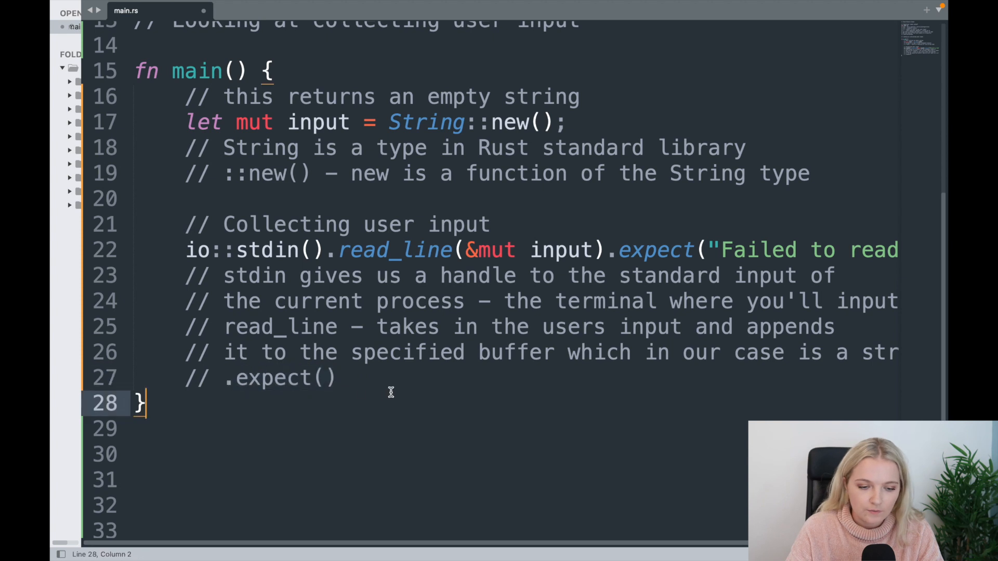
{"action": "double_click", "coordinate": [395, 251]}
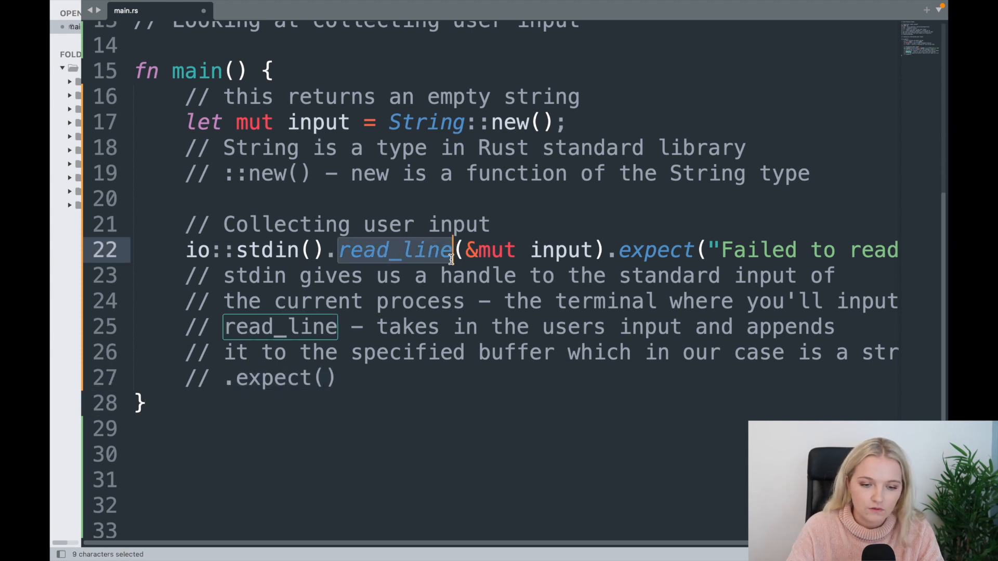
{"action": "left_click", "coordinate": [445, 250]}
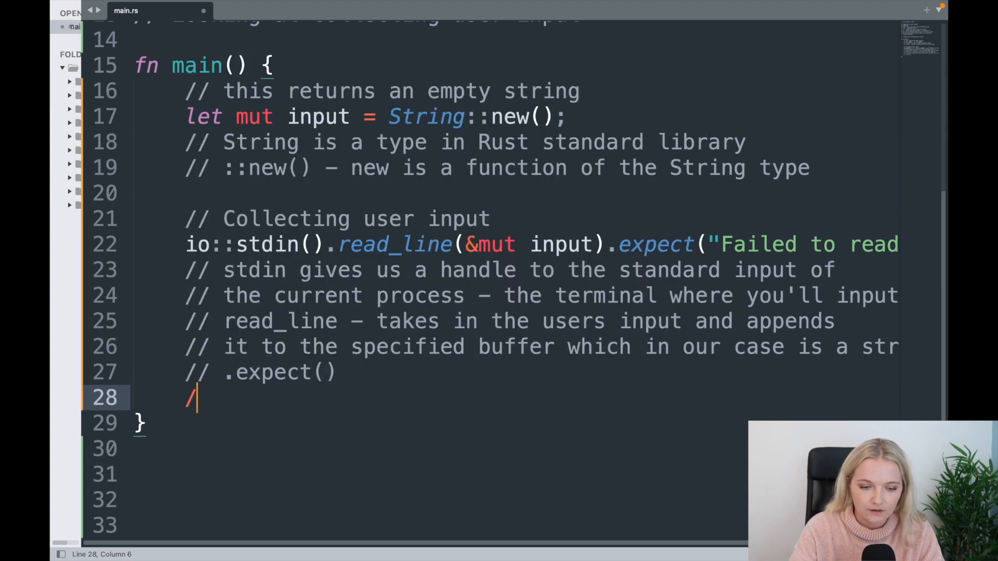
Step: Comment that read_line returns a Result type, either Ok or an error
{"action": "type", "text": "/ read"}
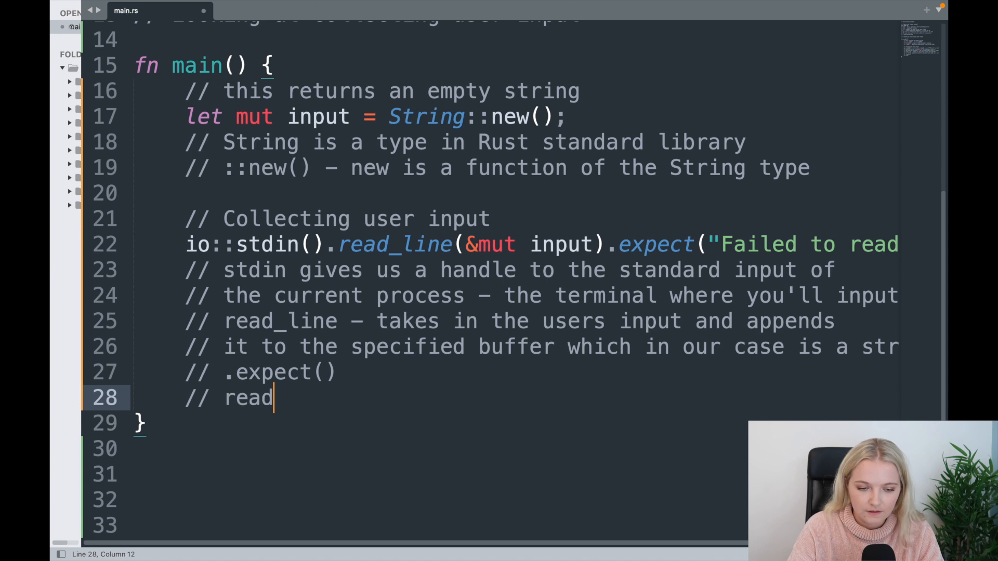
{"action": "type", "text": "_line returns a re"}
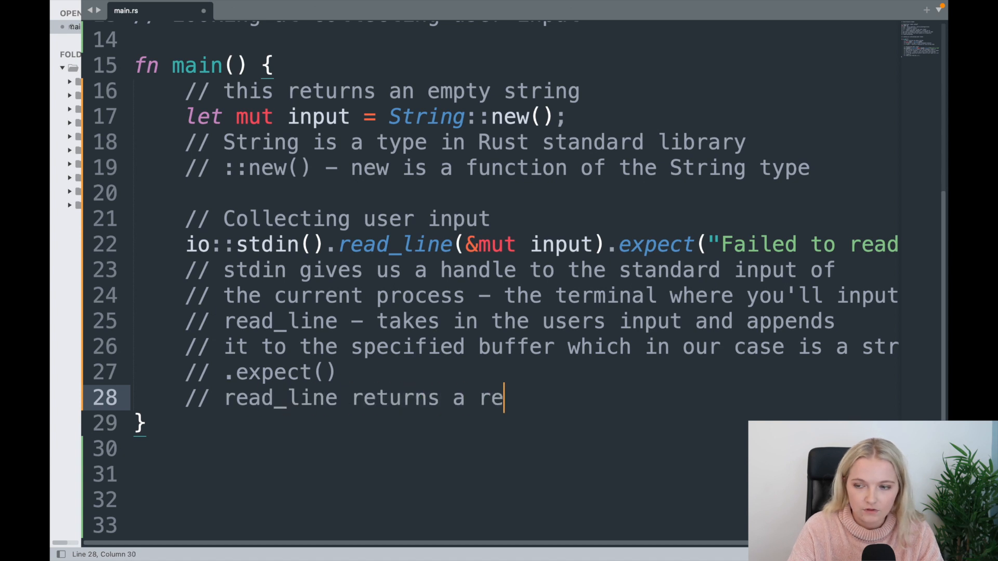
{"action": "type", "text": "sult type – either returns Ok"}
{"action": "type", "text": "// or an error."}
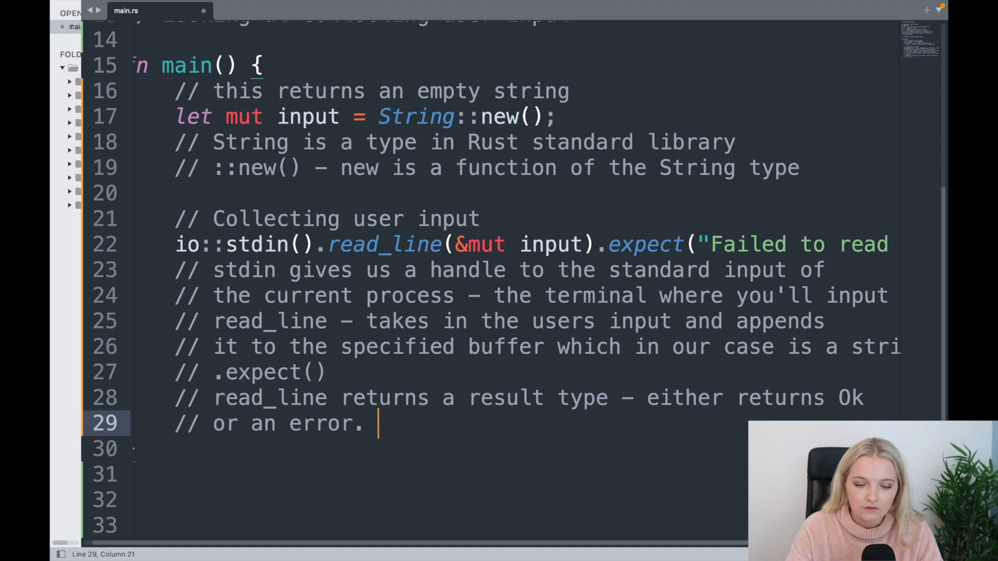
{"action": "type", "text": "Rust is mak"}
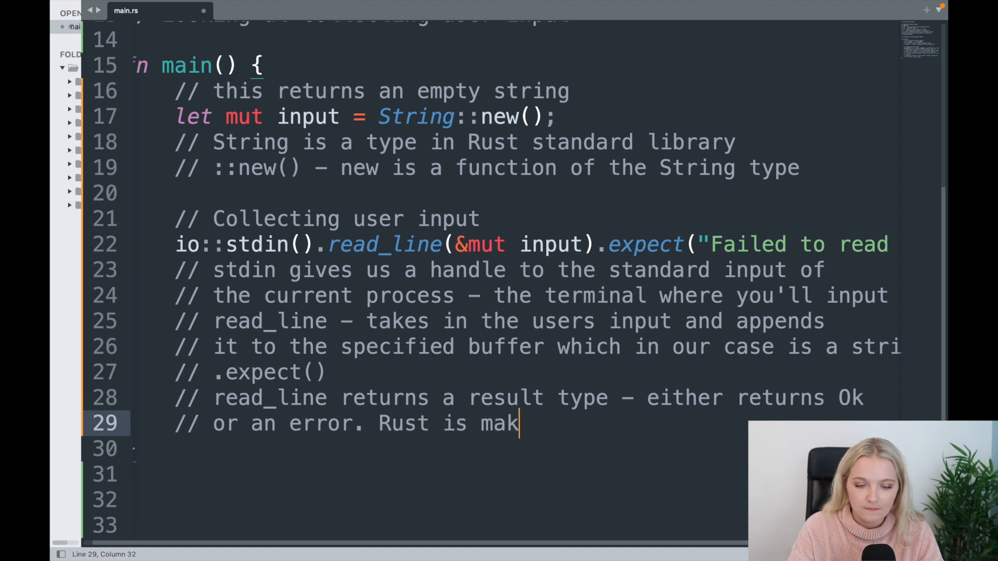
{"action": "type", "text": "ing us account for it"}
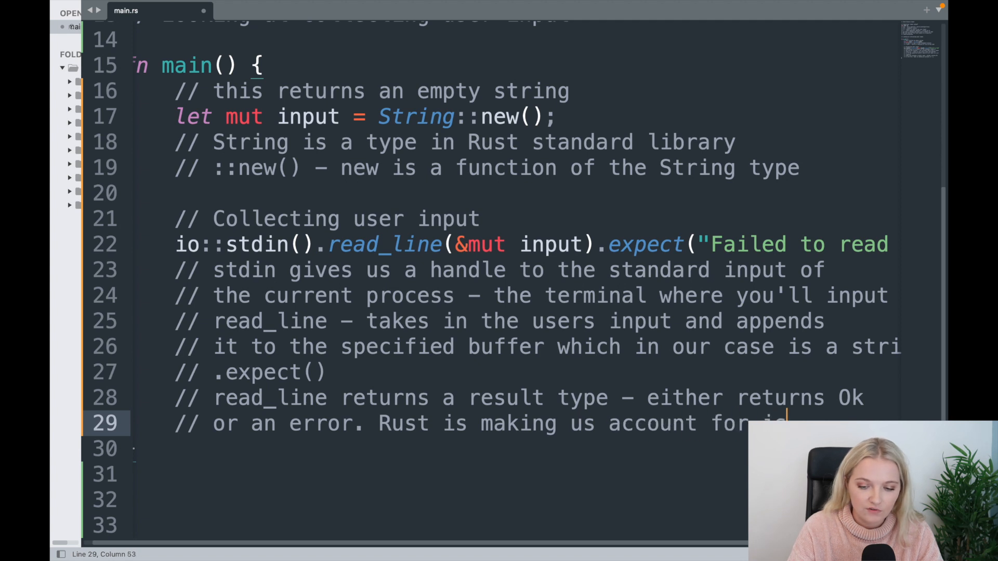
{"action": "type", "text": "// err"}
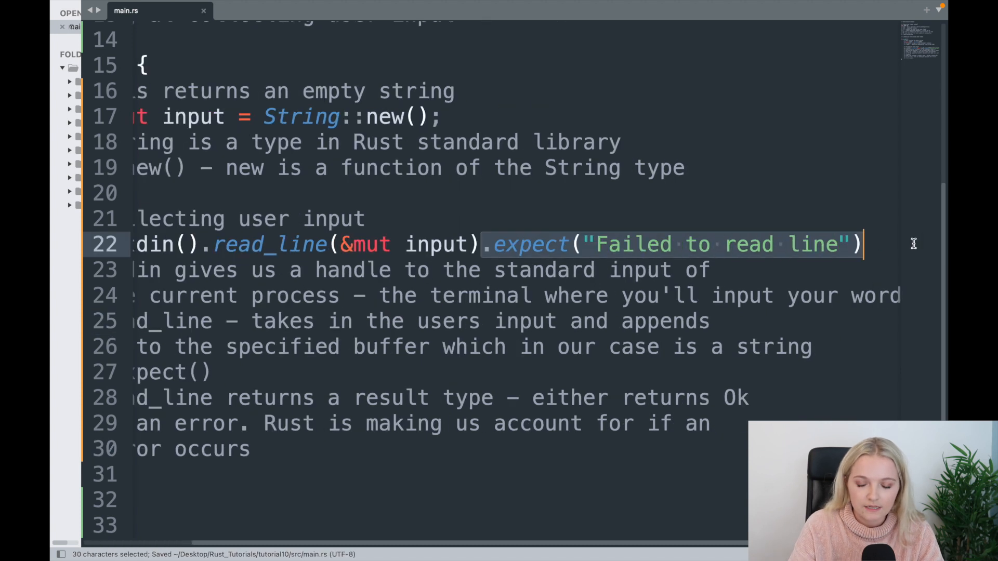
{"action": "mouse_move", "coordinate": [486, 347]}
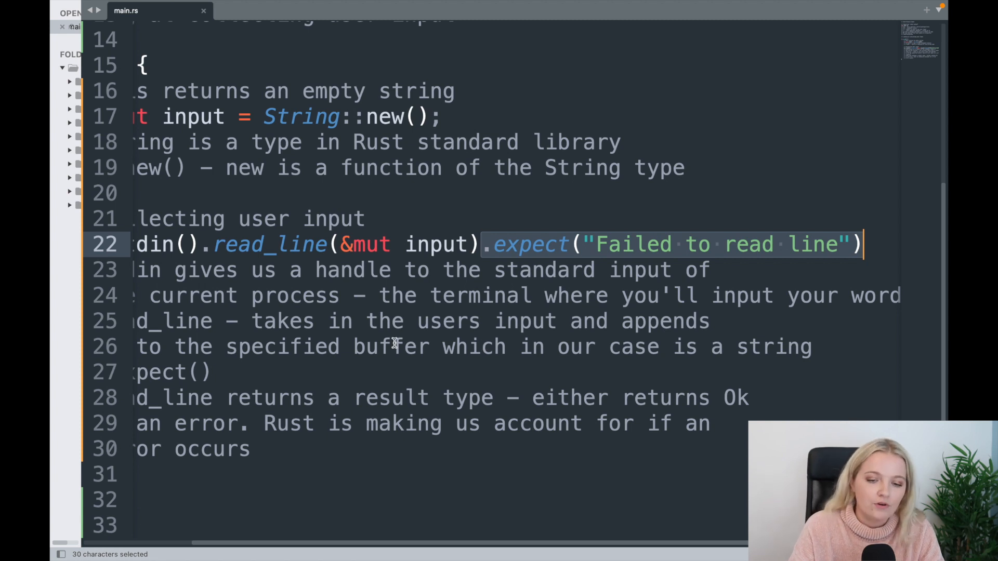
Step: End the comments noting that Rust forces us to handle an error case
{"action": "left_click", "coordinate": [418, 321]}
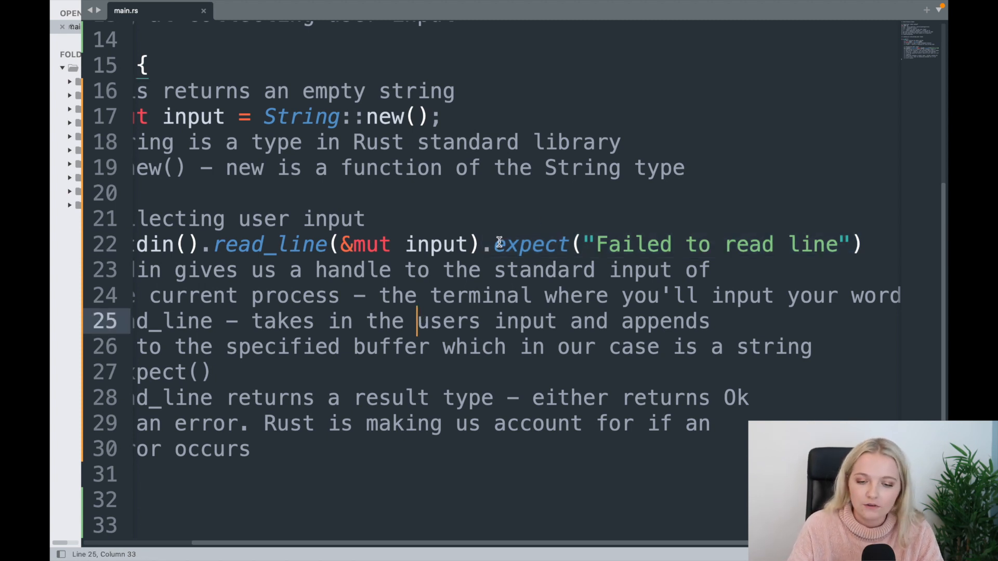
{"action": "left_click", "coordinate": [609, 347]}
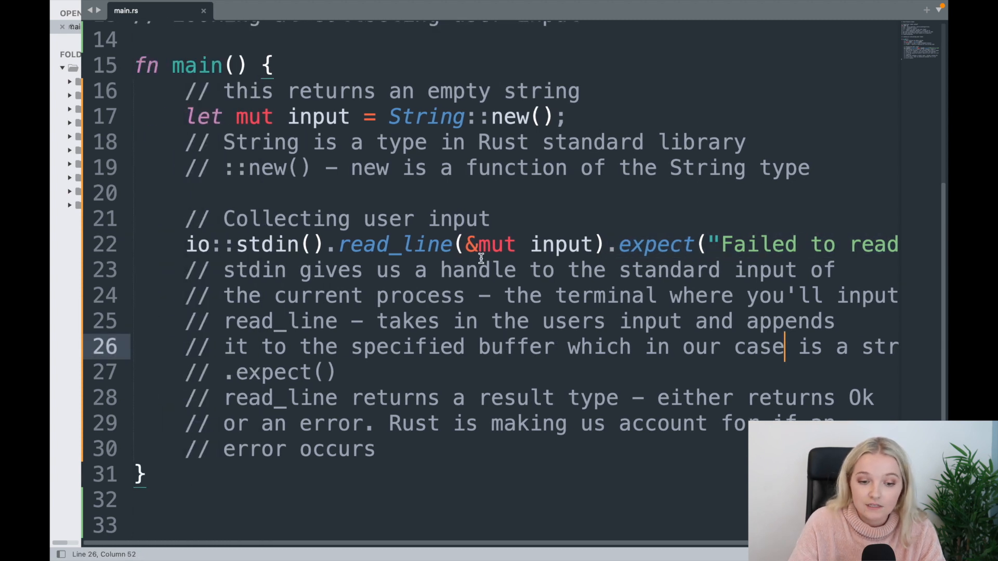
{"action": "mouse_move", "coordinate": [446, 244]}
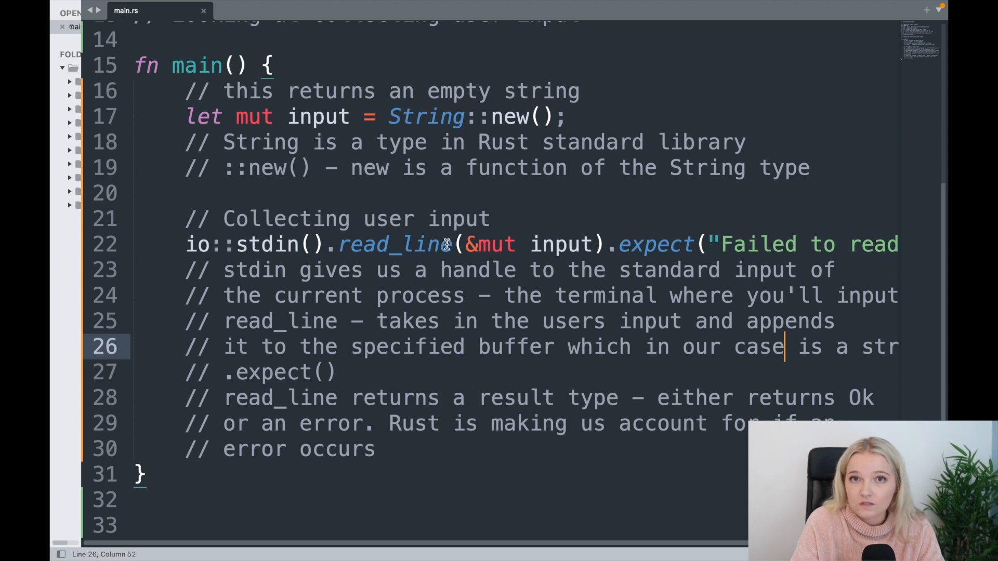
{"action": "scroll", "scroll_direction": "down", "scroll_amount": 3}
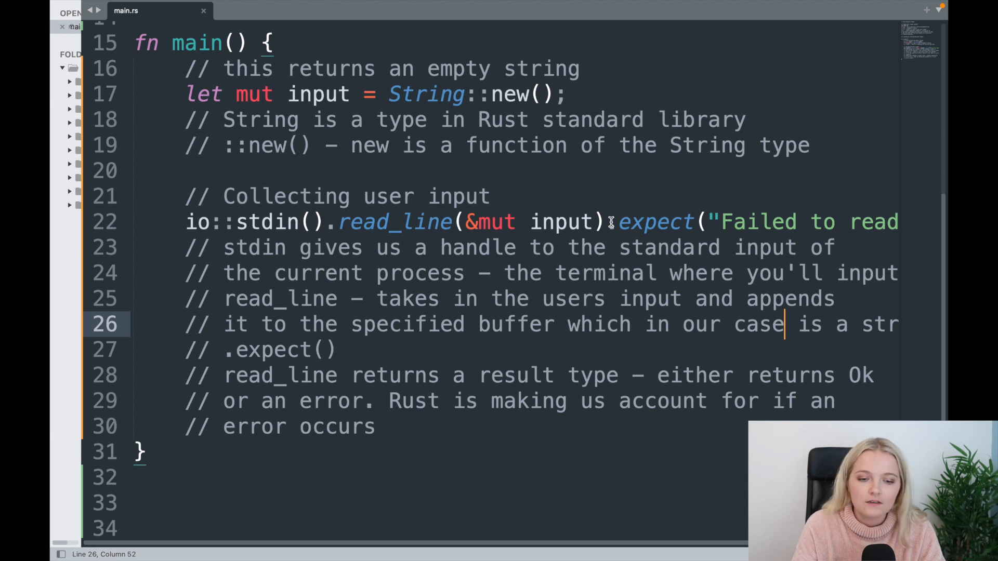
{"action": "mouse_move", "coordinate": [571, 285]}
{"action": "type", "text": "."}
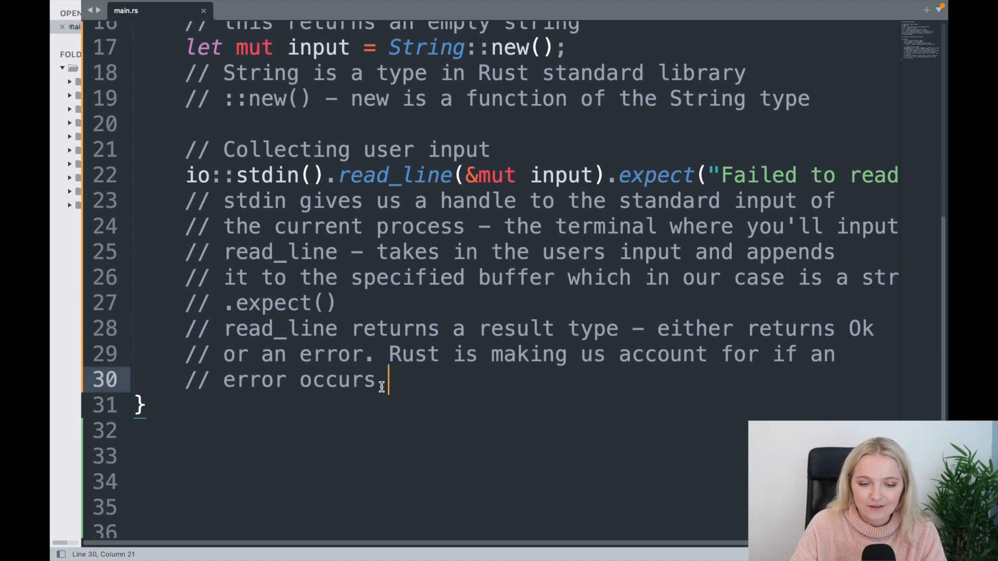
{"action": "scroll", "scroll_direction": "down", "scroll_amount": 3}
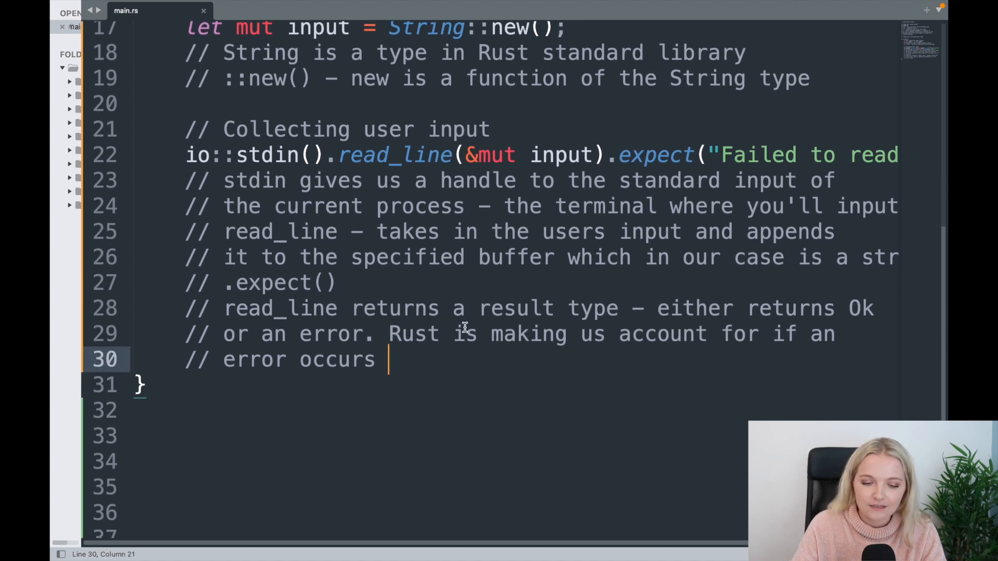
{"action": "type", "text": "— forces us to handle an error case"}
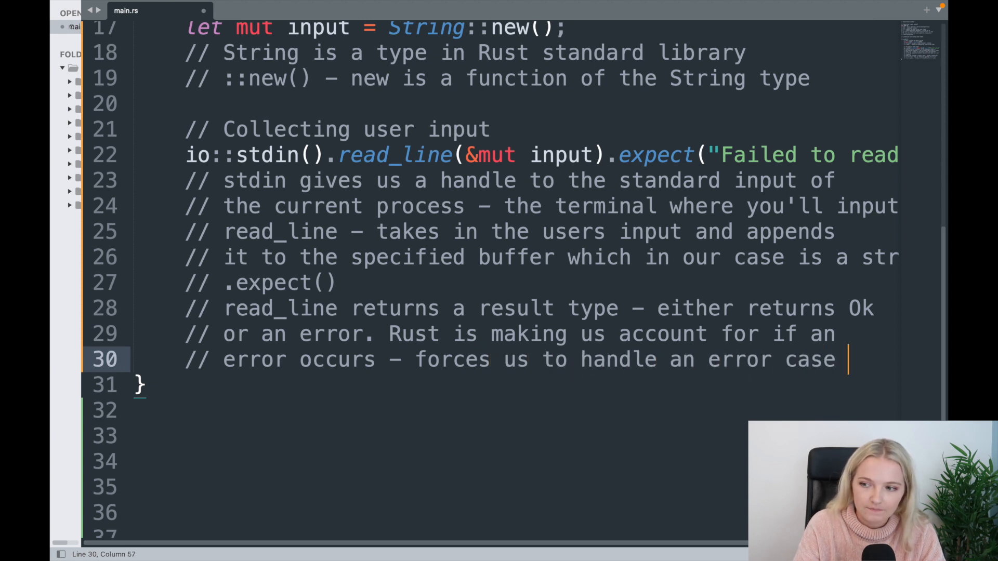
{"action": "scroll", "scroll_direction": "up", "scroll_amount": 3}
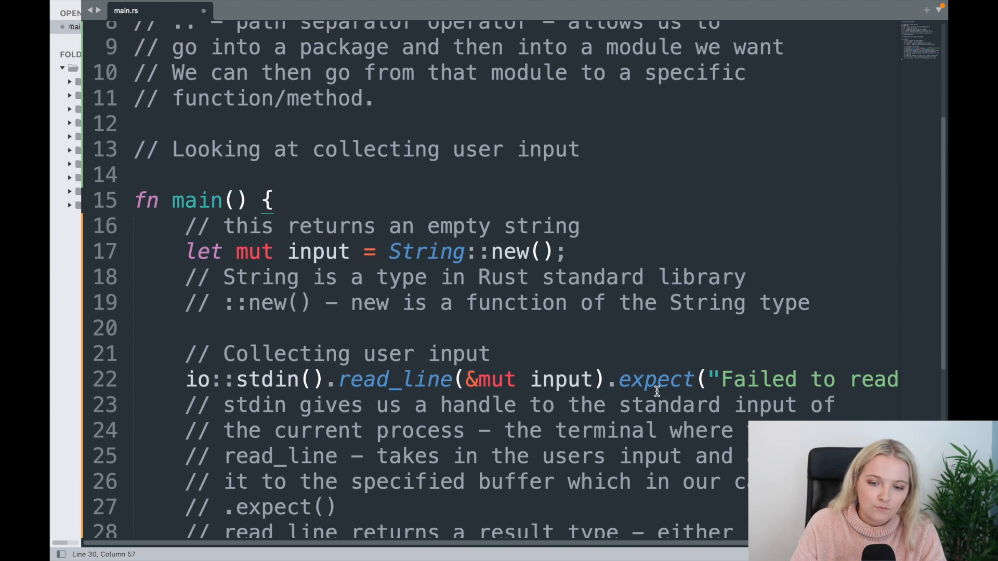
Step: Highlight stdin() and the &mut borrow in the read_line call to explain them
{"action": "scroll", "scroll_direction": "down", "scroll_amount": 3}
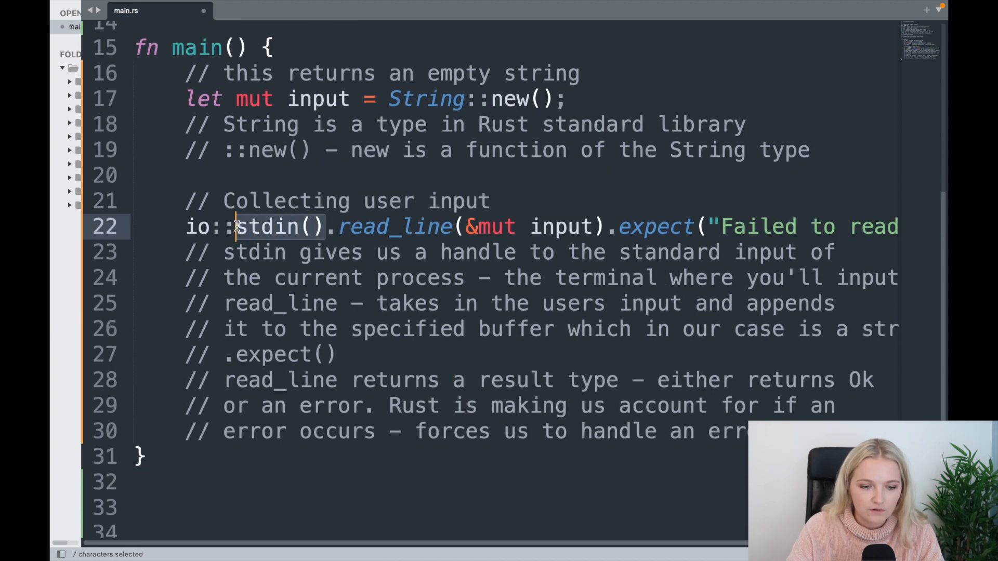
{"action": "left_click_drag", "start_coordinate": [238, 226], "coordinate": [188, 226]}
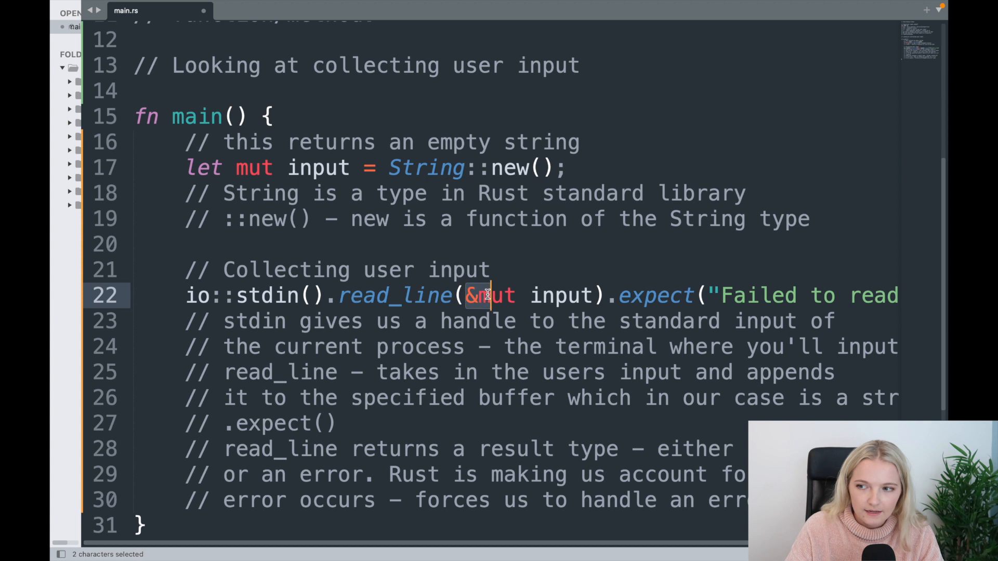
{"action": "left_click_drag", "start_coordinate": [490, 295], "coordinate": [595, 295]}
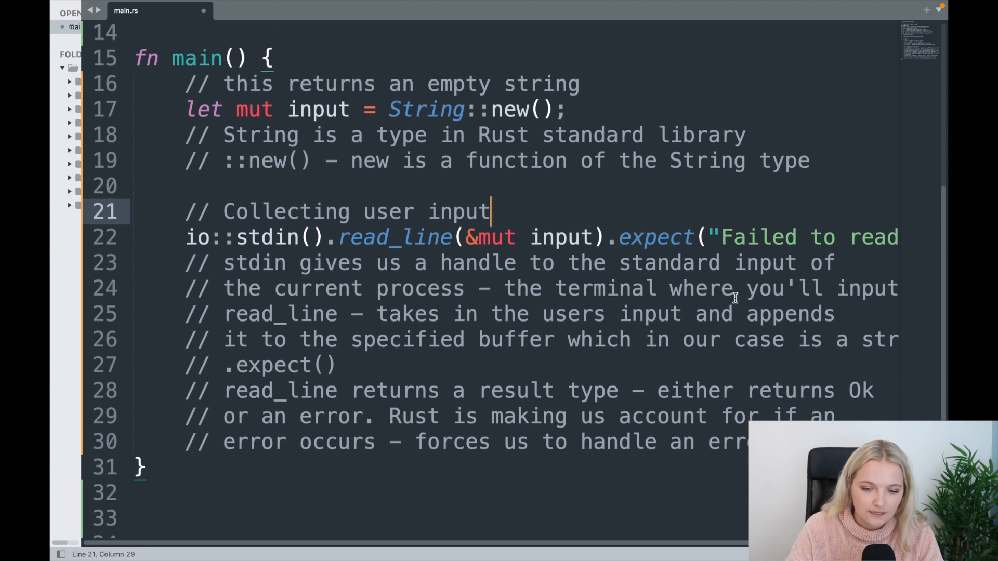
{"action": "scroll", "scroll_direction": "down", "scroll_amount": 3}
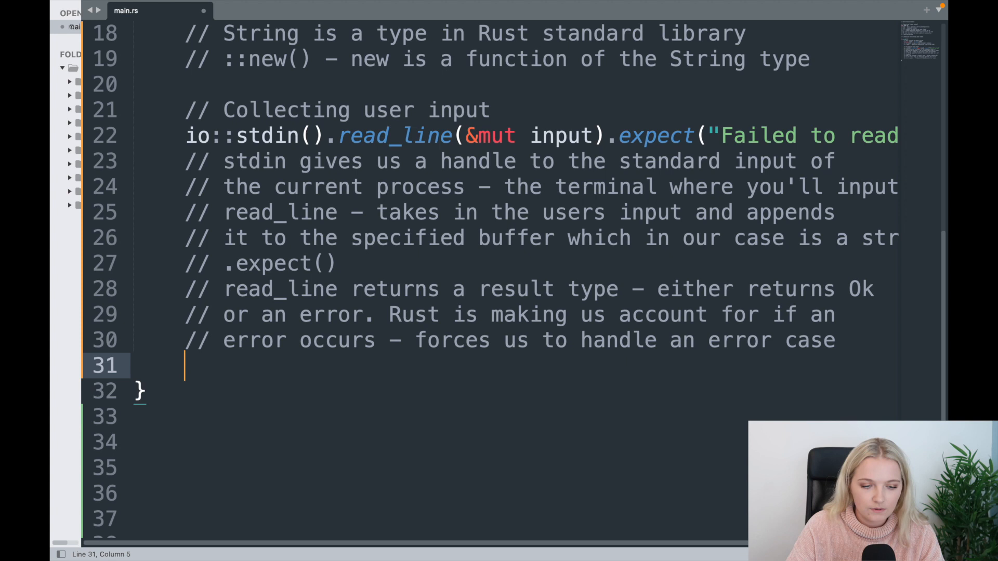
Step: Type println!("{}", input); on the new line in main
{"action": "type", "text": "println!("}
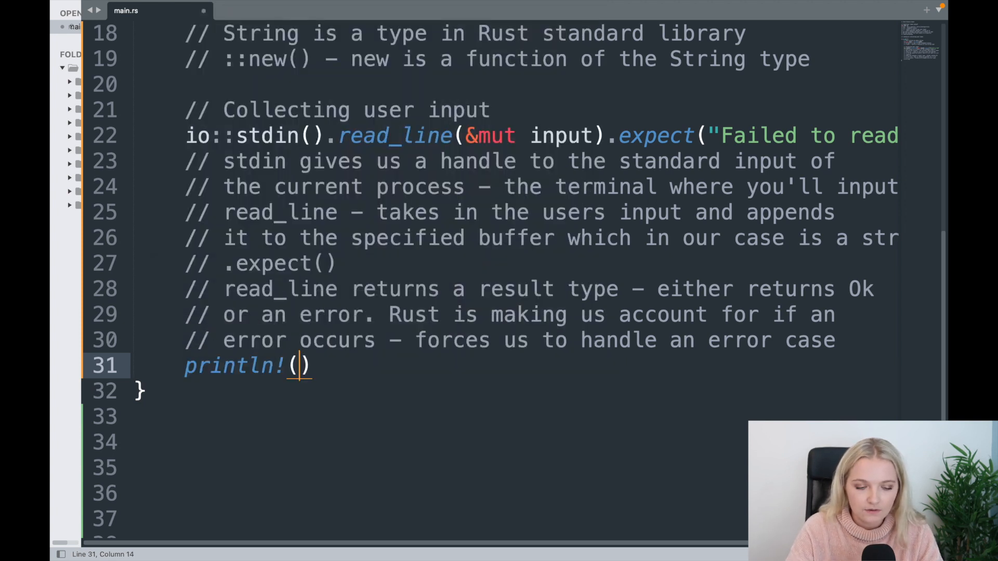
{"action": "type", "text": "\"{}\","}
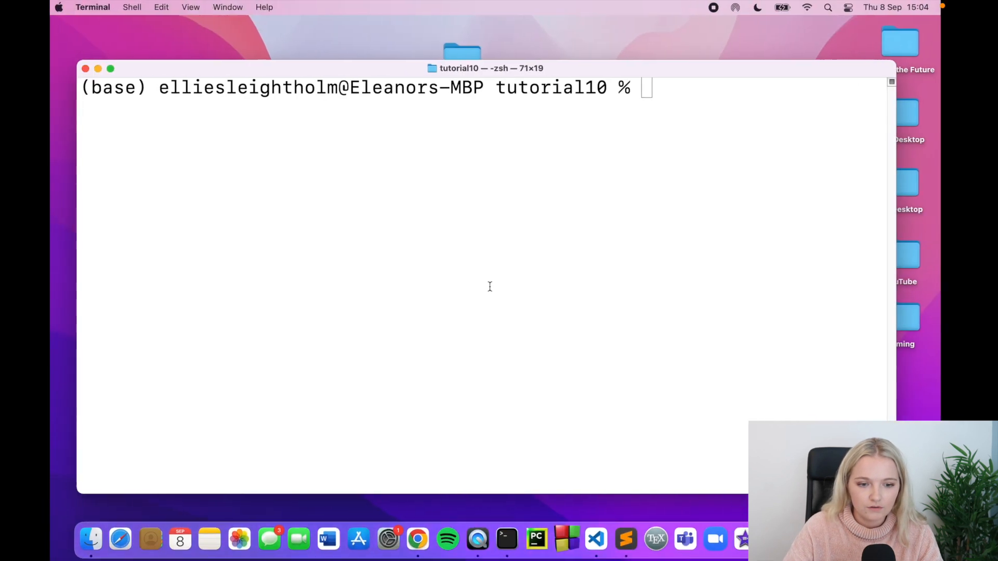
Step: Run cargo run in the tutorial10 folder and read the compile error
{"action": "type", "text": "cargo run"}
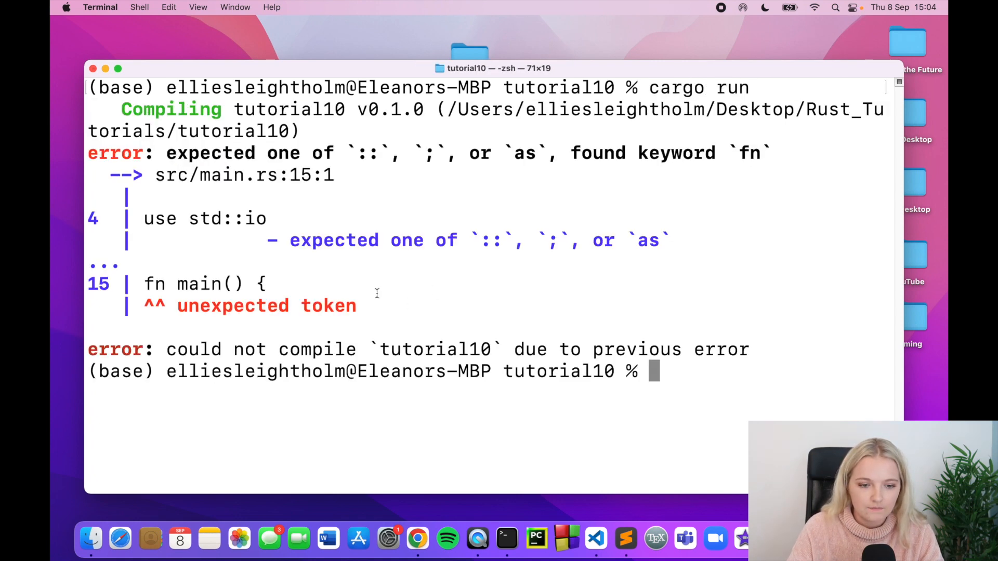
{"action": "mouse_move", "coordinate": [402, 288]}
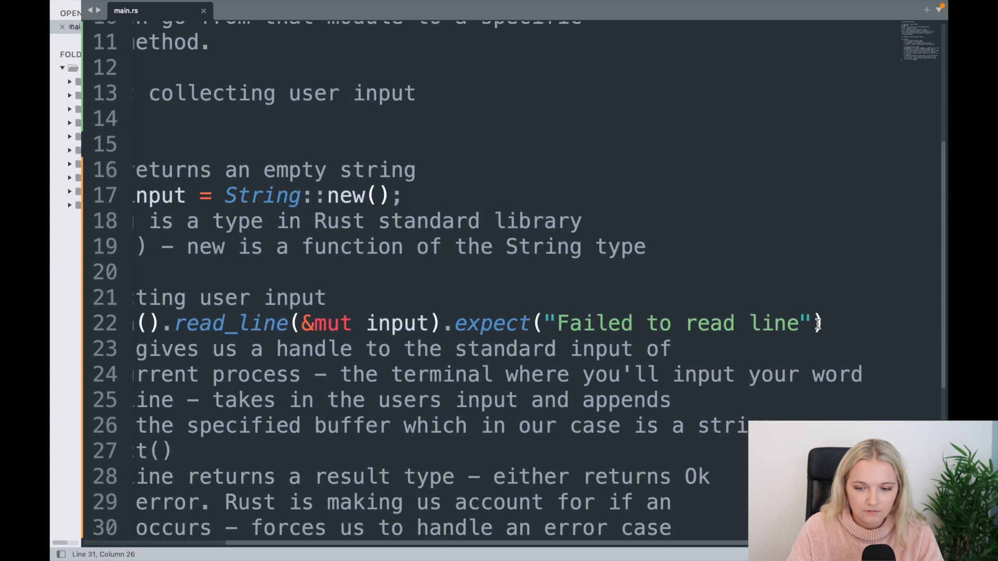
Step: Scroll through the cargo run output after fixing the use std::io semicolon
{"action": "scroll", "scroll_direction": "down", "scroll_amount": 3}
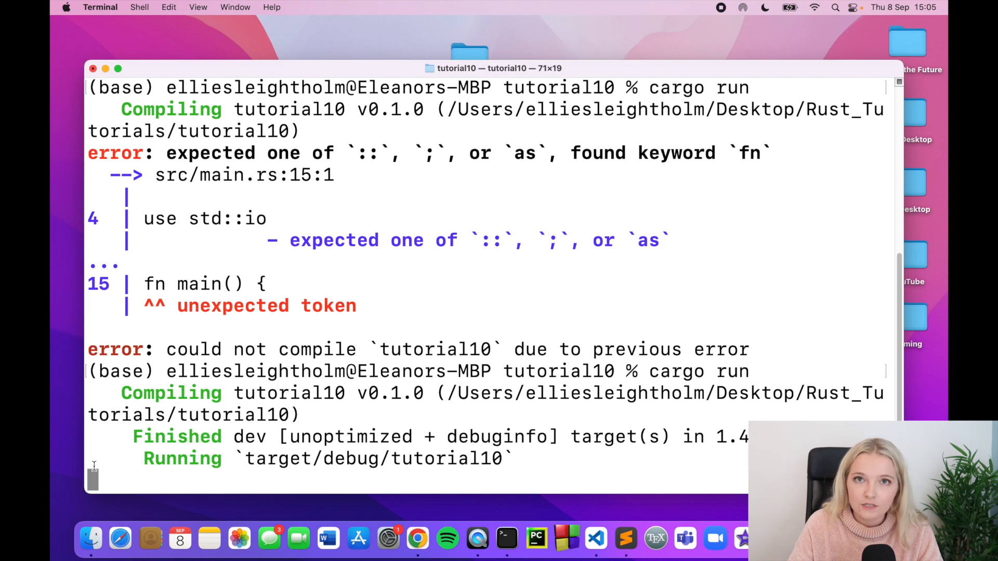
Step: Enter 'hi please subscribe to code of the future' and see it echoed back
{"action": "type", "text": "na"}
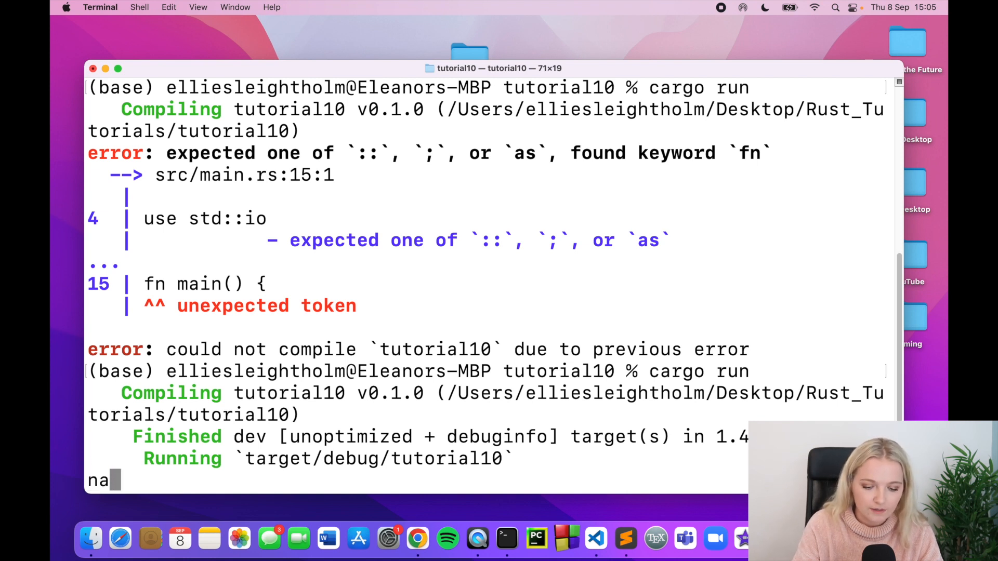
{"action": "type", "text": "nfn"}
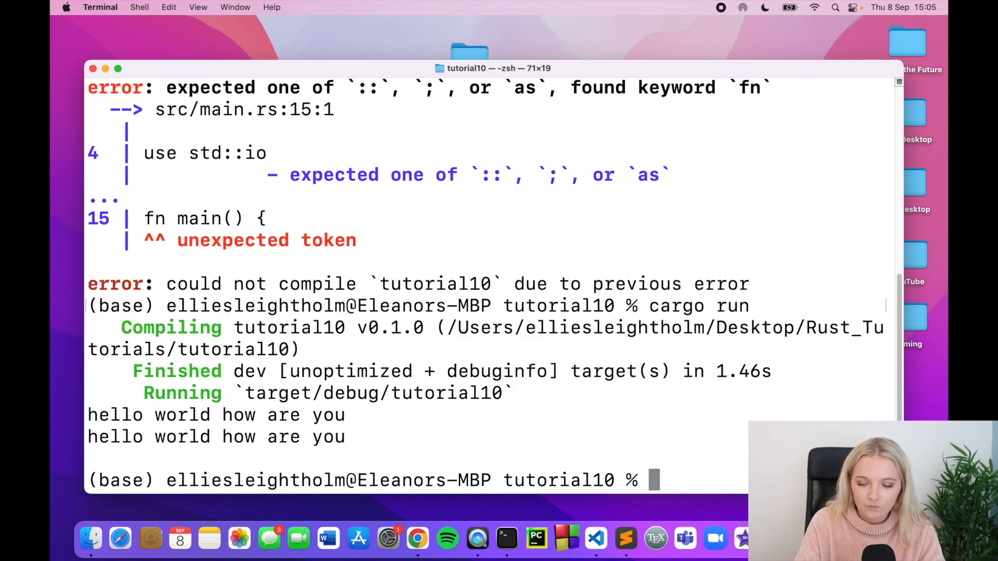
{"action": "double_click", "coordinate": [208, 437]}
{"action": "type", "text": "cargo run"}
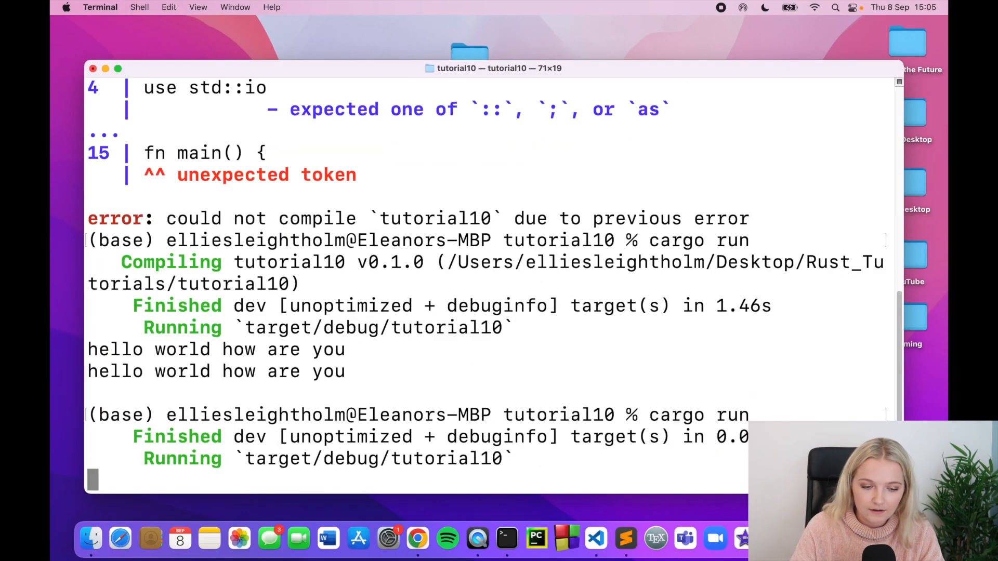
{"action": "type", "text": "hi"}
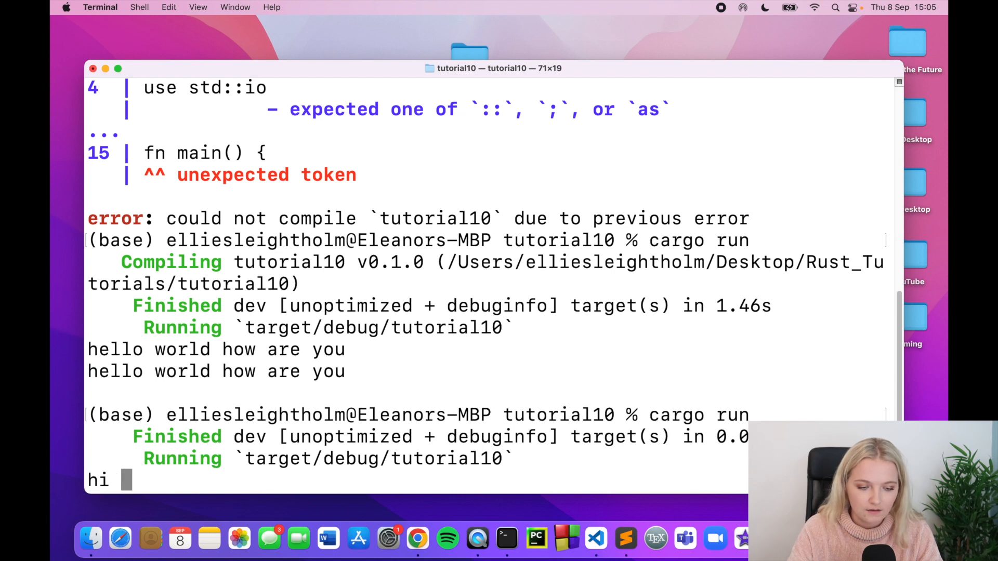
{"action": "type", "text": "please subscribe to"}
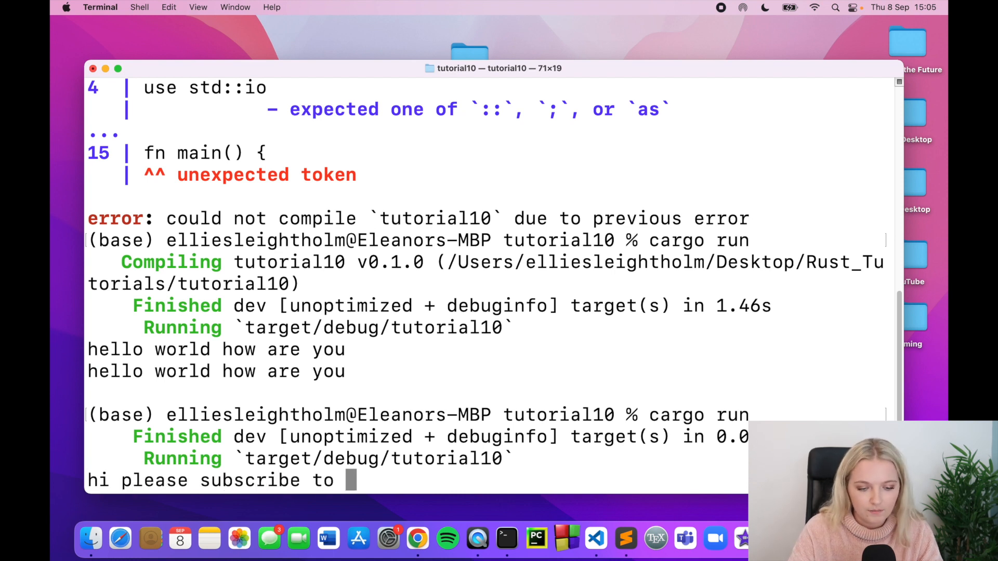
{"action": "type", "text": "code of the future"}
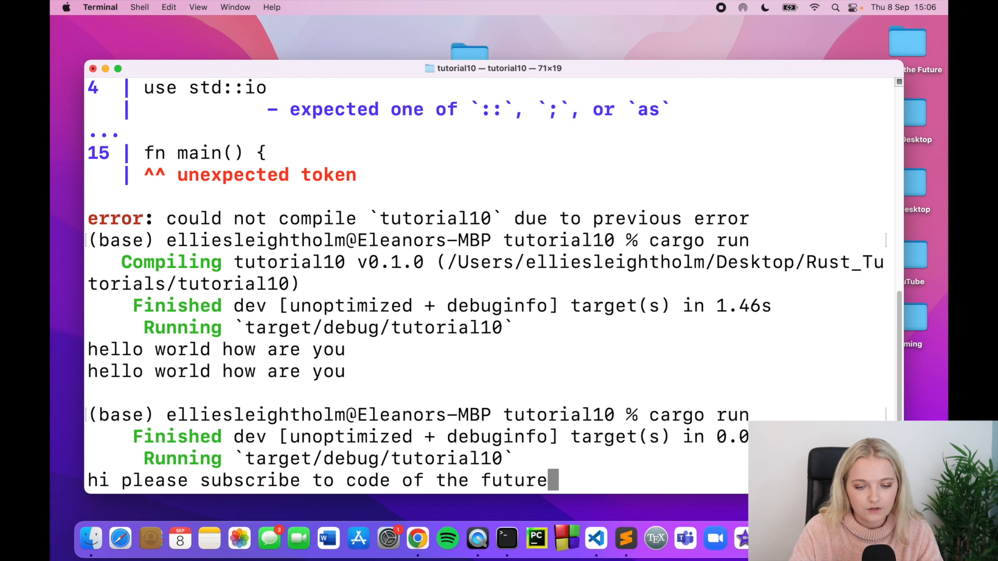
{"action": "key", "text": "Return"}
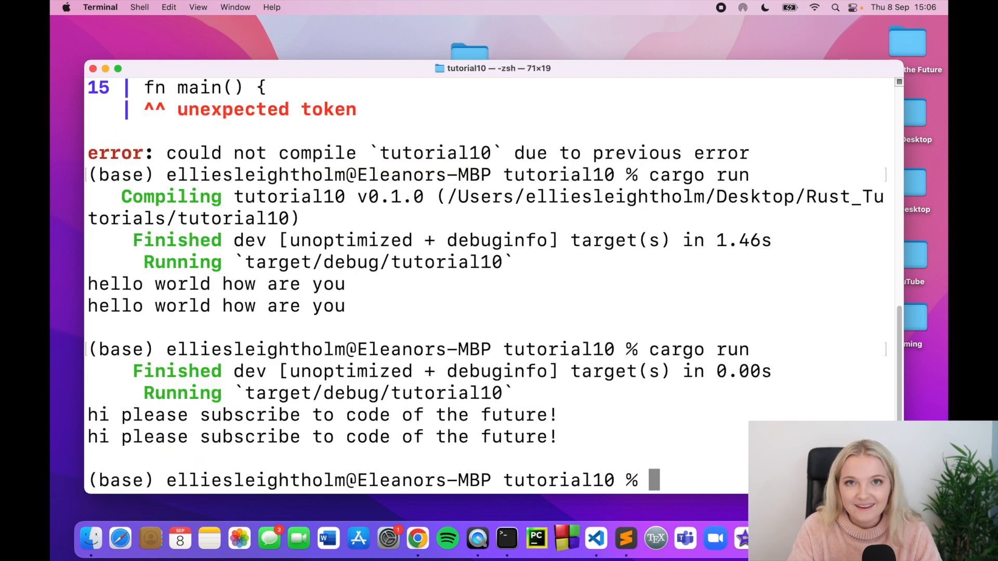
Step: Submit another sentence starting with 'hello' to the running program
{"action": "type", "text": "hello"}
{"action": "type", "text": "cargo run"}
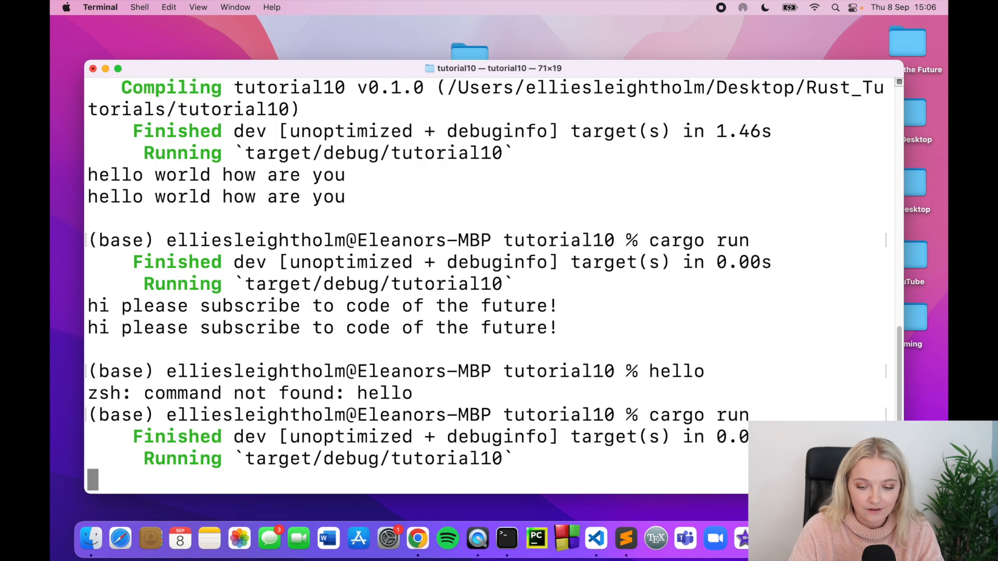
{"action": "type", "text": "hello how are you"}
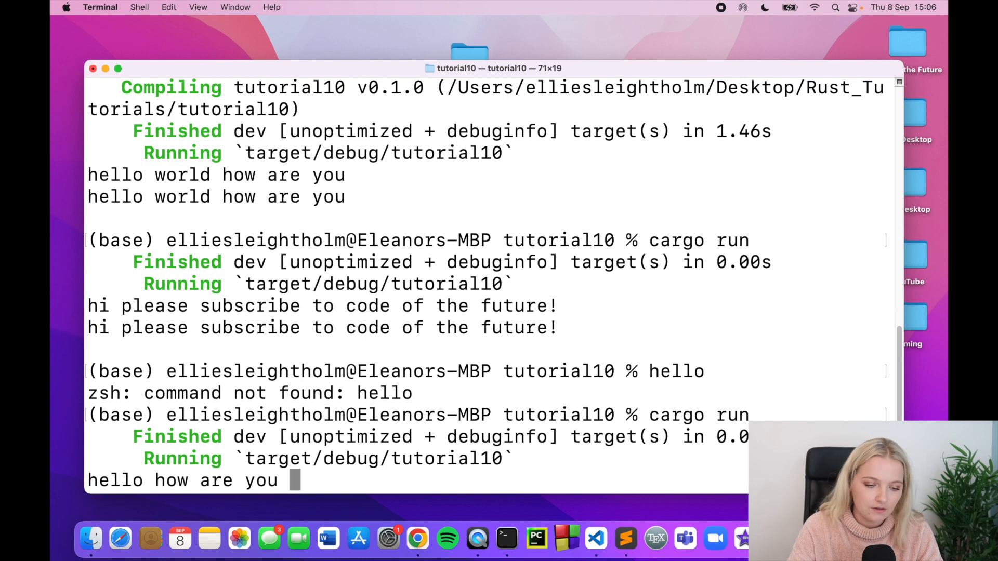
{"action": "key", "text": "Return"}
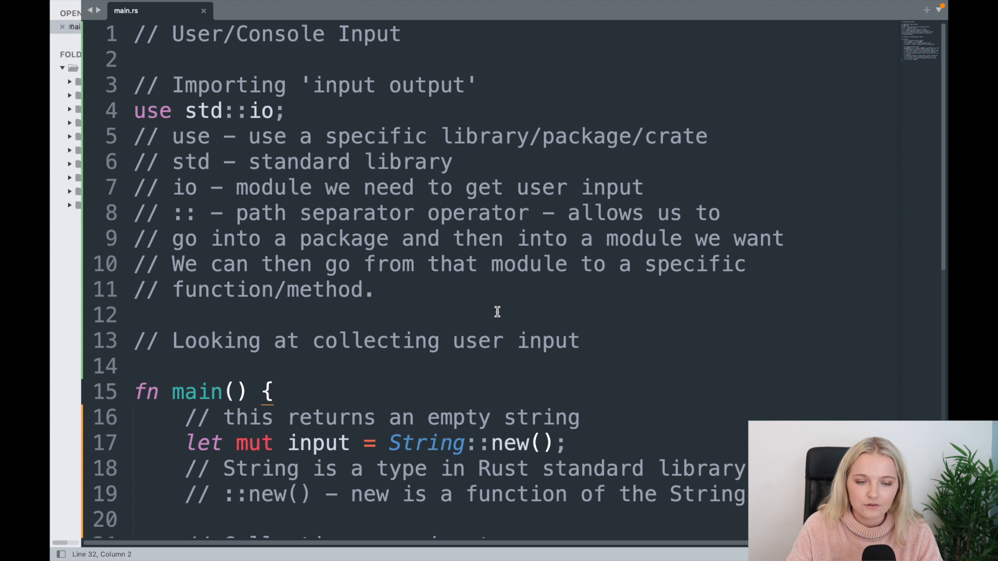
{"action": "scroll", "scroll_direction": "down", "scroll_amount": 3}
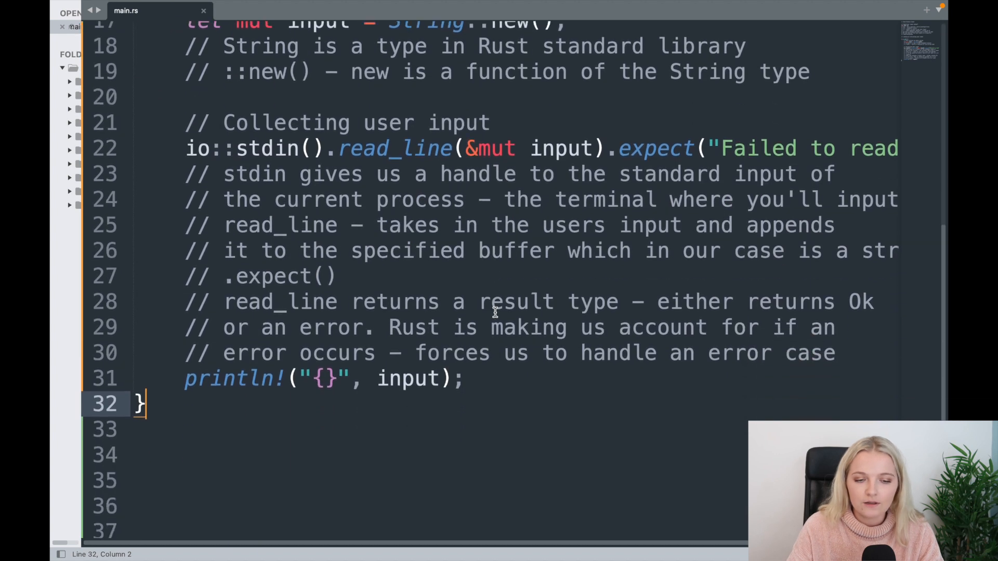
{"action": "mouse_move", "coordinate": [500, 353]}
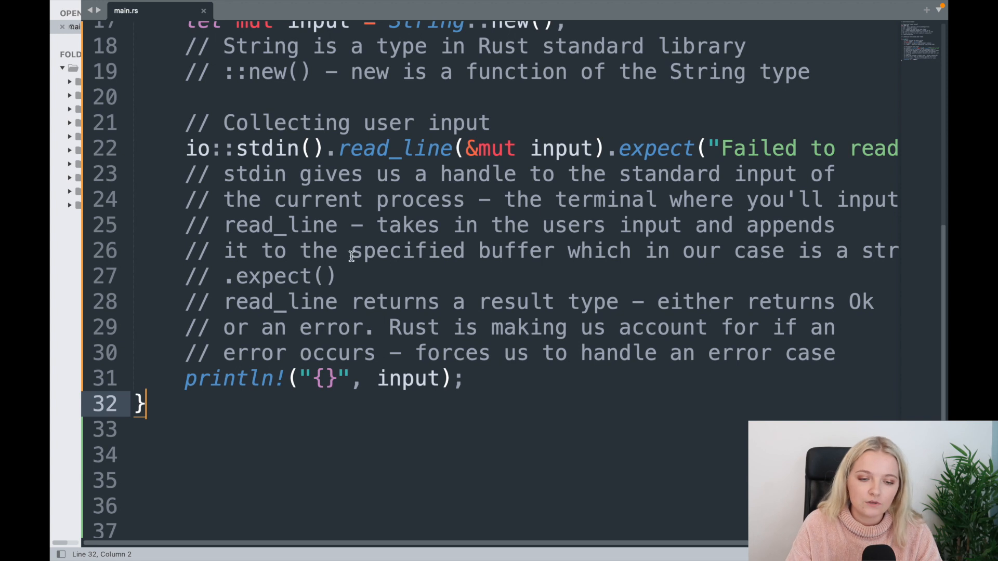
{"action": "scroll", "scroll_direction": "up", "scroll_amount": 3}
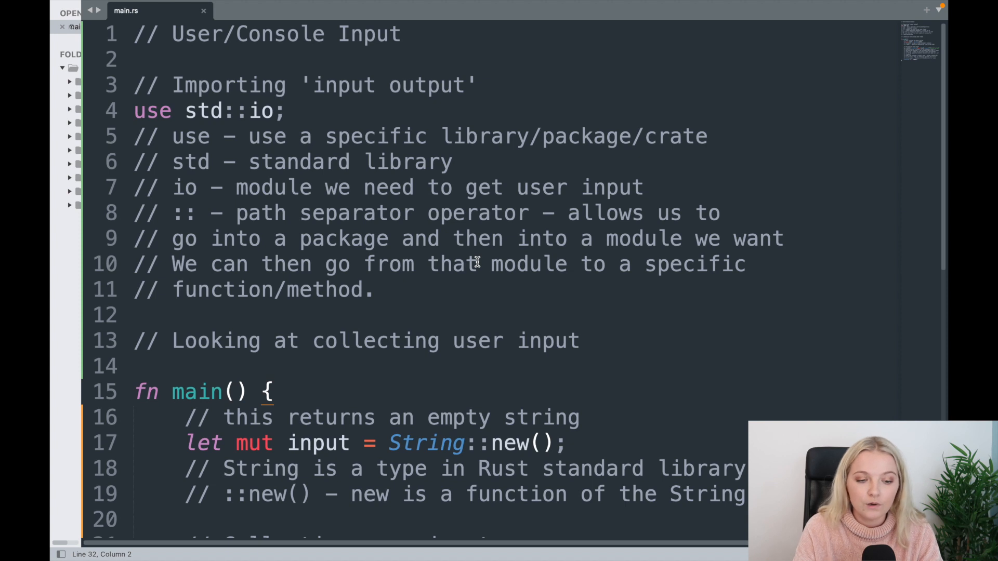
{"action": "scroll", "scroll_direction": "down", "scroll_amount": 3}
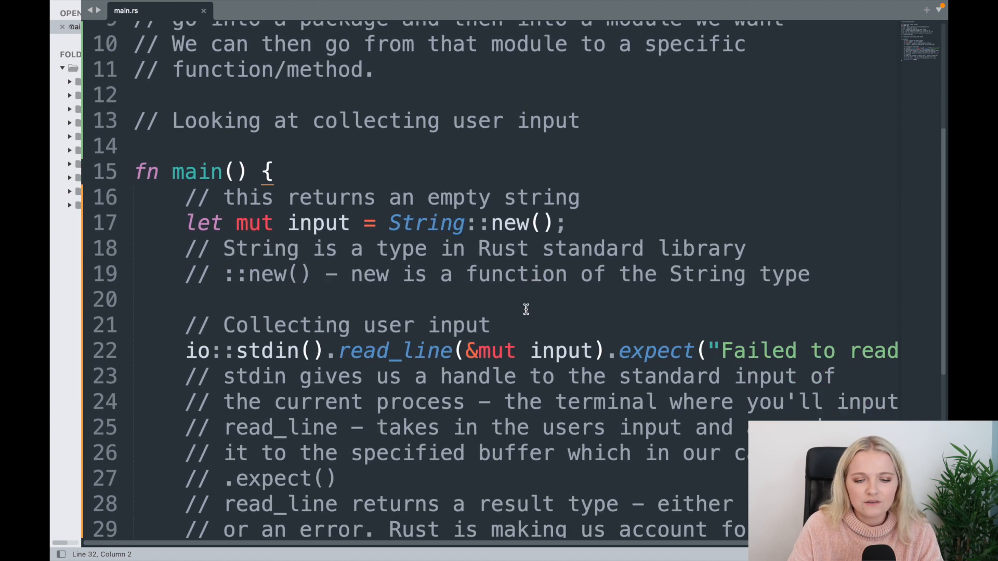
{"action": "scroll", "scroll_direction": "down", "scroll_amount": 3}
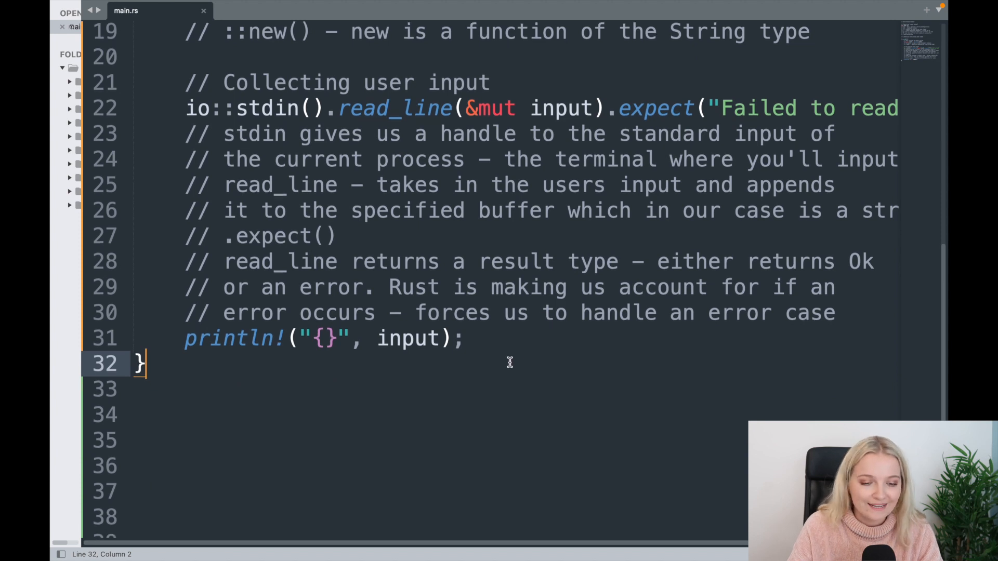
{"action": "scroll", "scroll_direction": "down", "scroll_amount": 3}
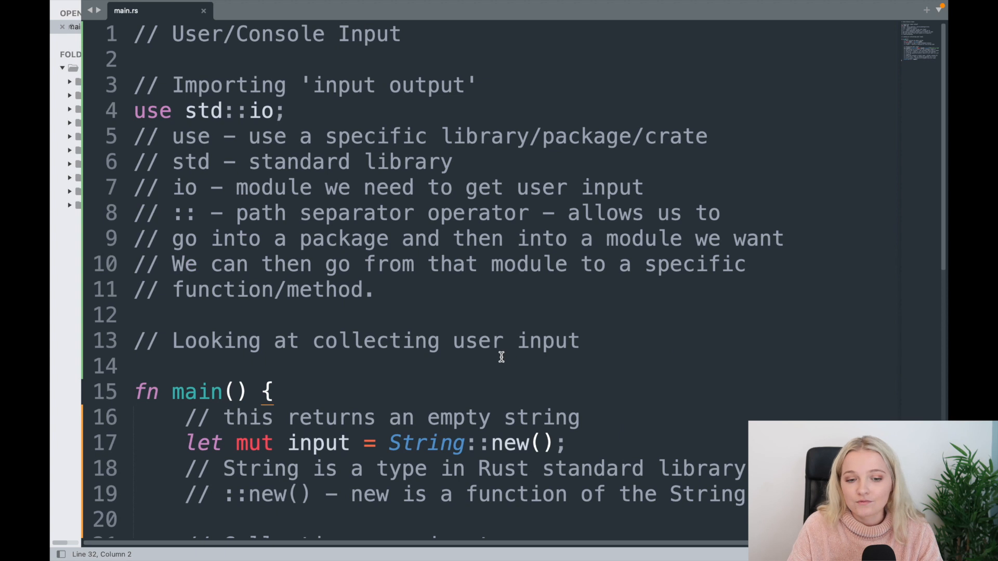
{"action": "double_click", "coordinate": [418, 238]}
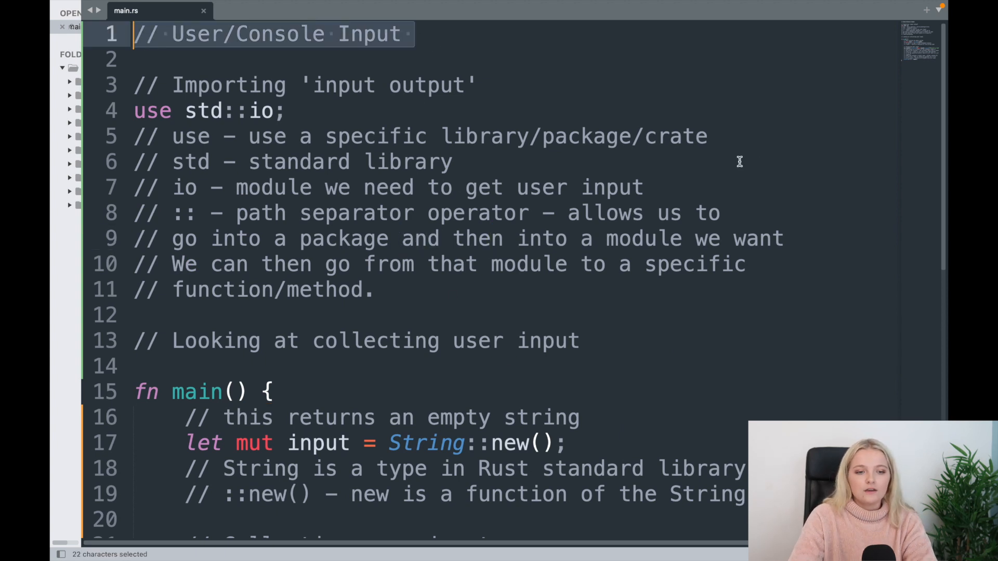
{"action": "mouse_move", "coordinate": [640, 153]}
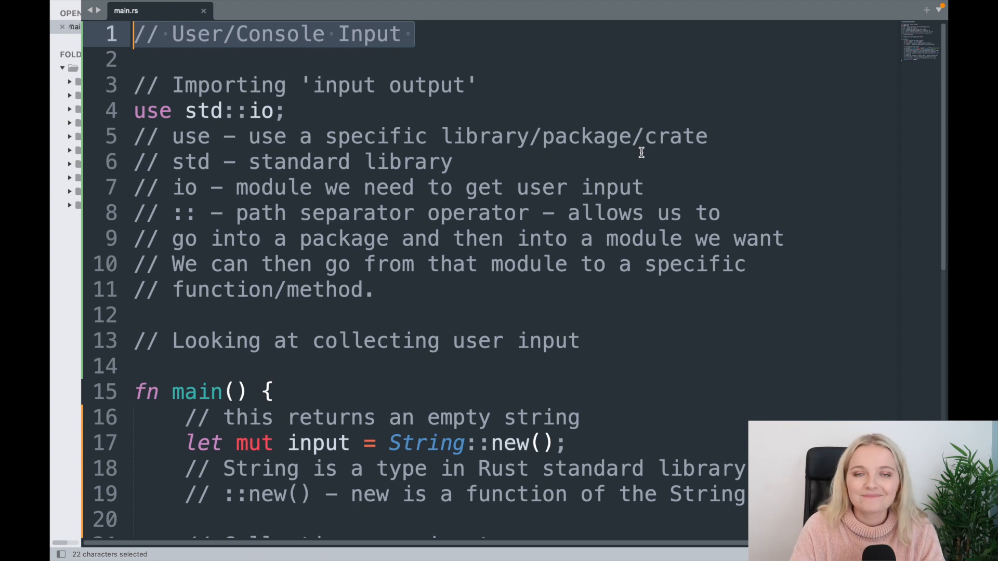